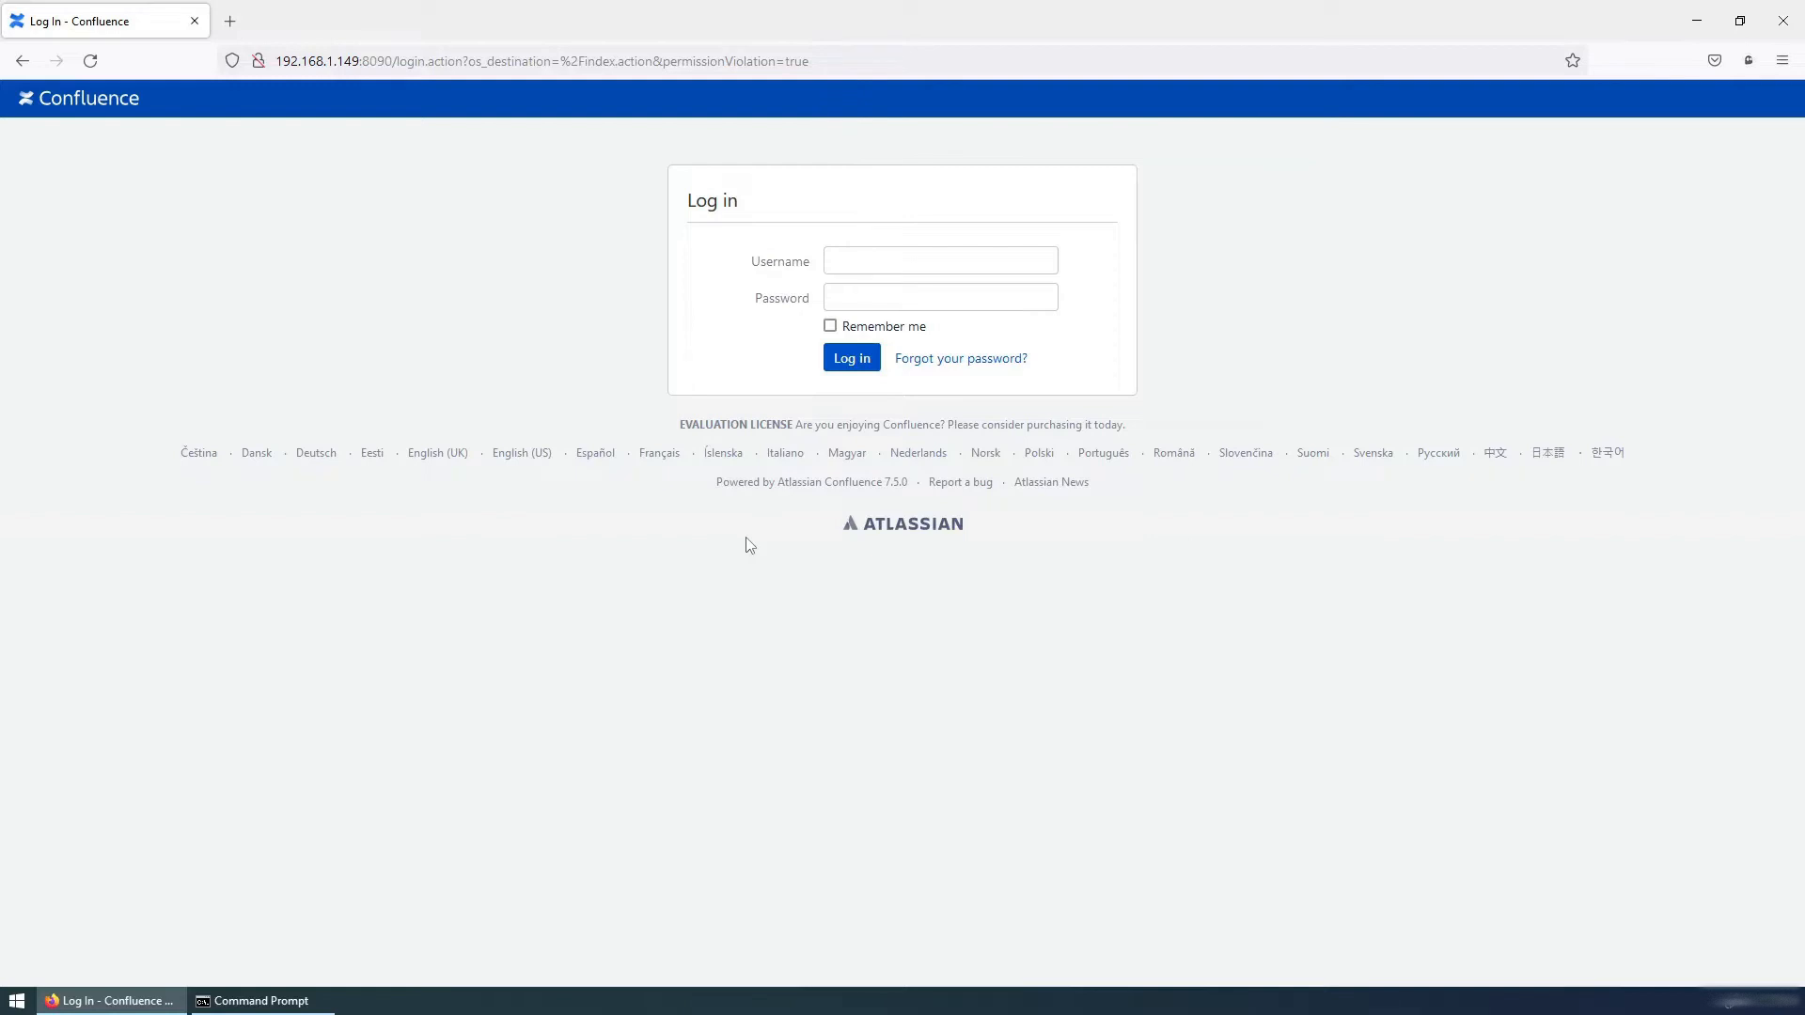
Attempt to log in as admin with the old password; Confluence rejects it
left_click(940, 261)
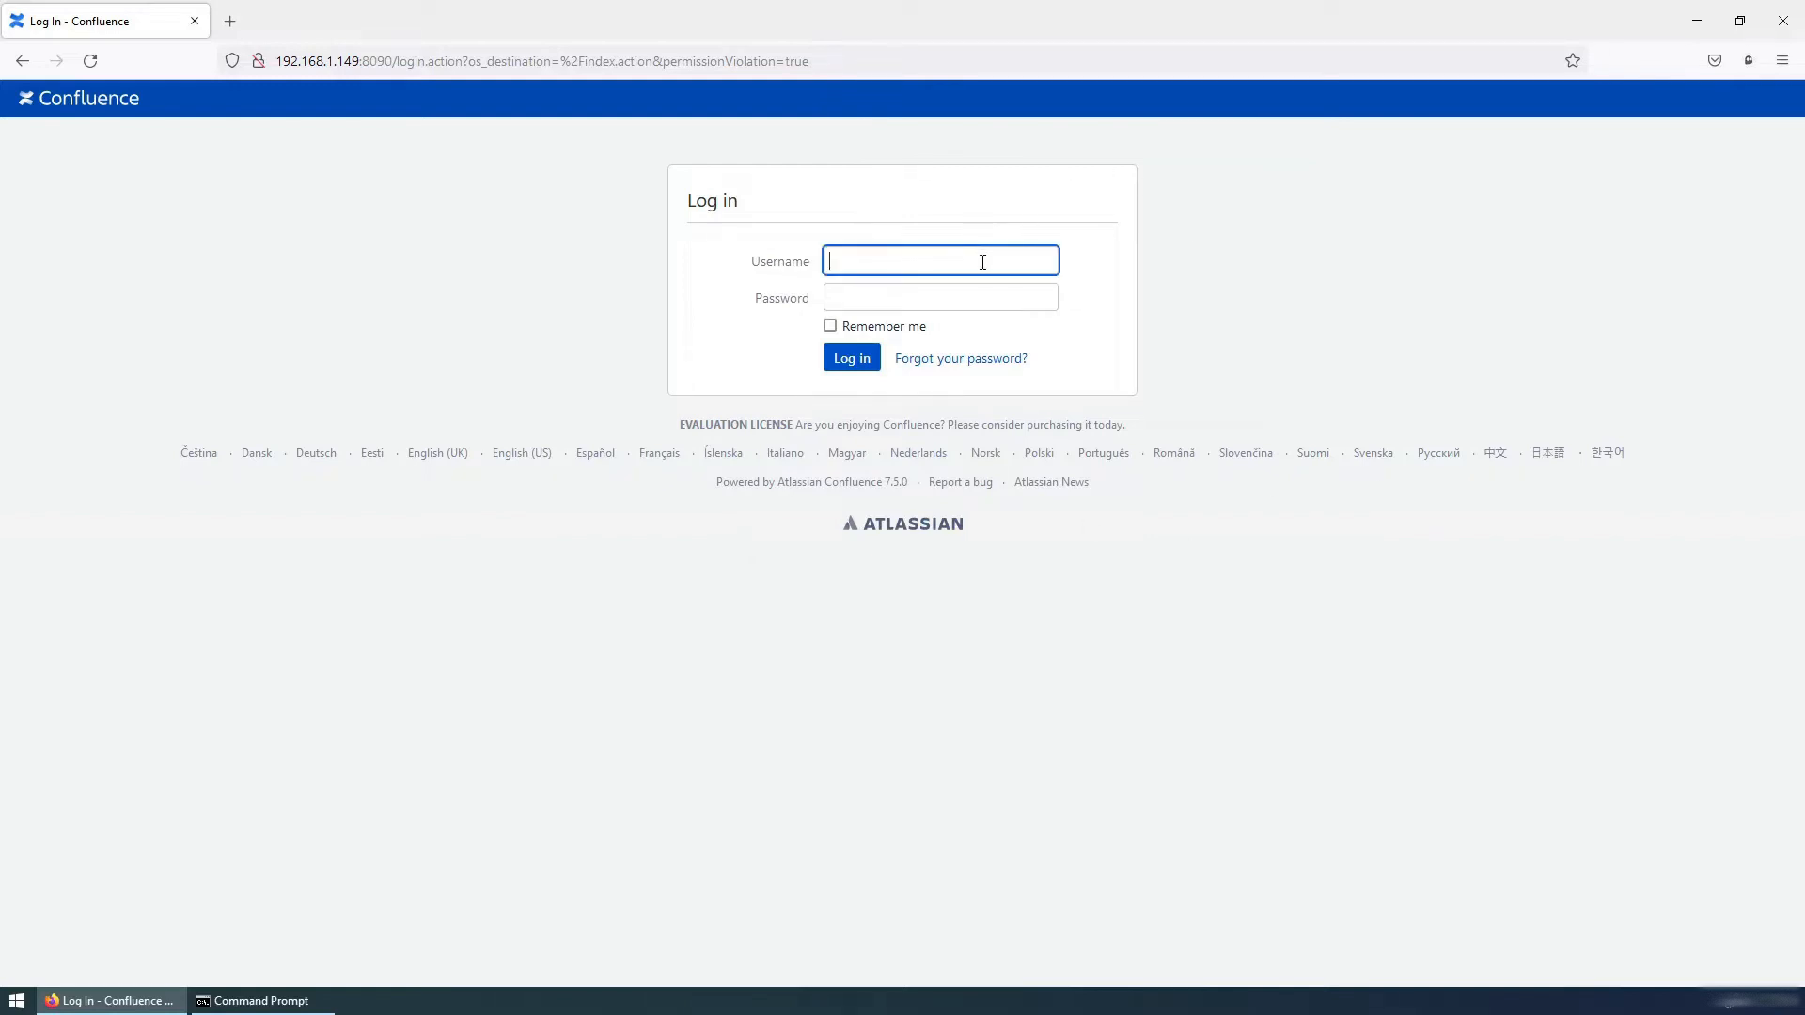
type("admin")
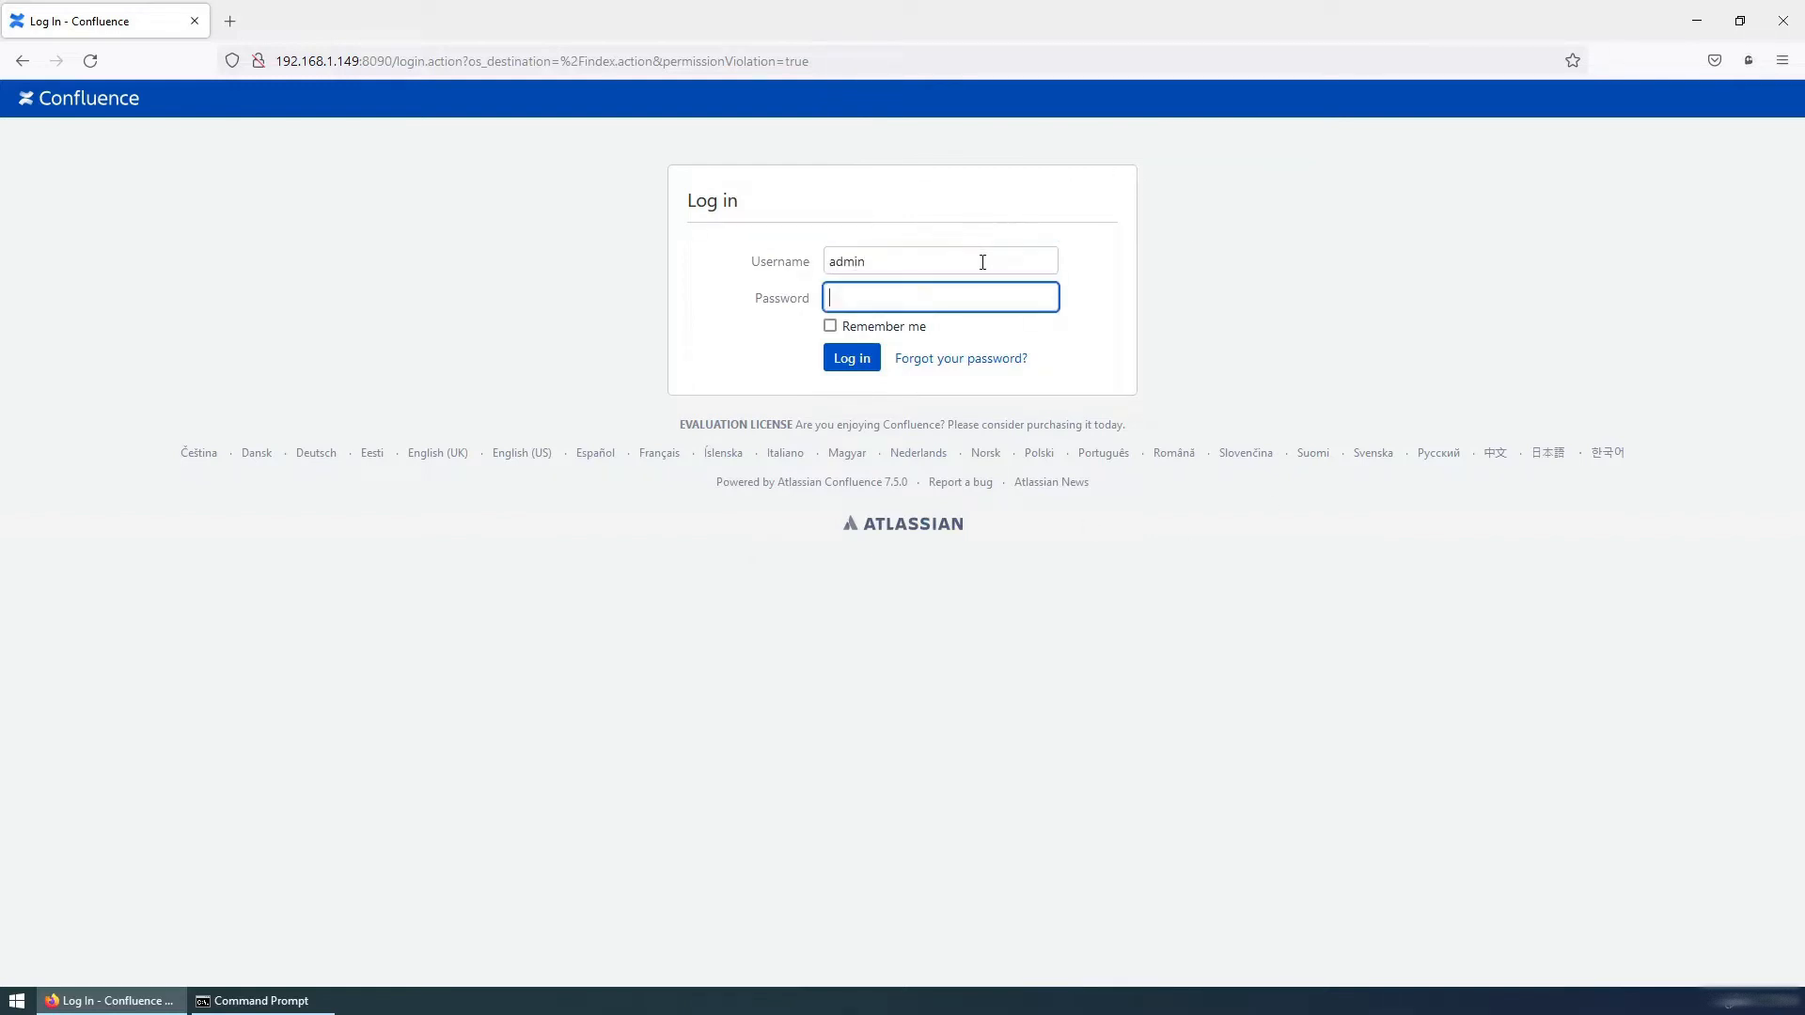
type("••")
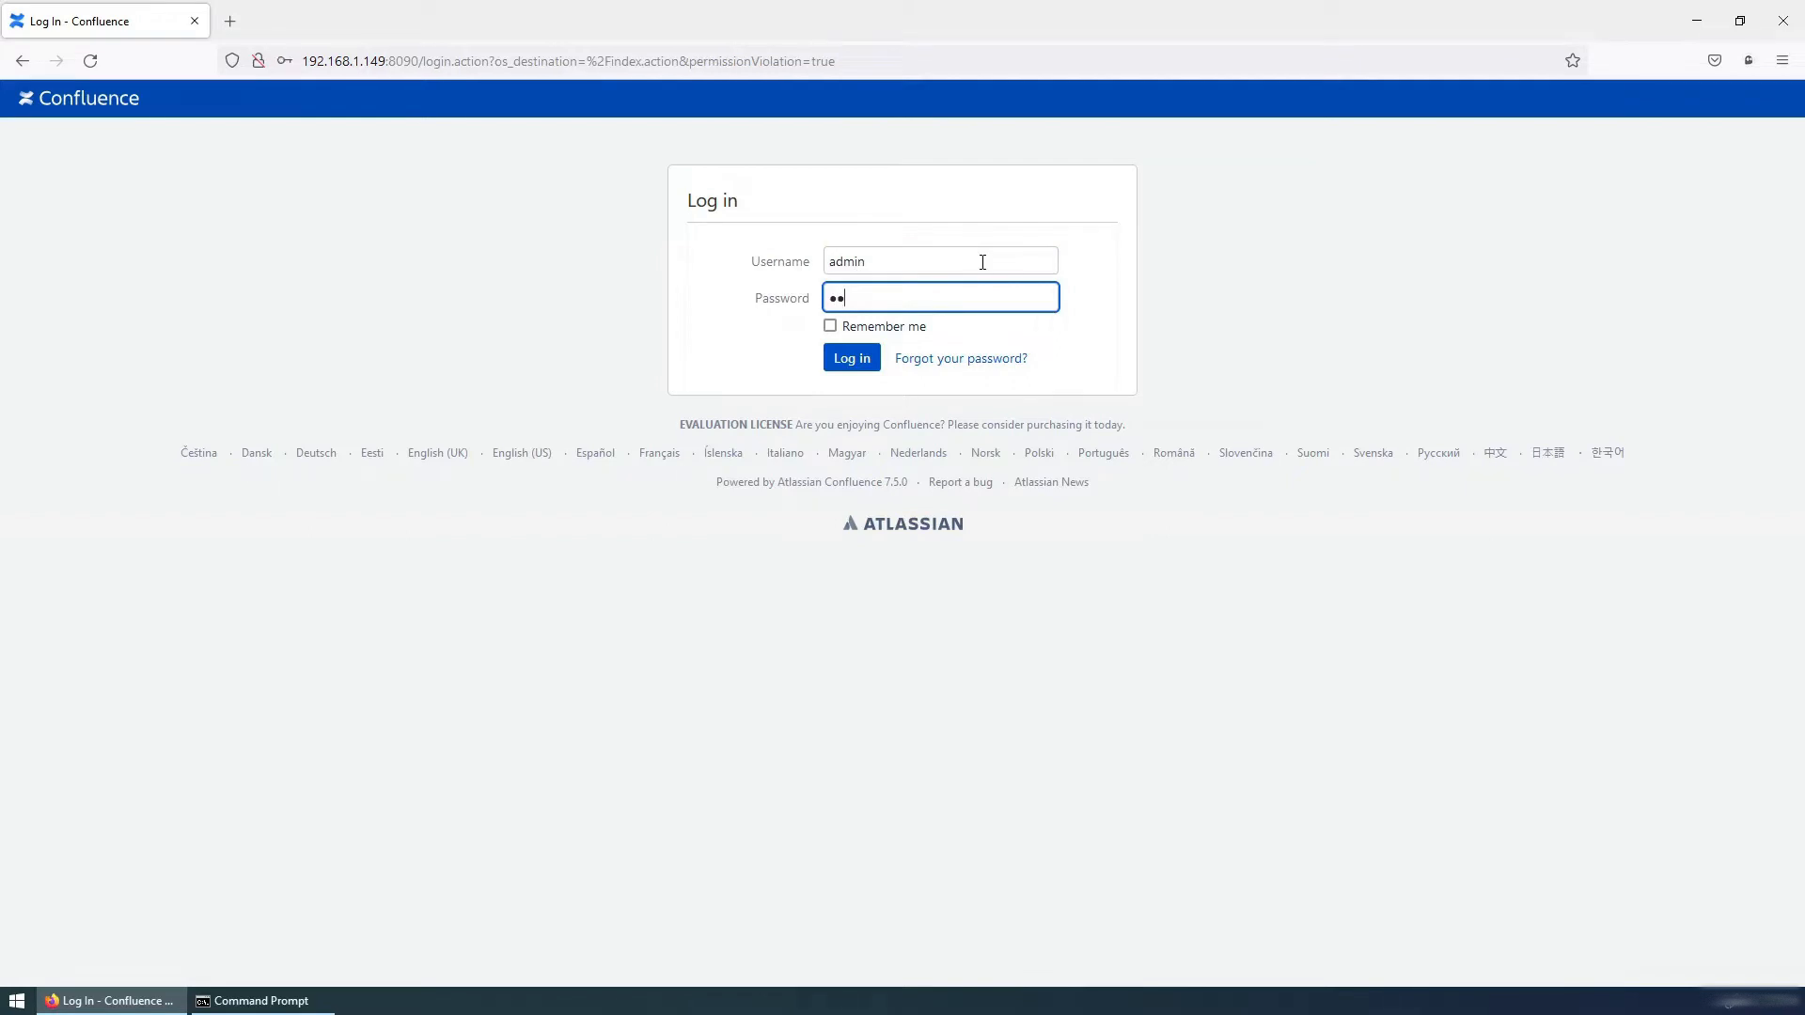
type("password")
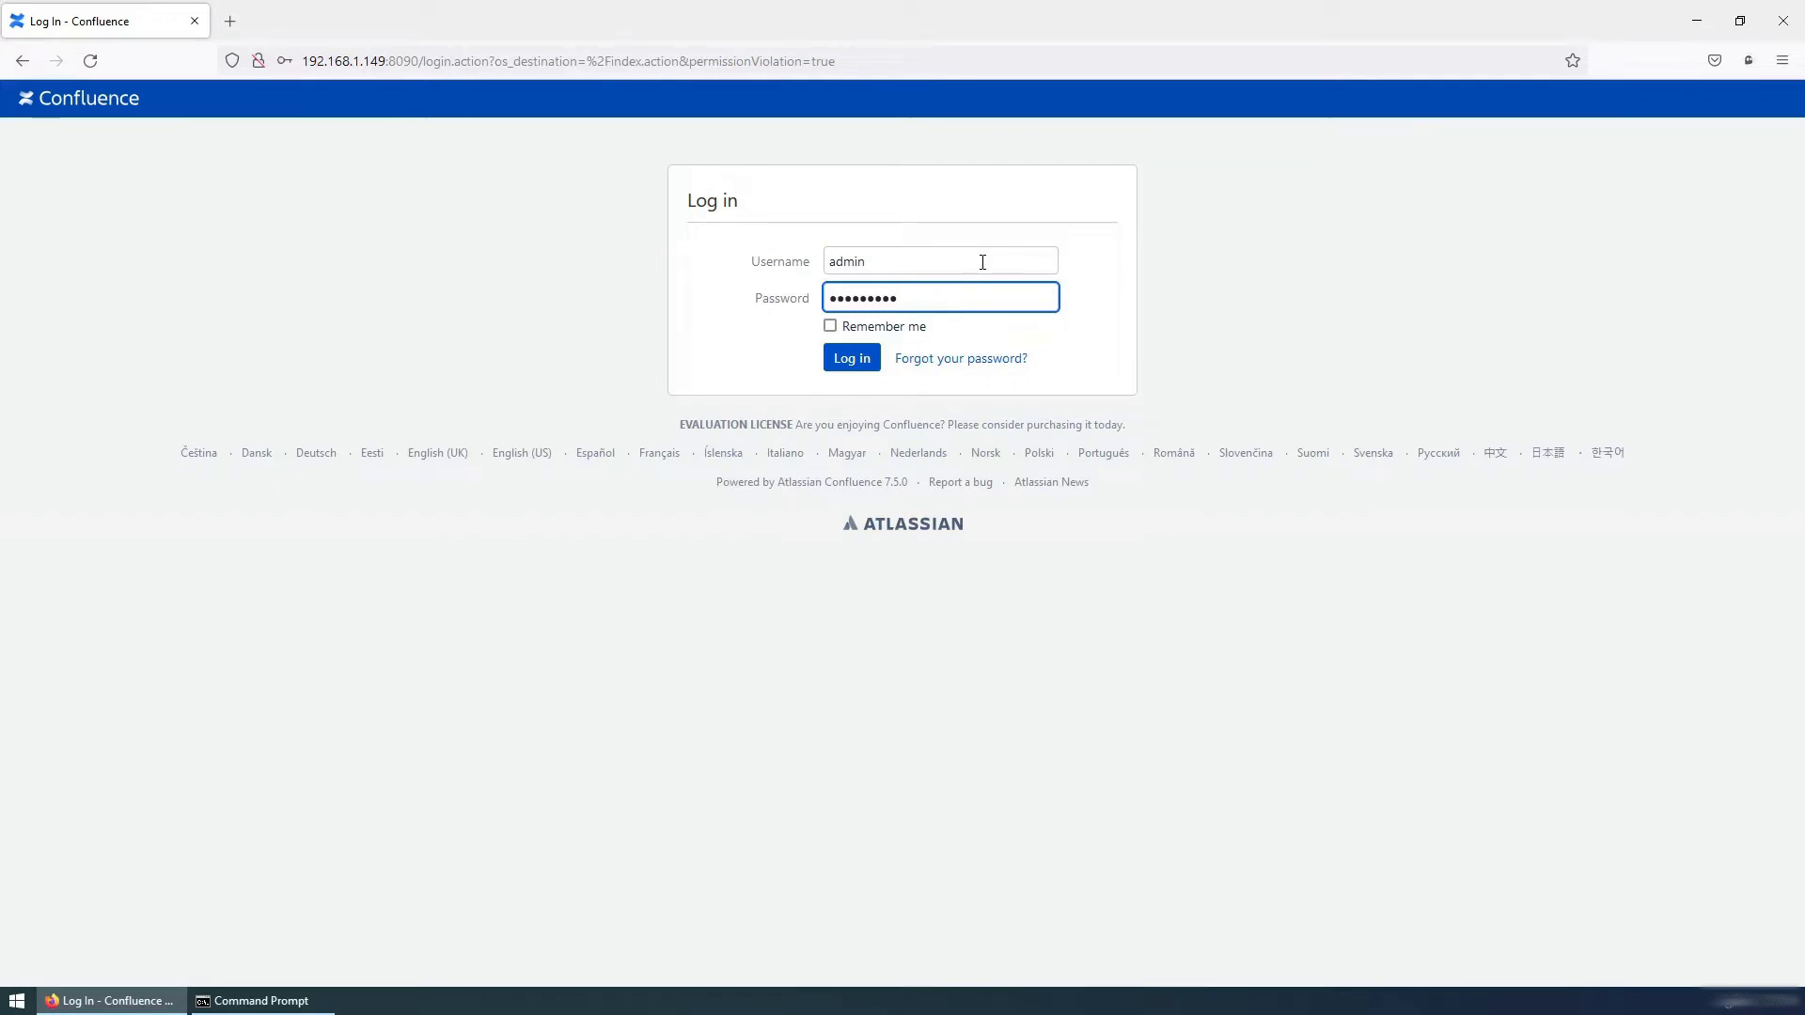
left_click(851, 357)
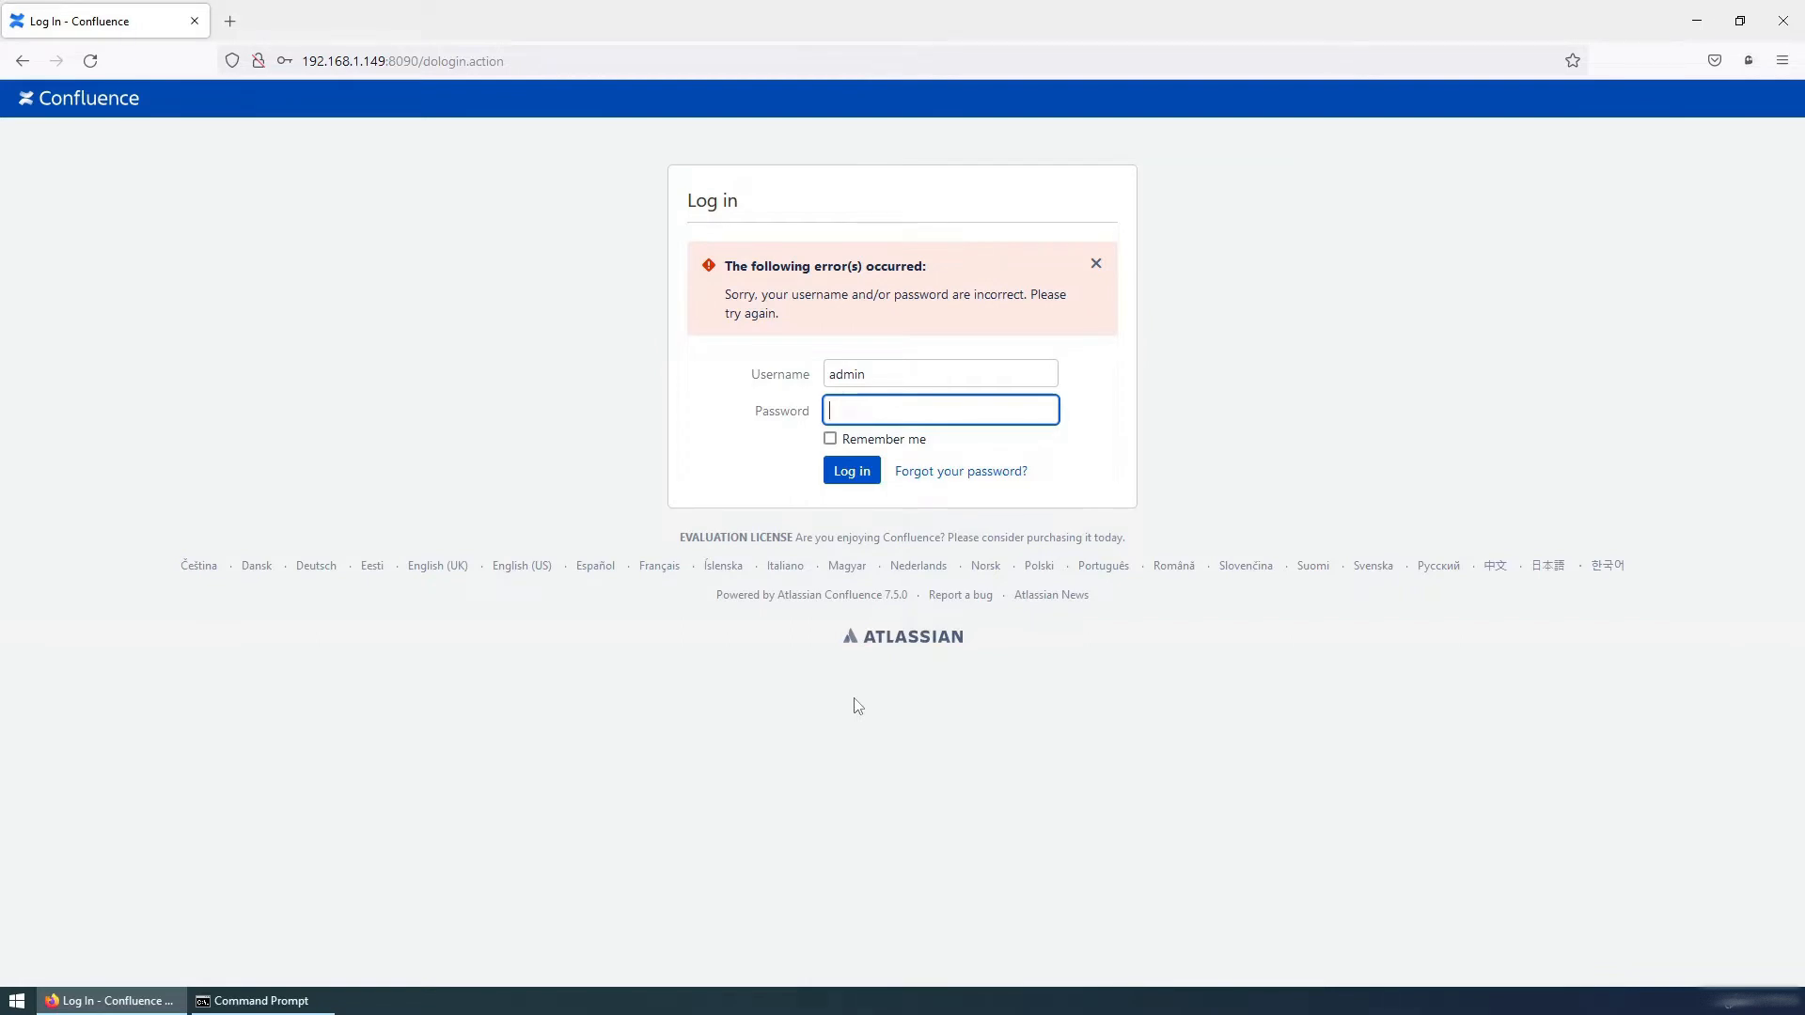
left_click(266, 1000)
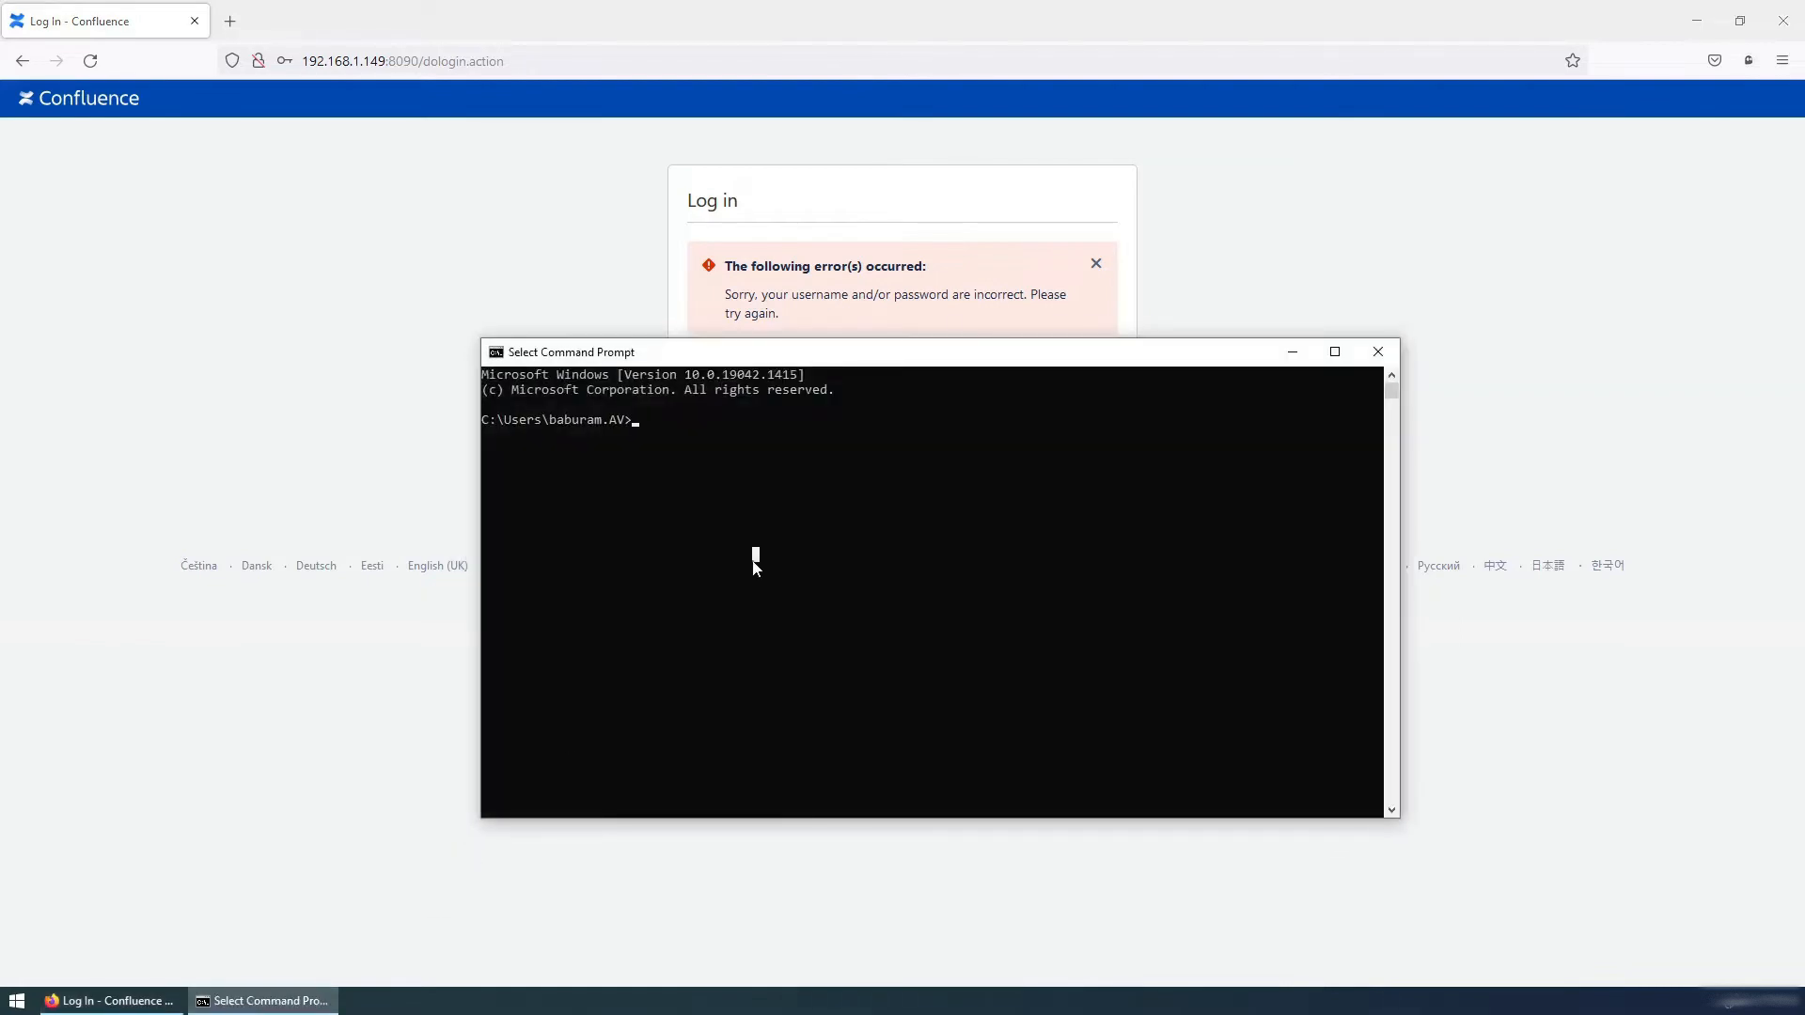
type("ssh")
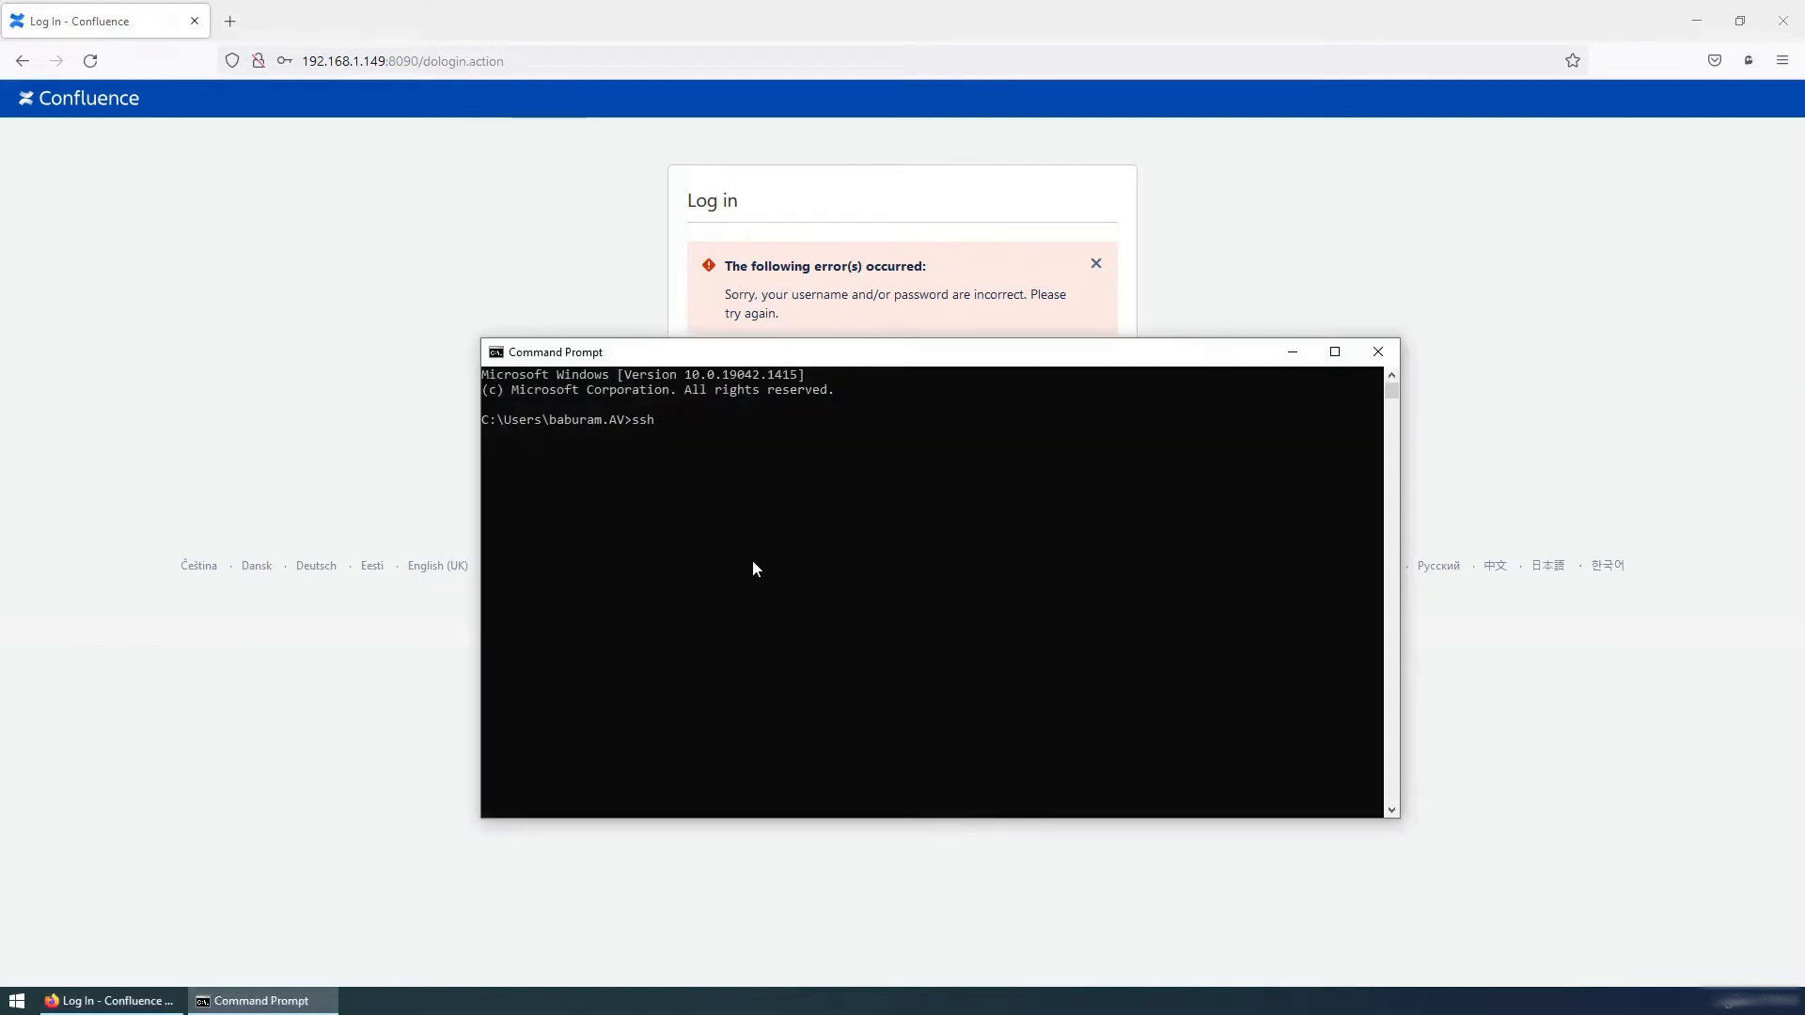
type("confluence")
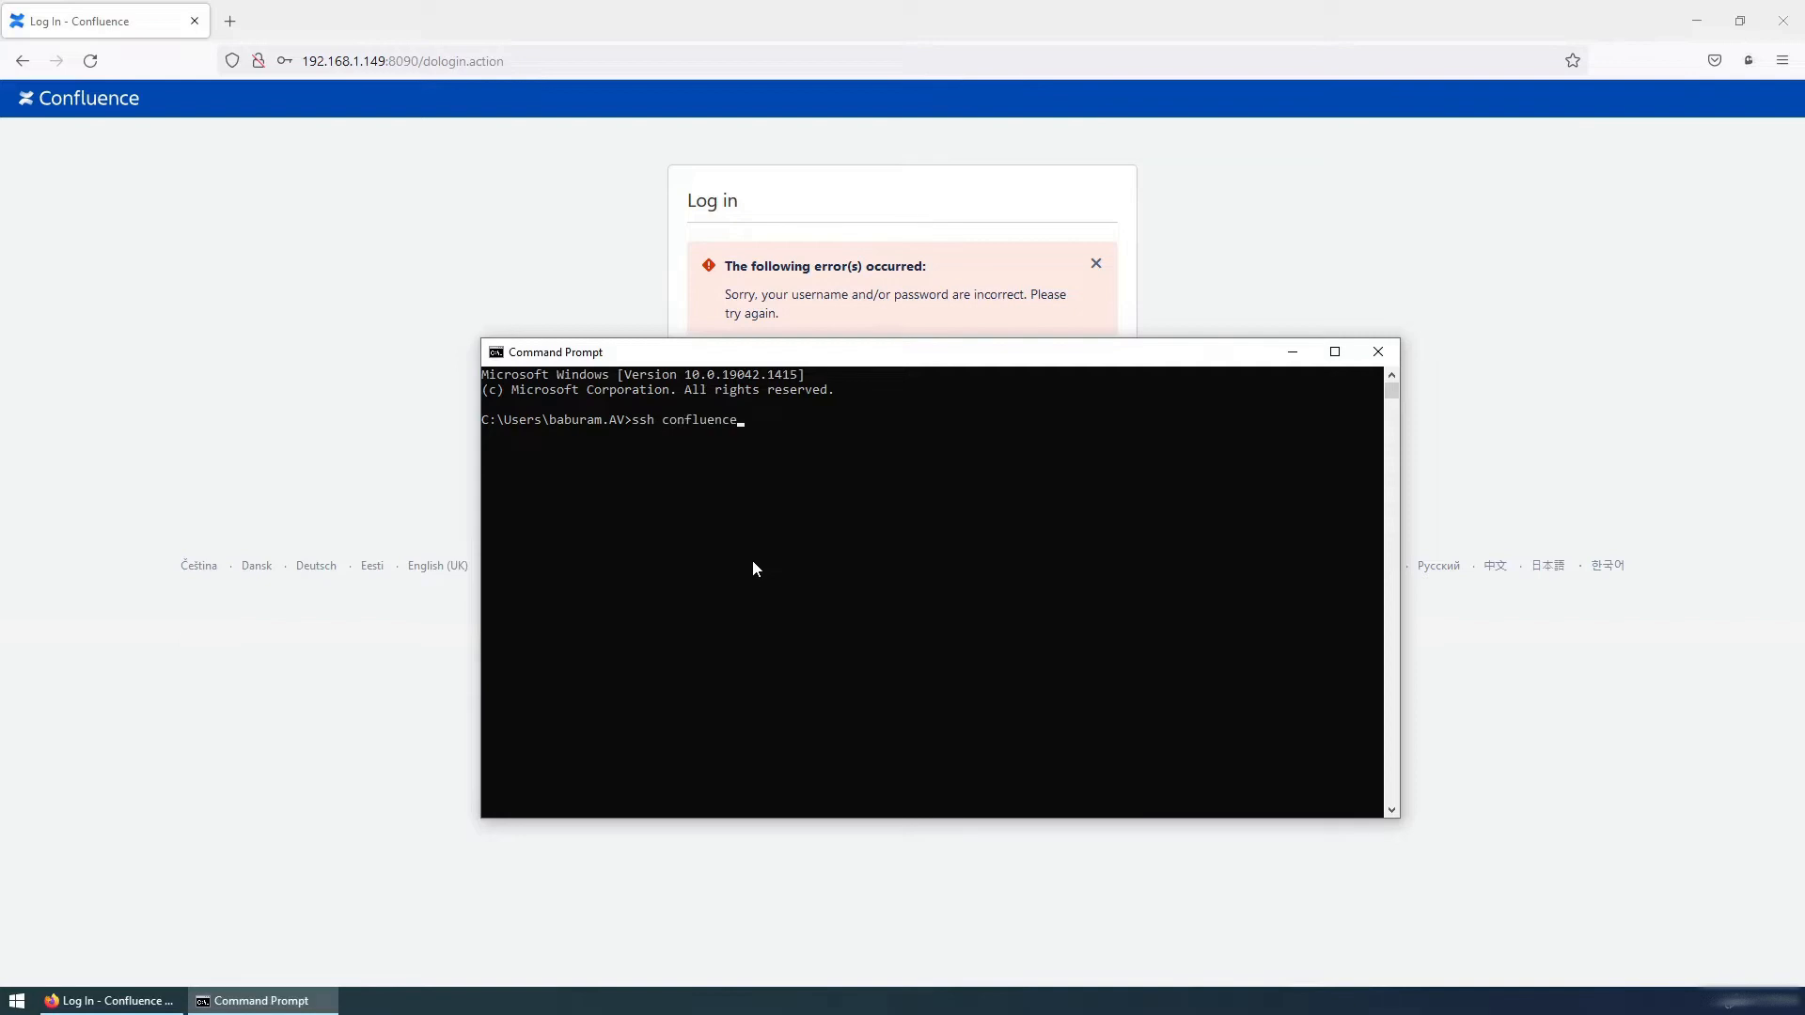
type("@")
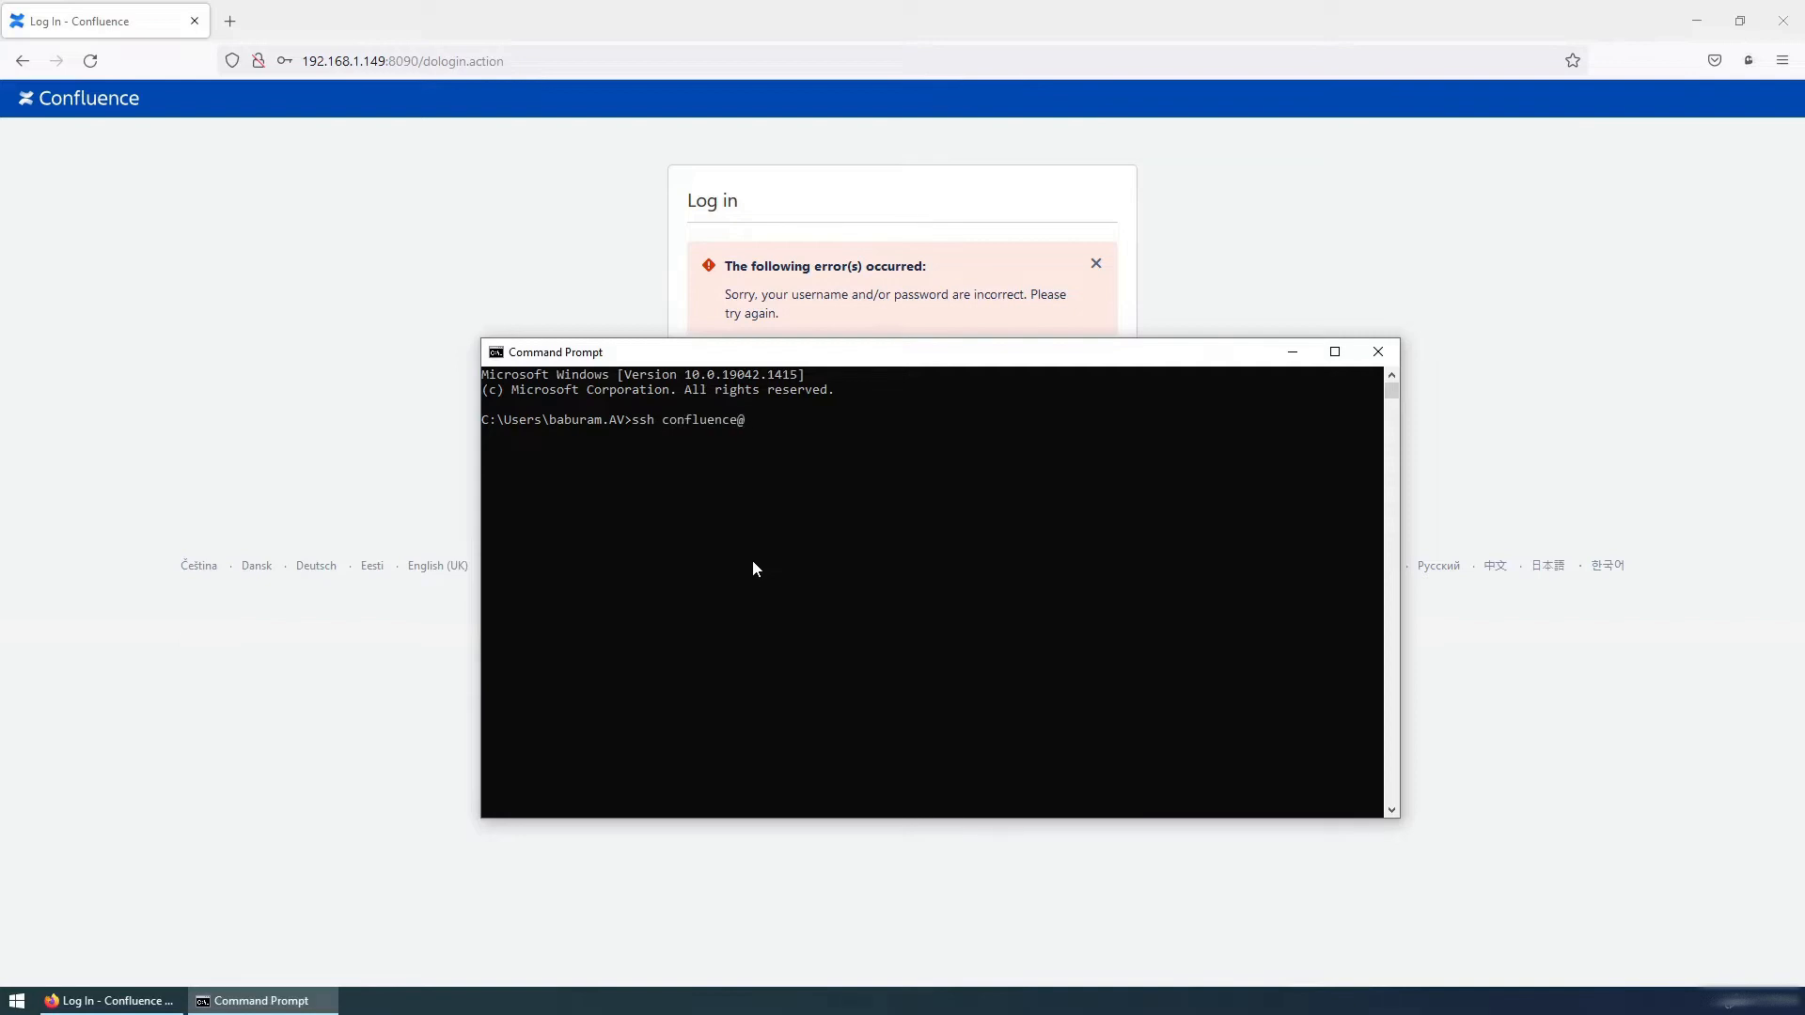
type("192.168")
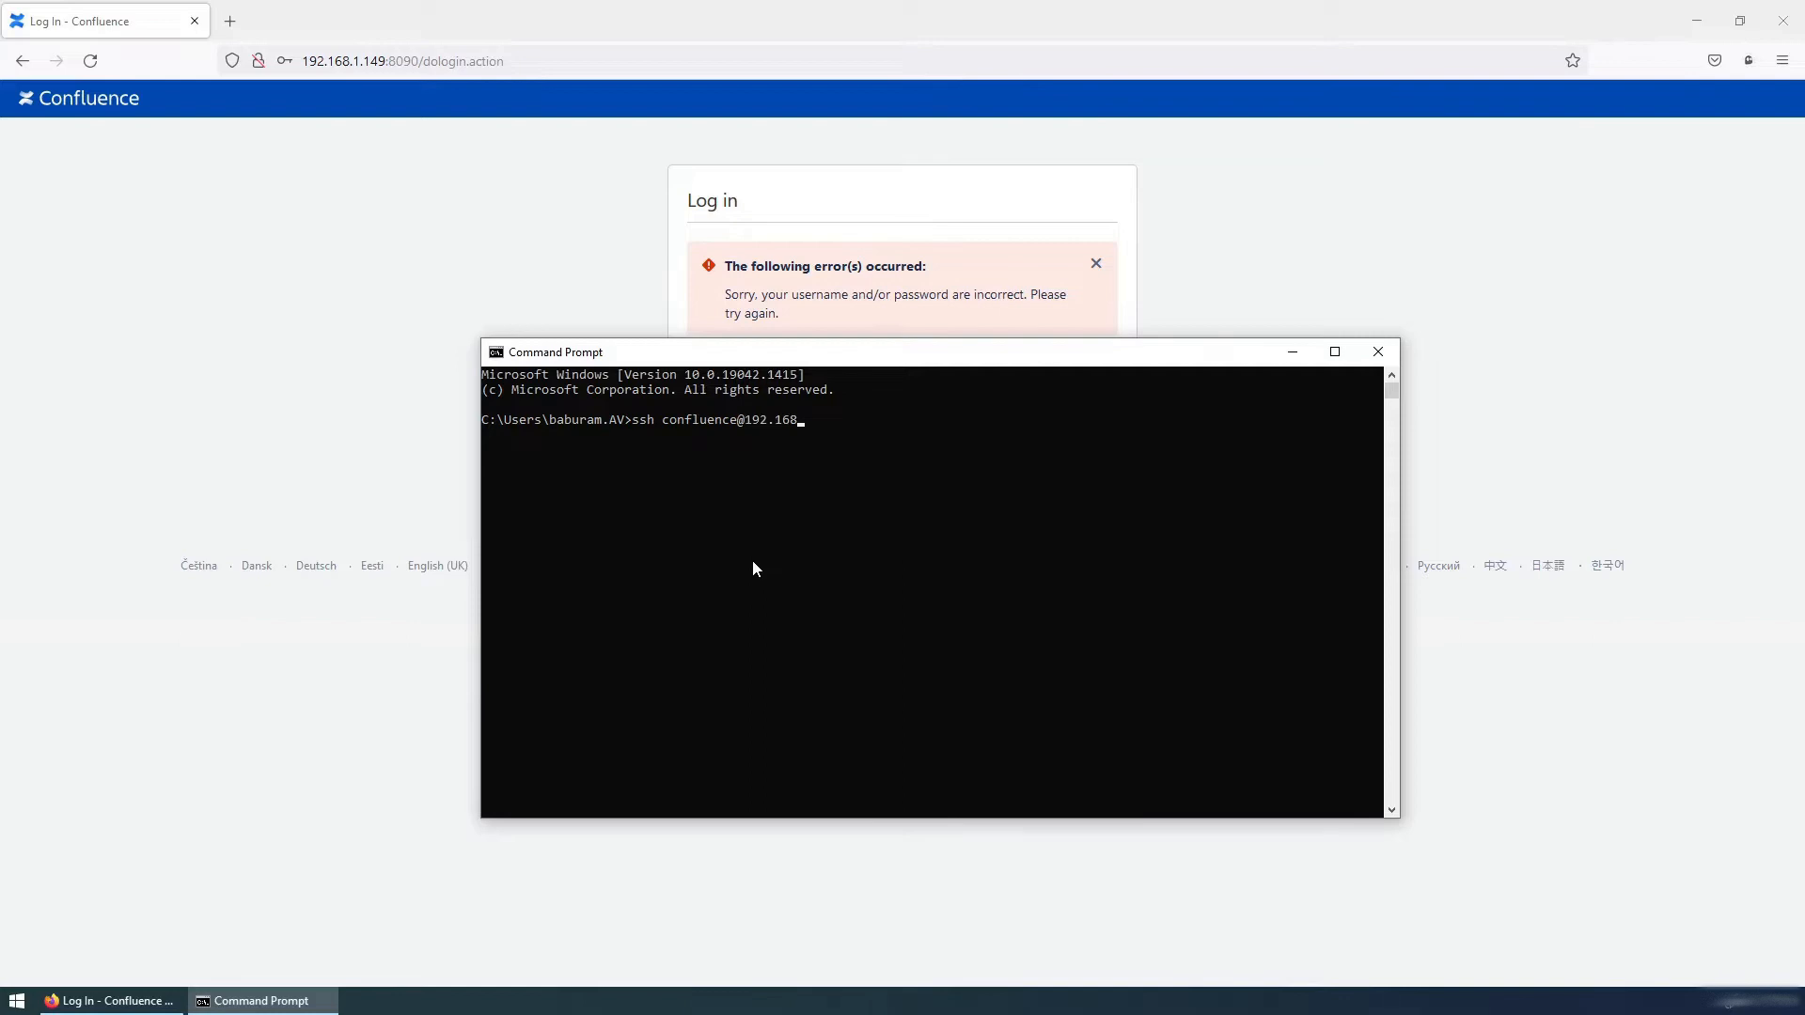
type(".1.")
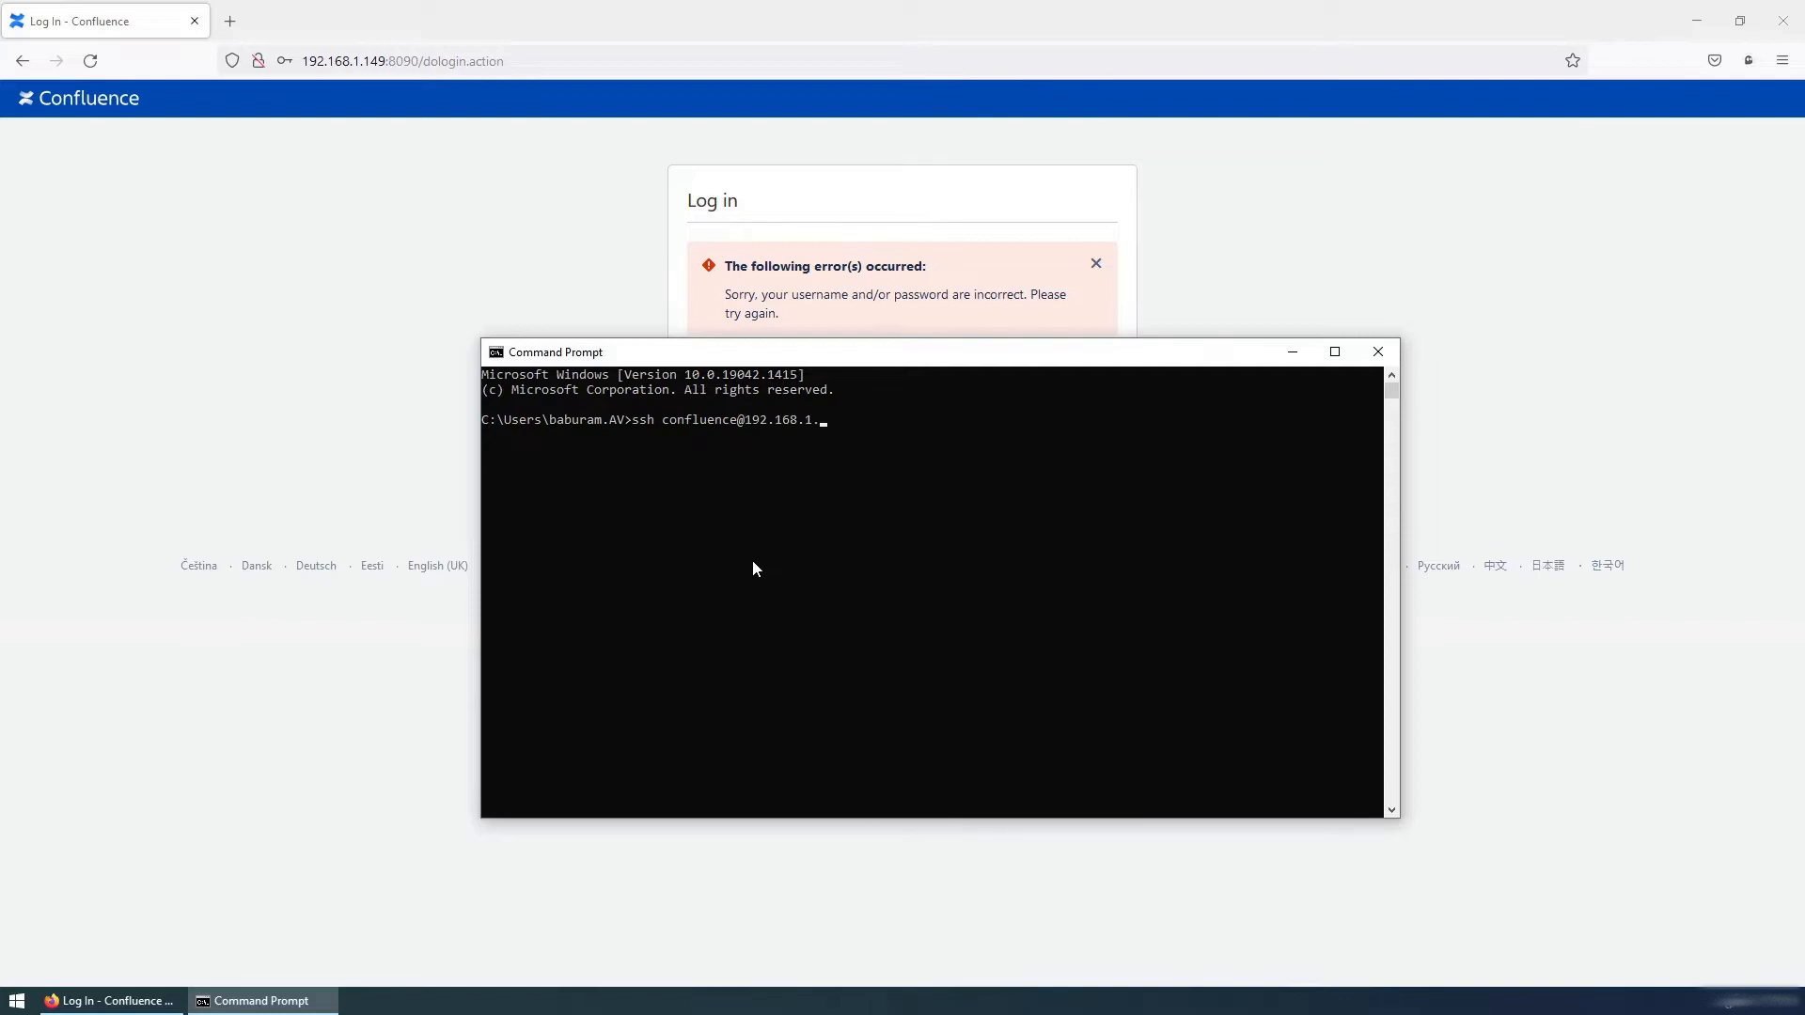
key("Enter")
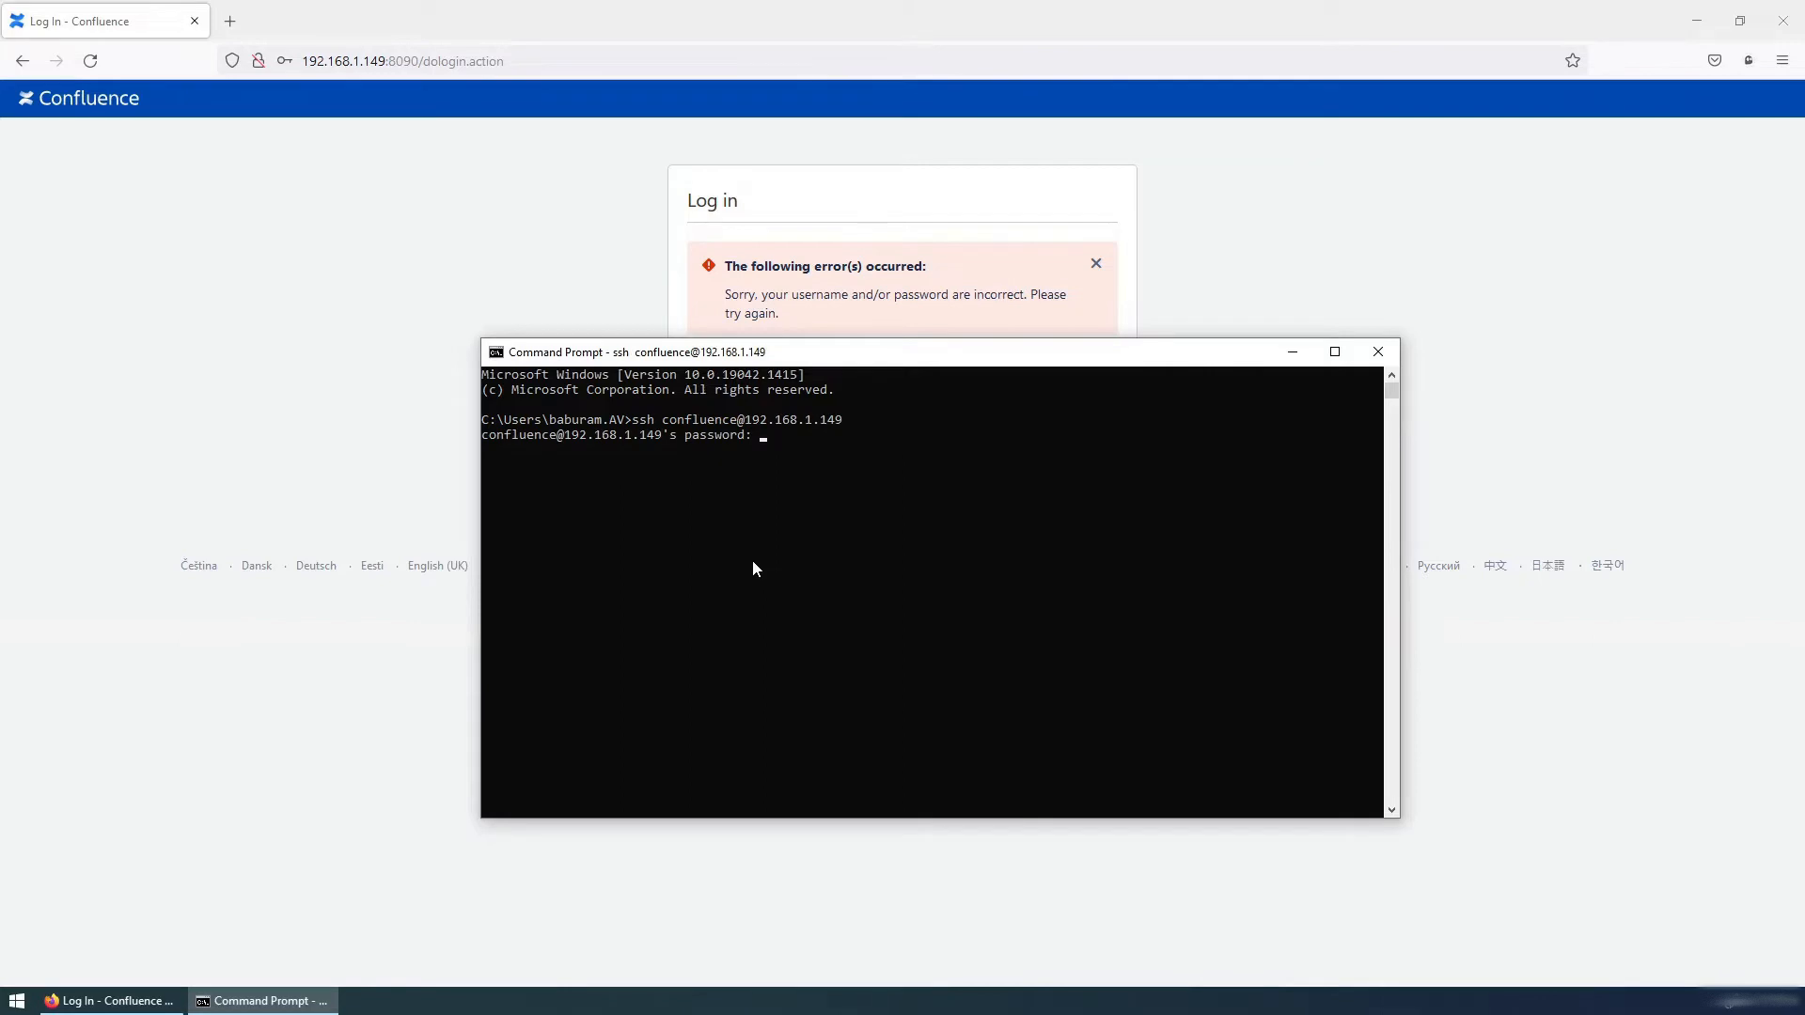
key("Enter")
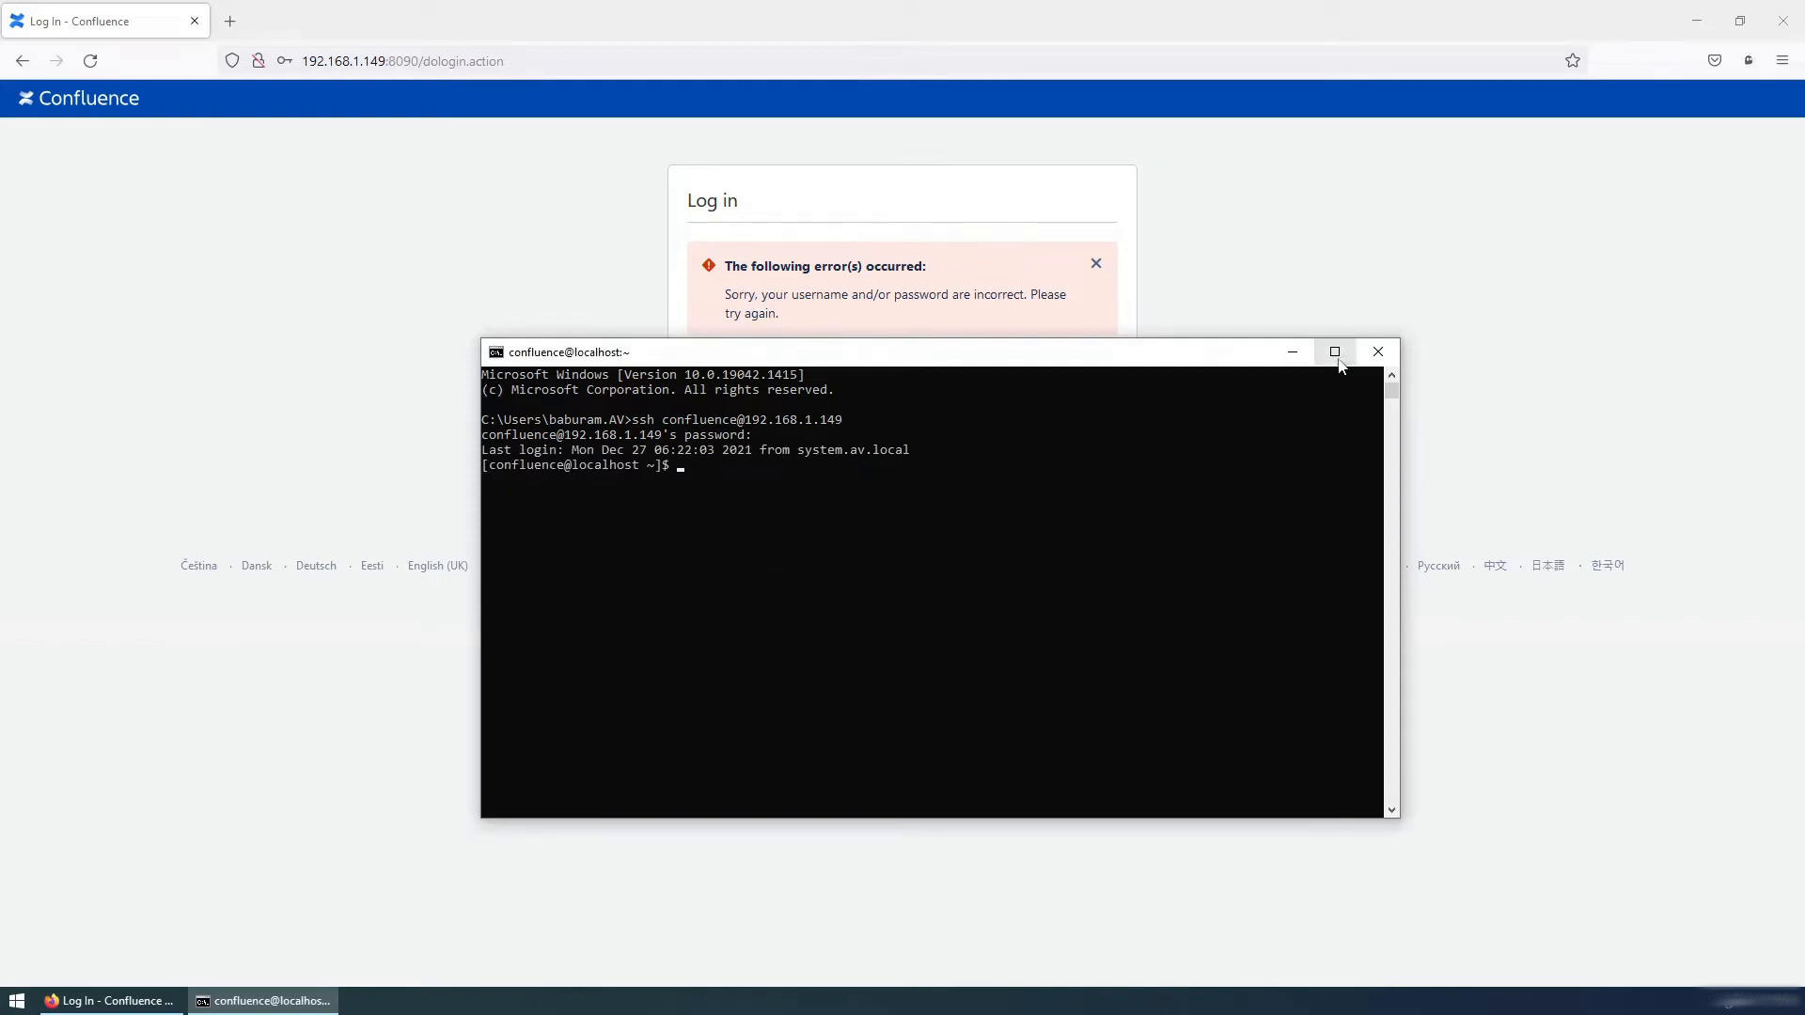
Run sudo /opt/confluence/bin/stop-confluence.sh in the maximized terminal until Tomcat is killed
left_click(1335, 352)
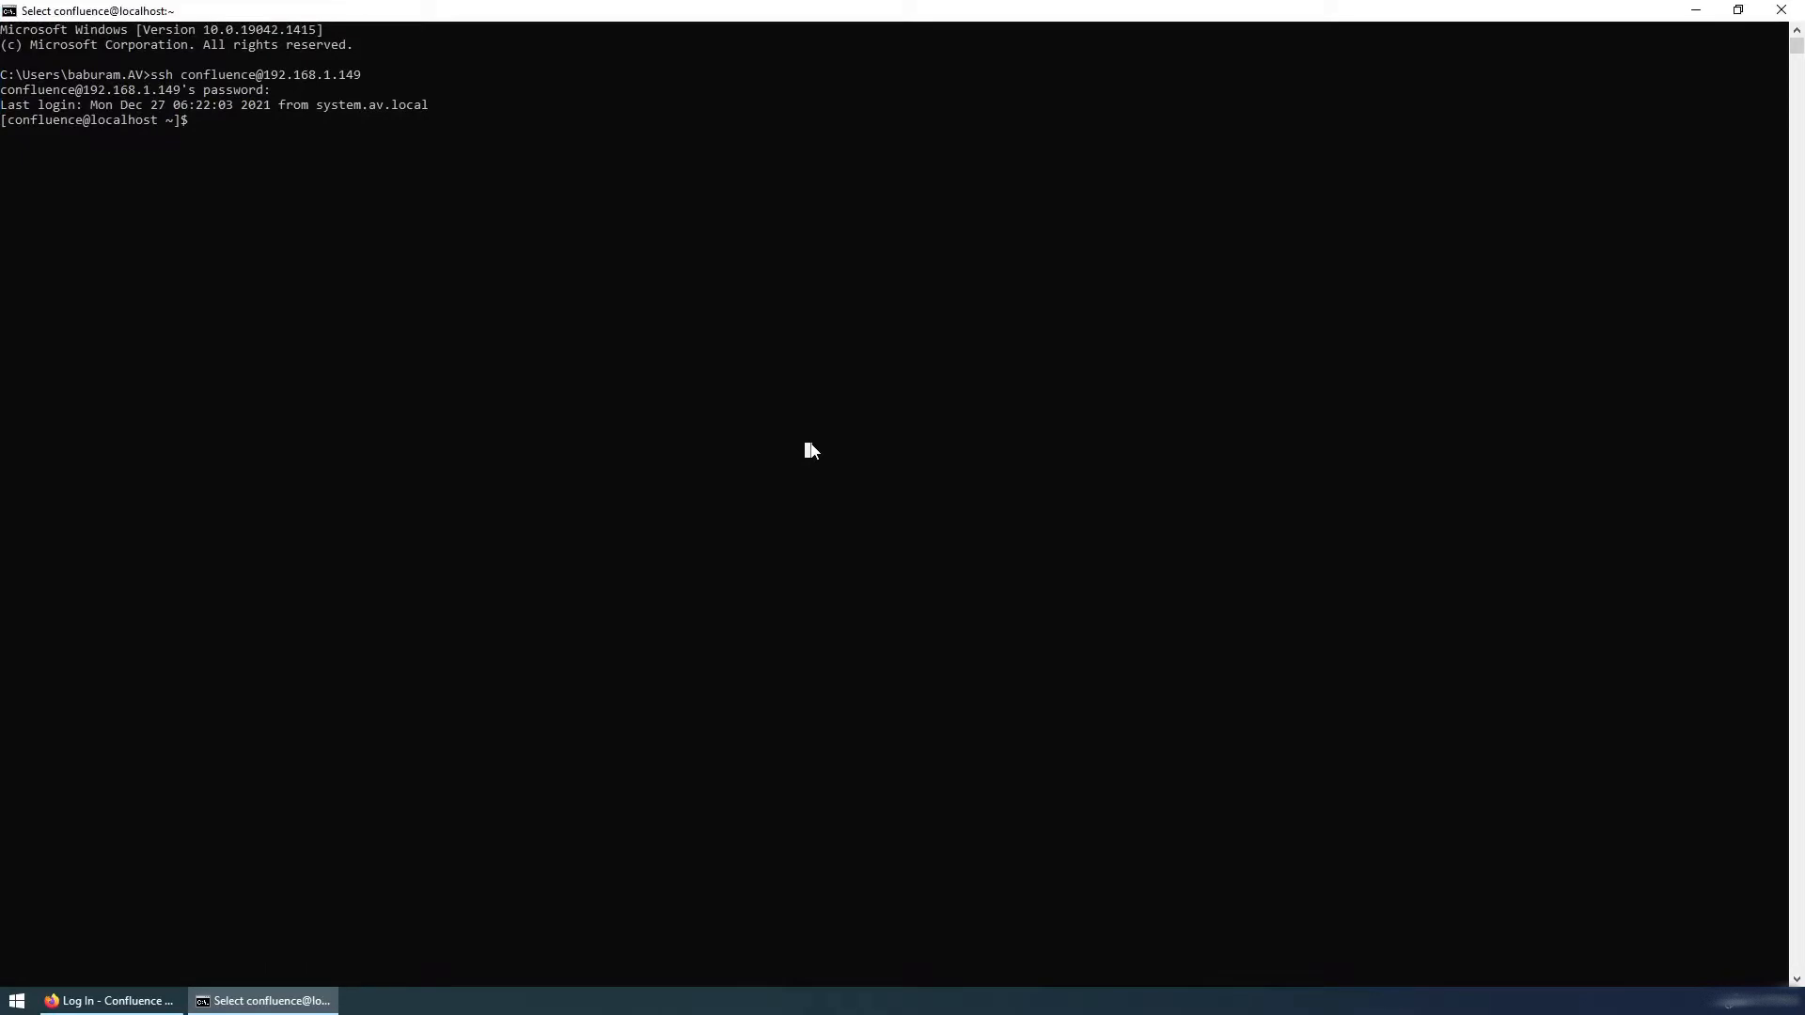
type("/op")
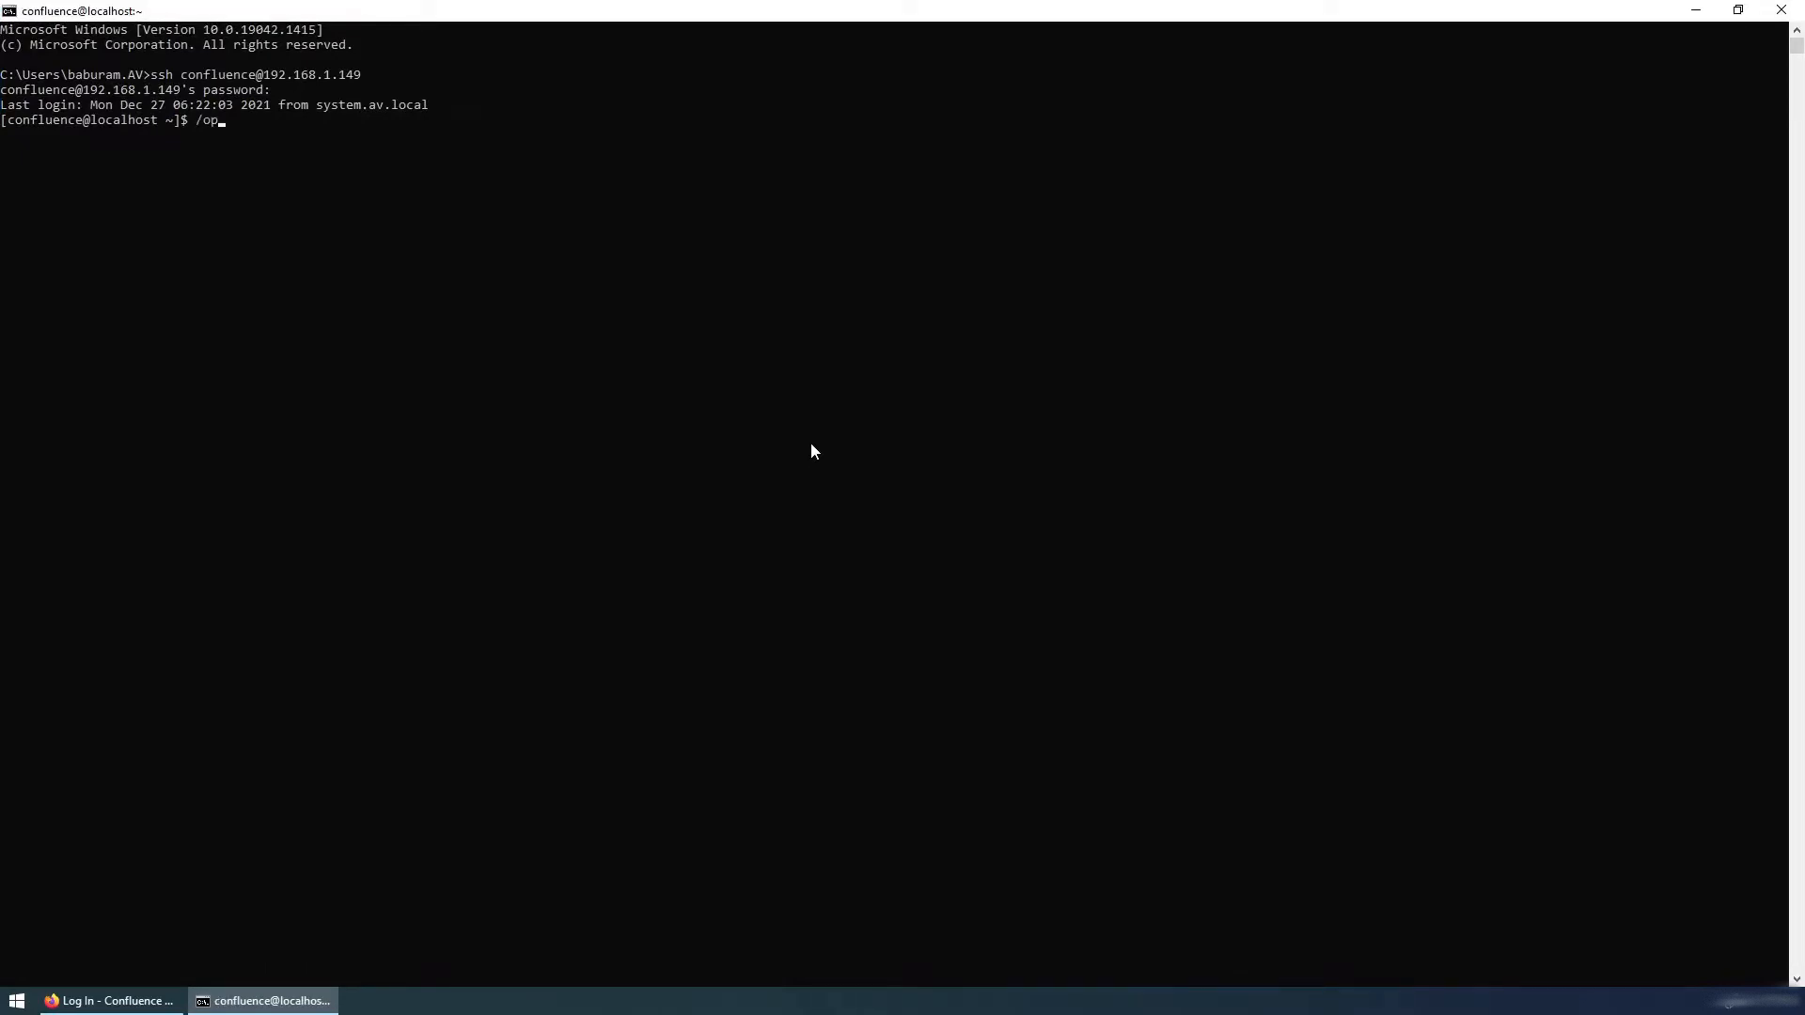
type("t/con")
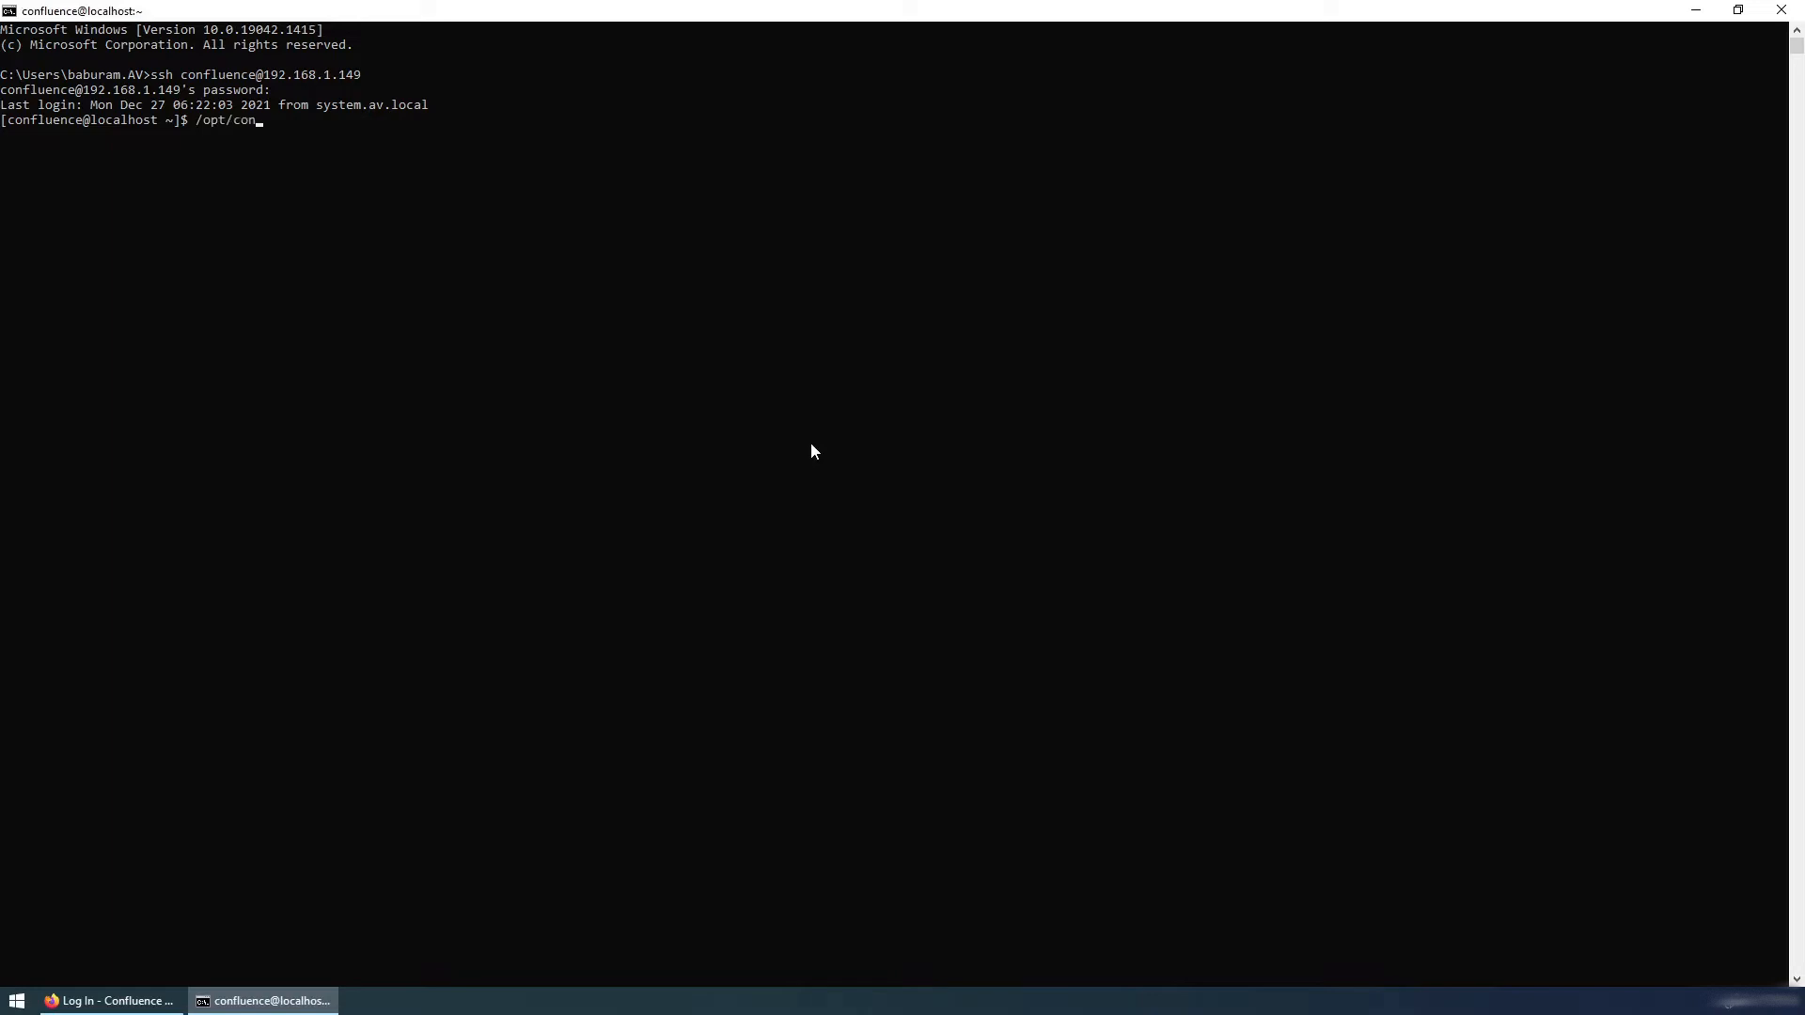
type("flu")
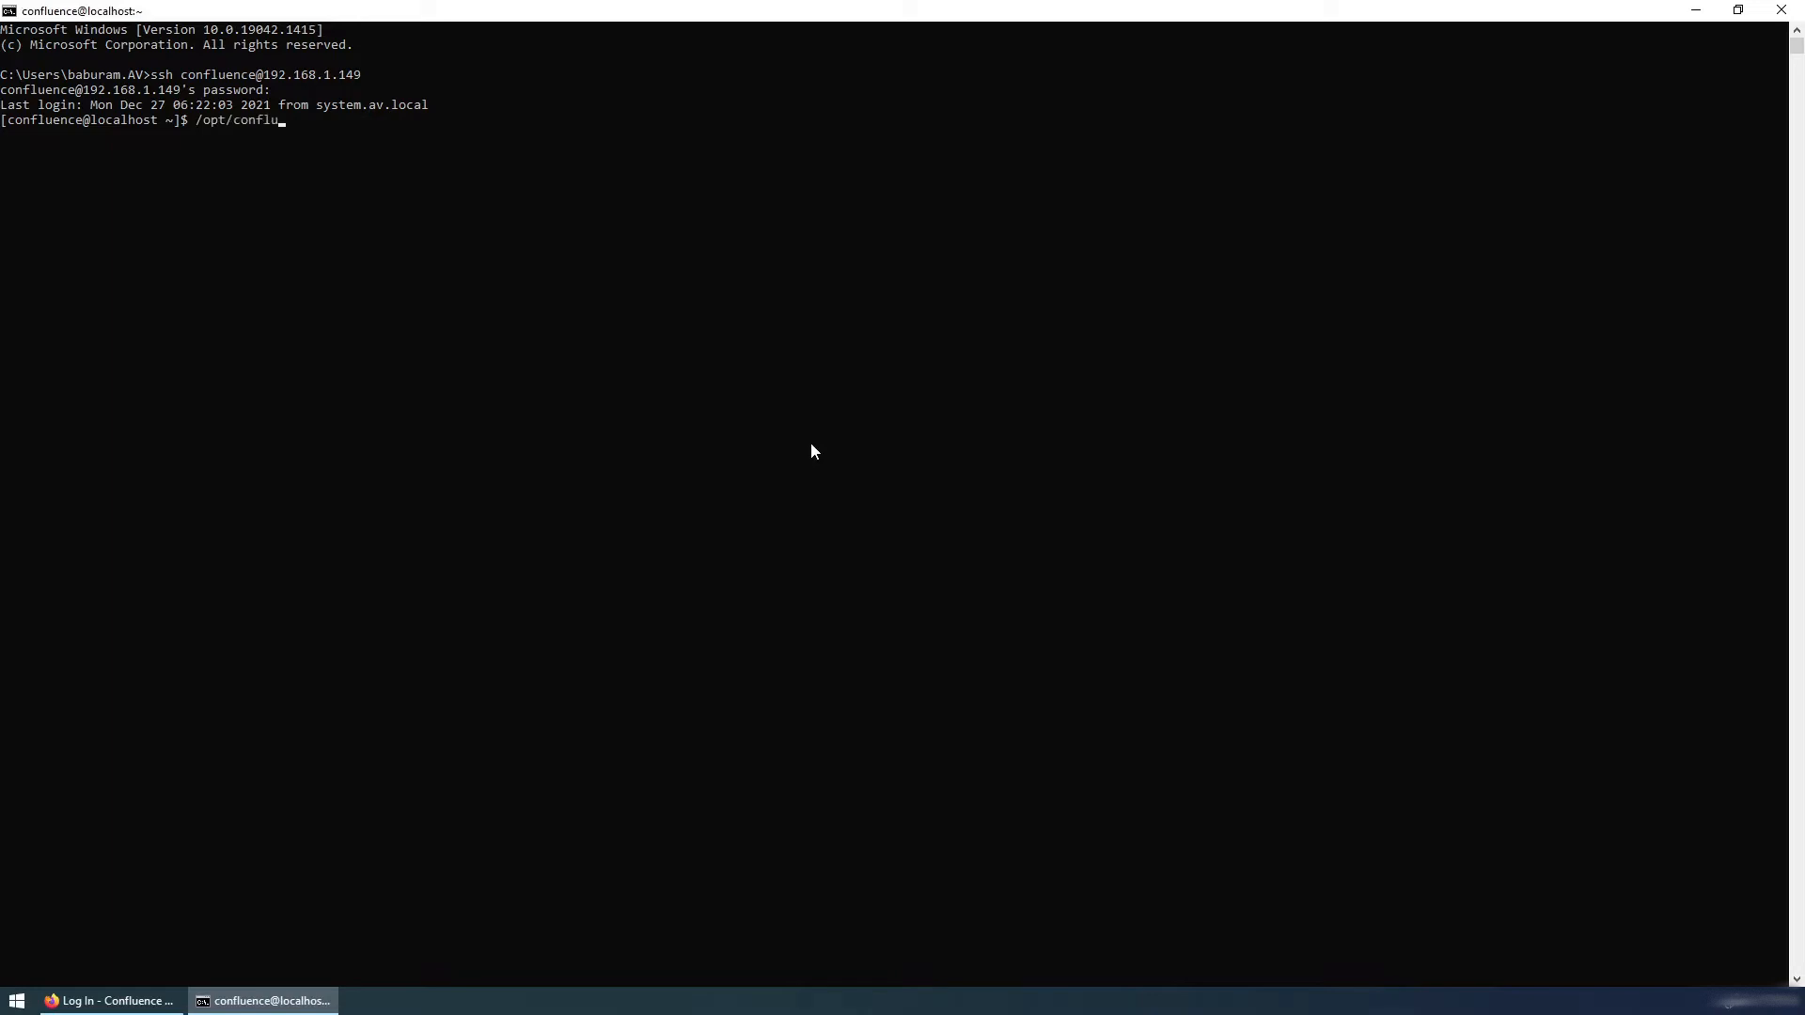
type("ence/bi")
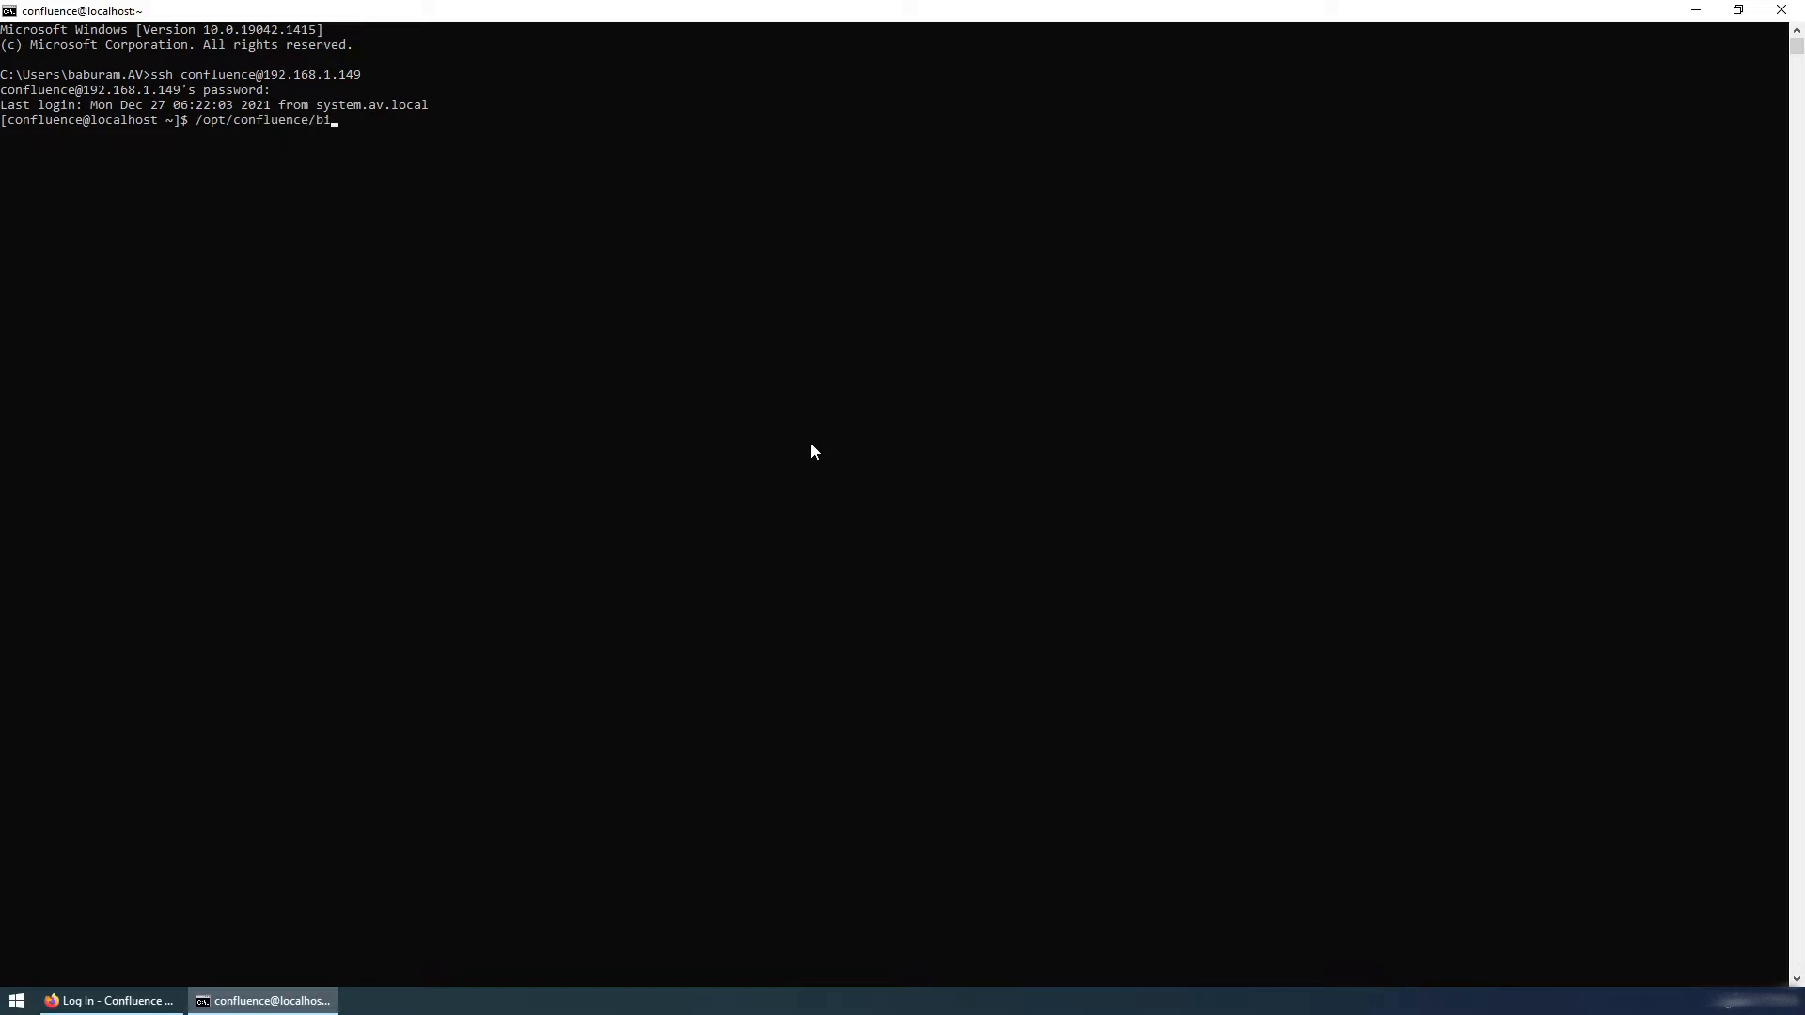
type("n/")
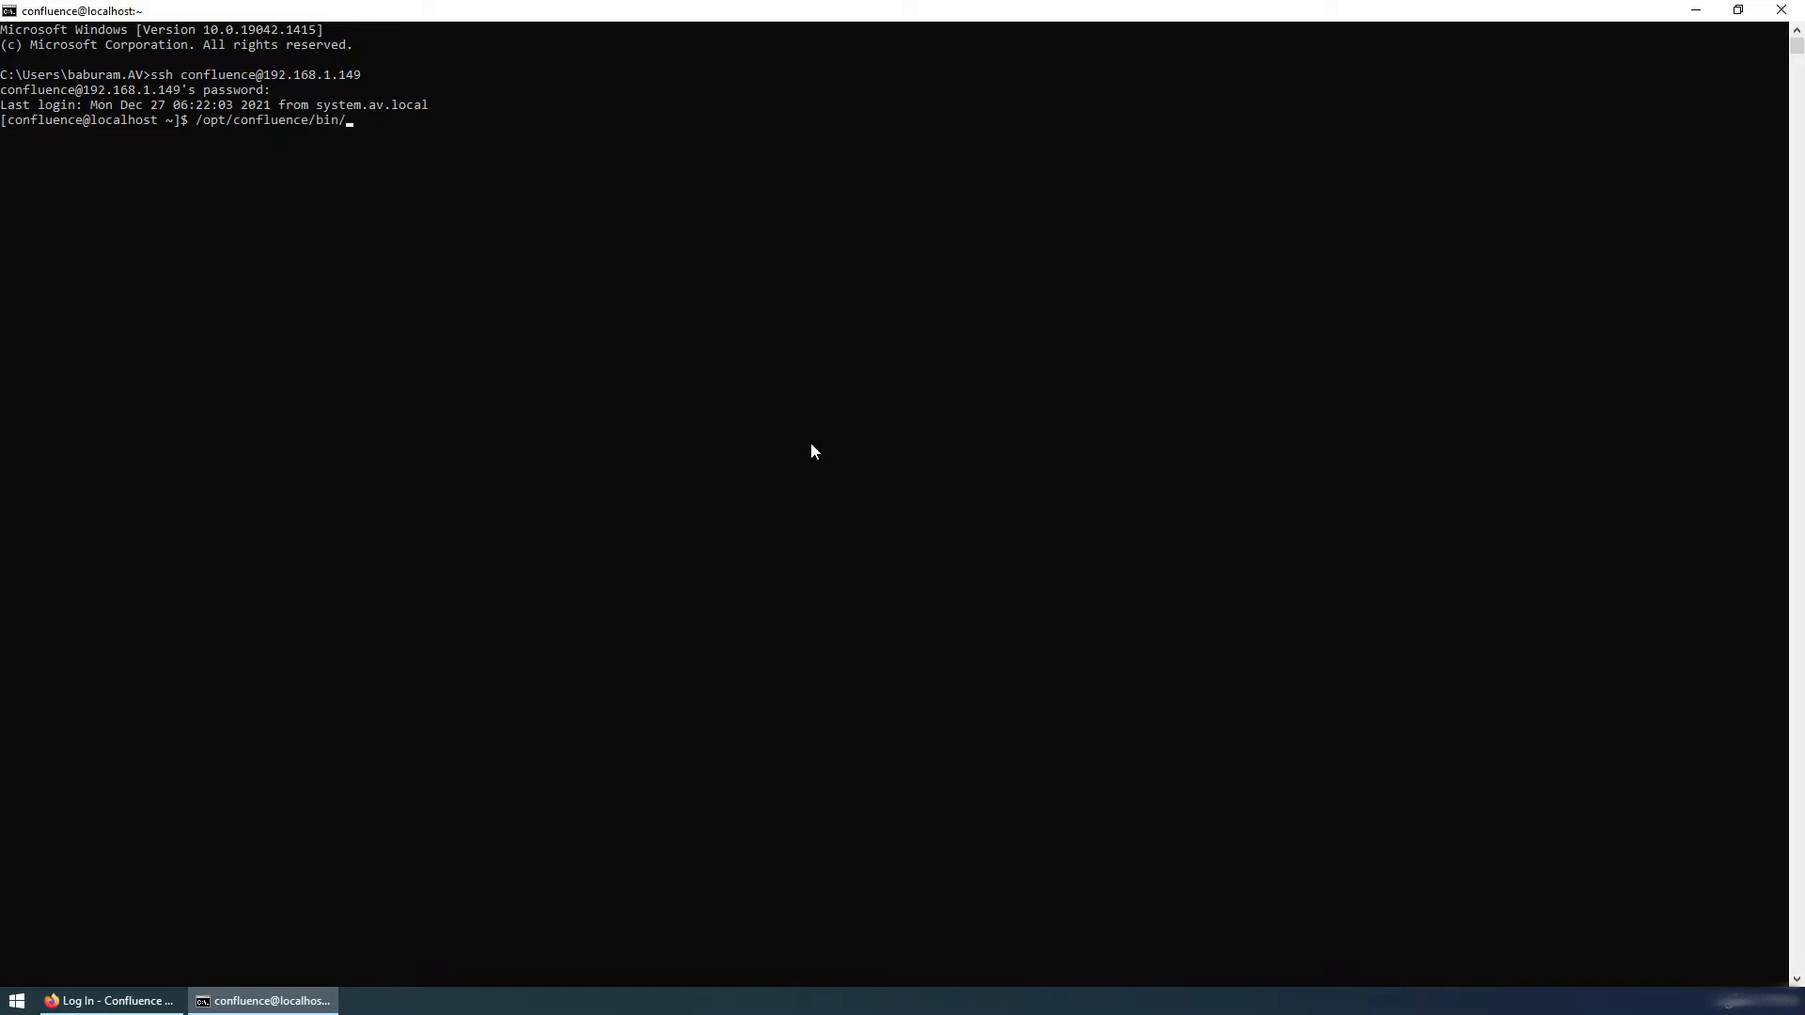
type("stop")
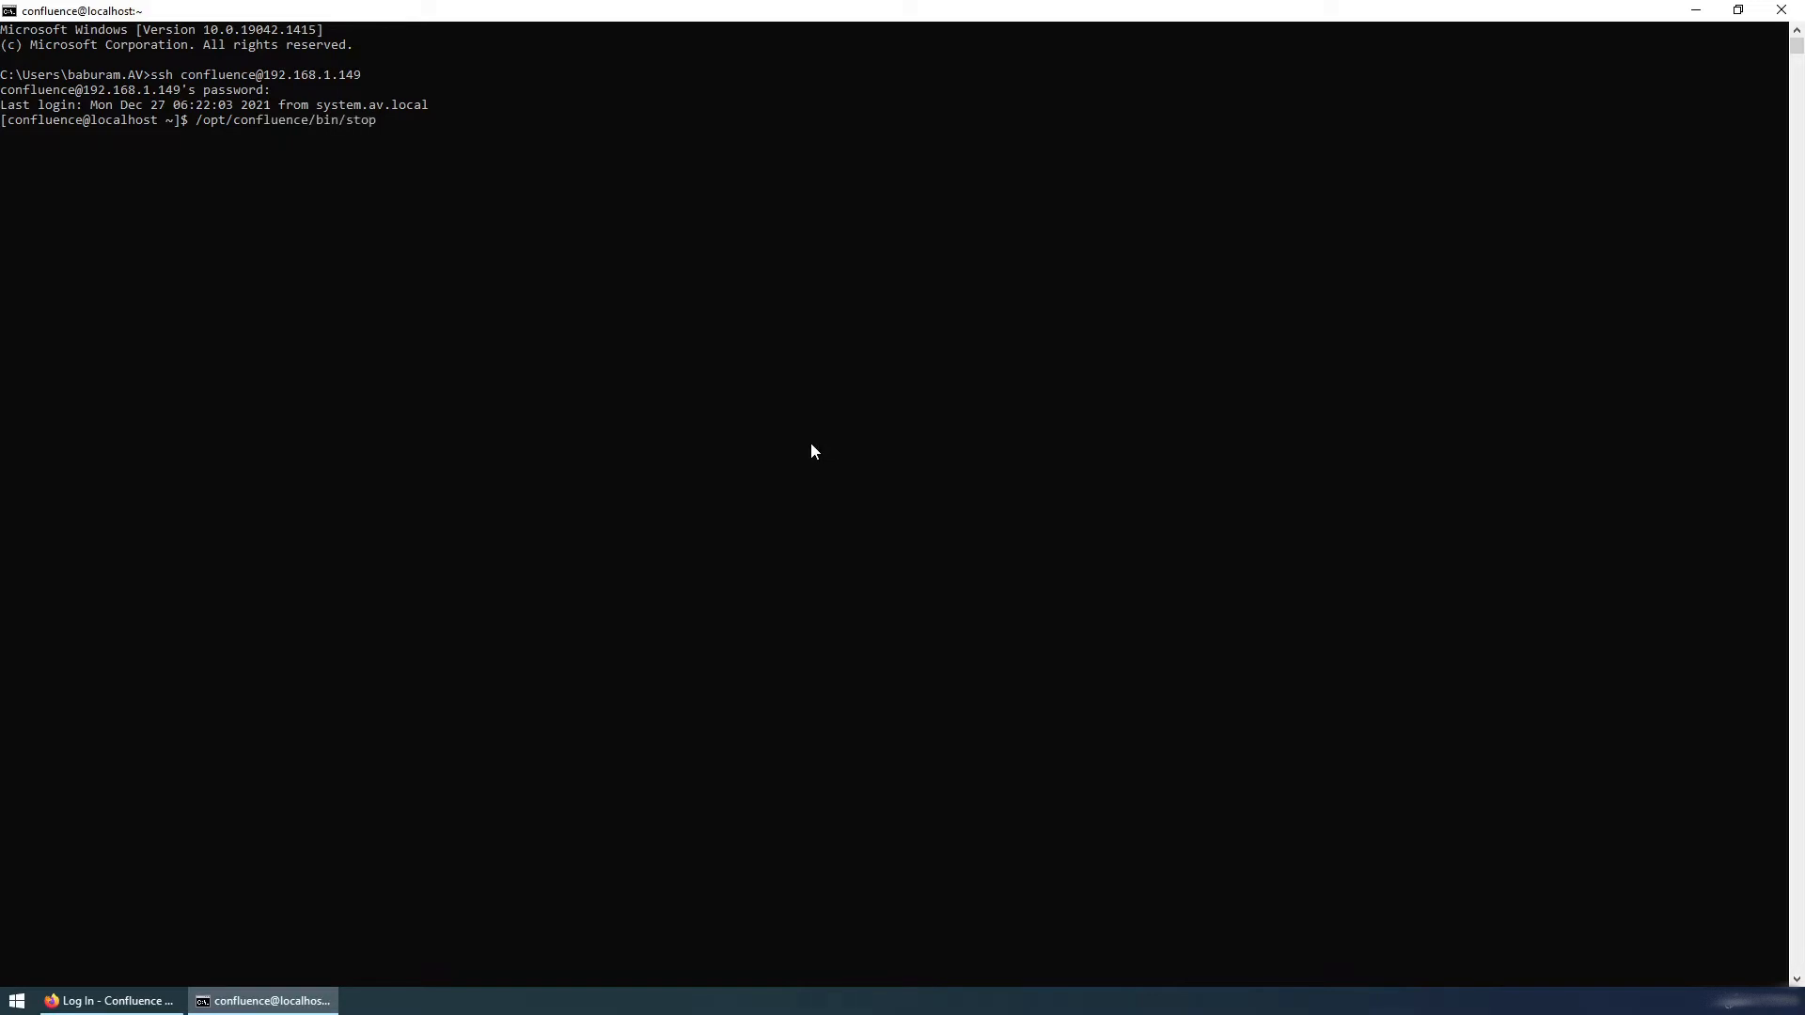
type("-confluence.sh")
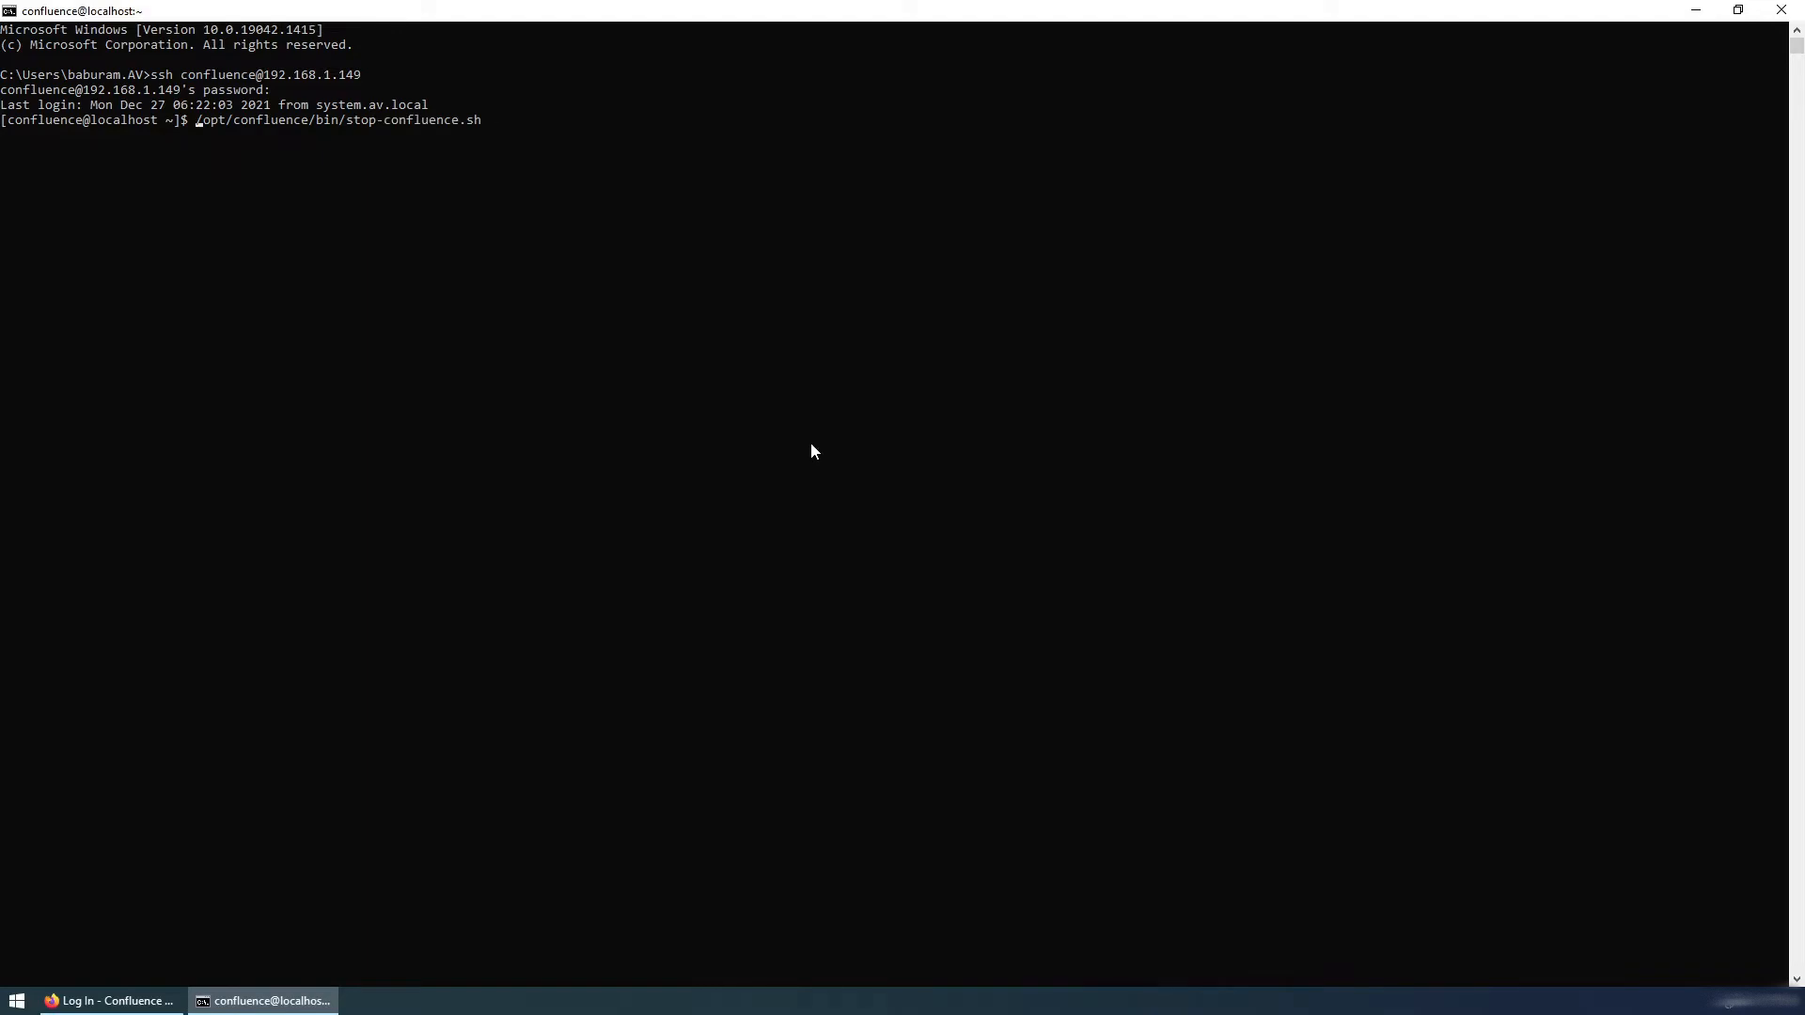
type("sudo")
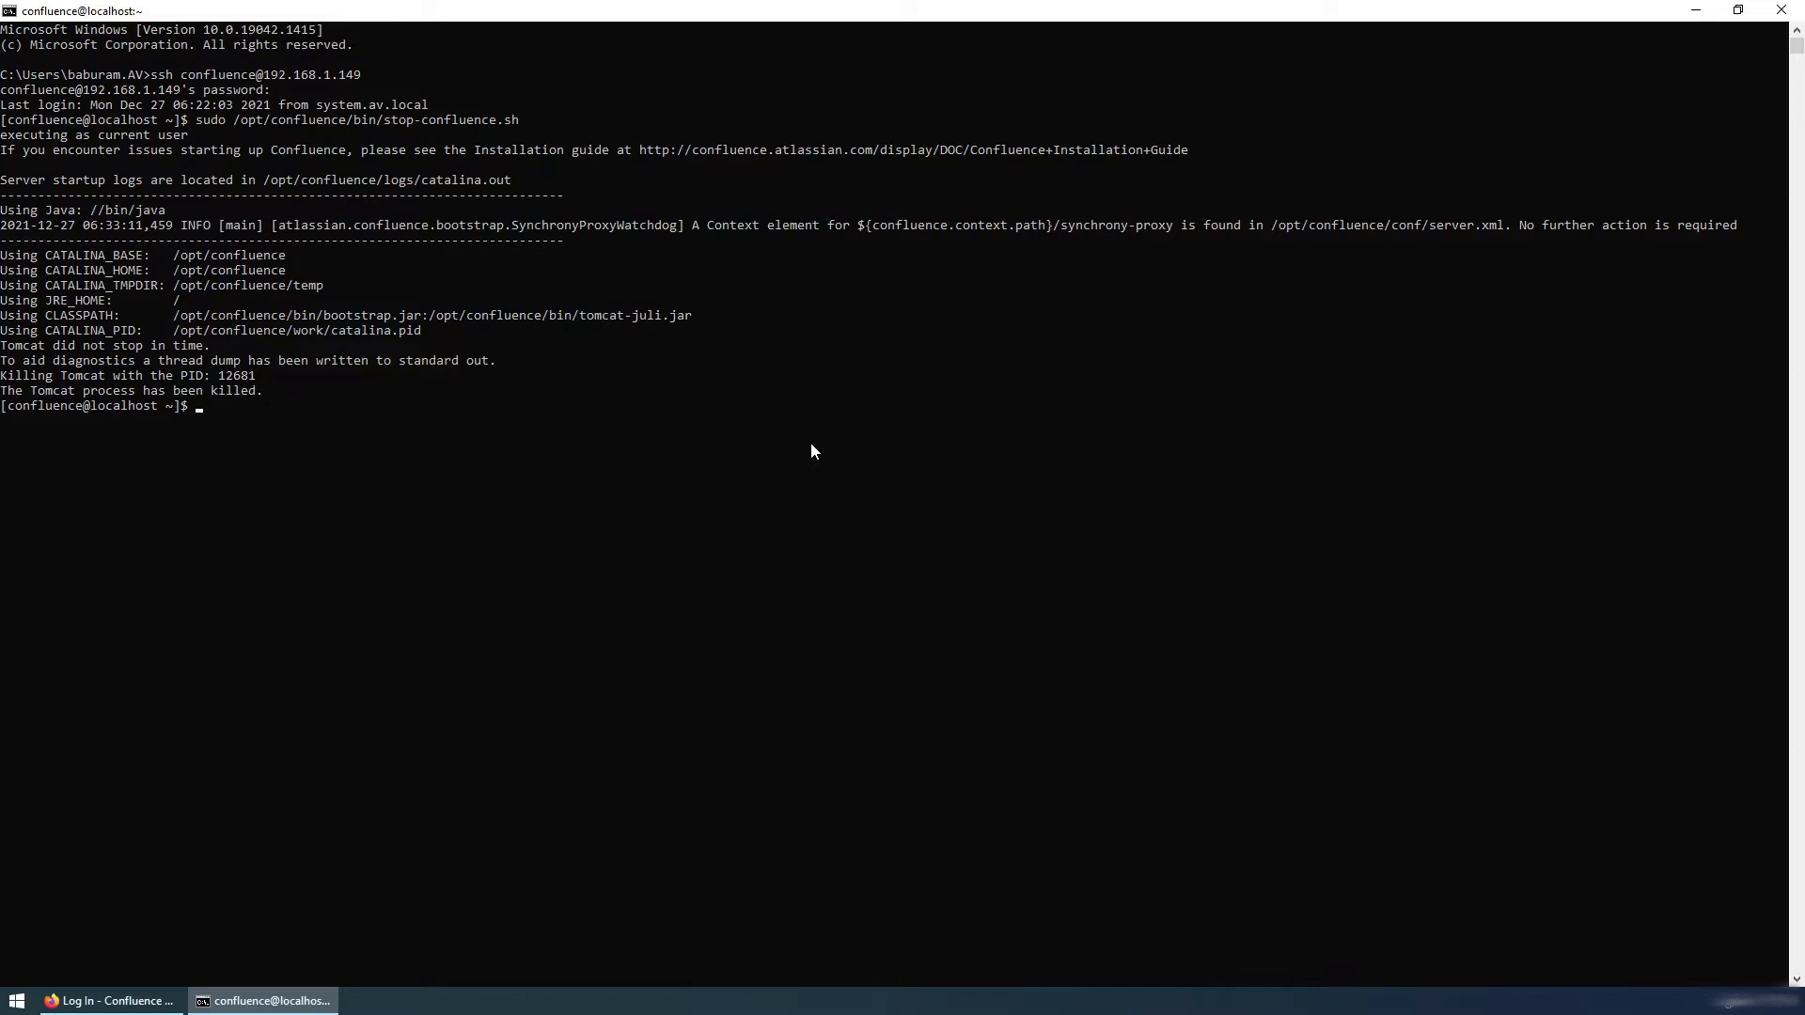
mouse_move(64, 391)
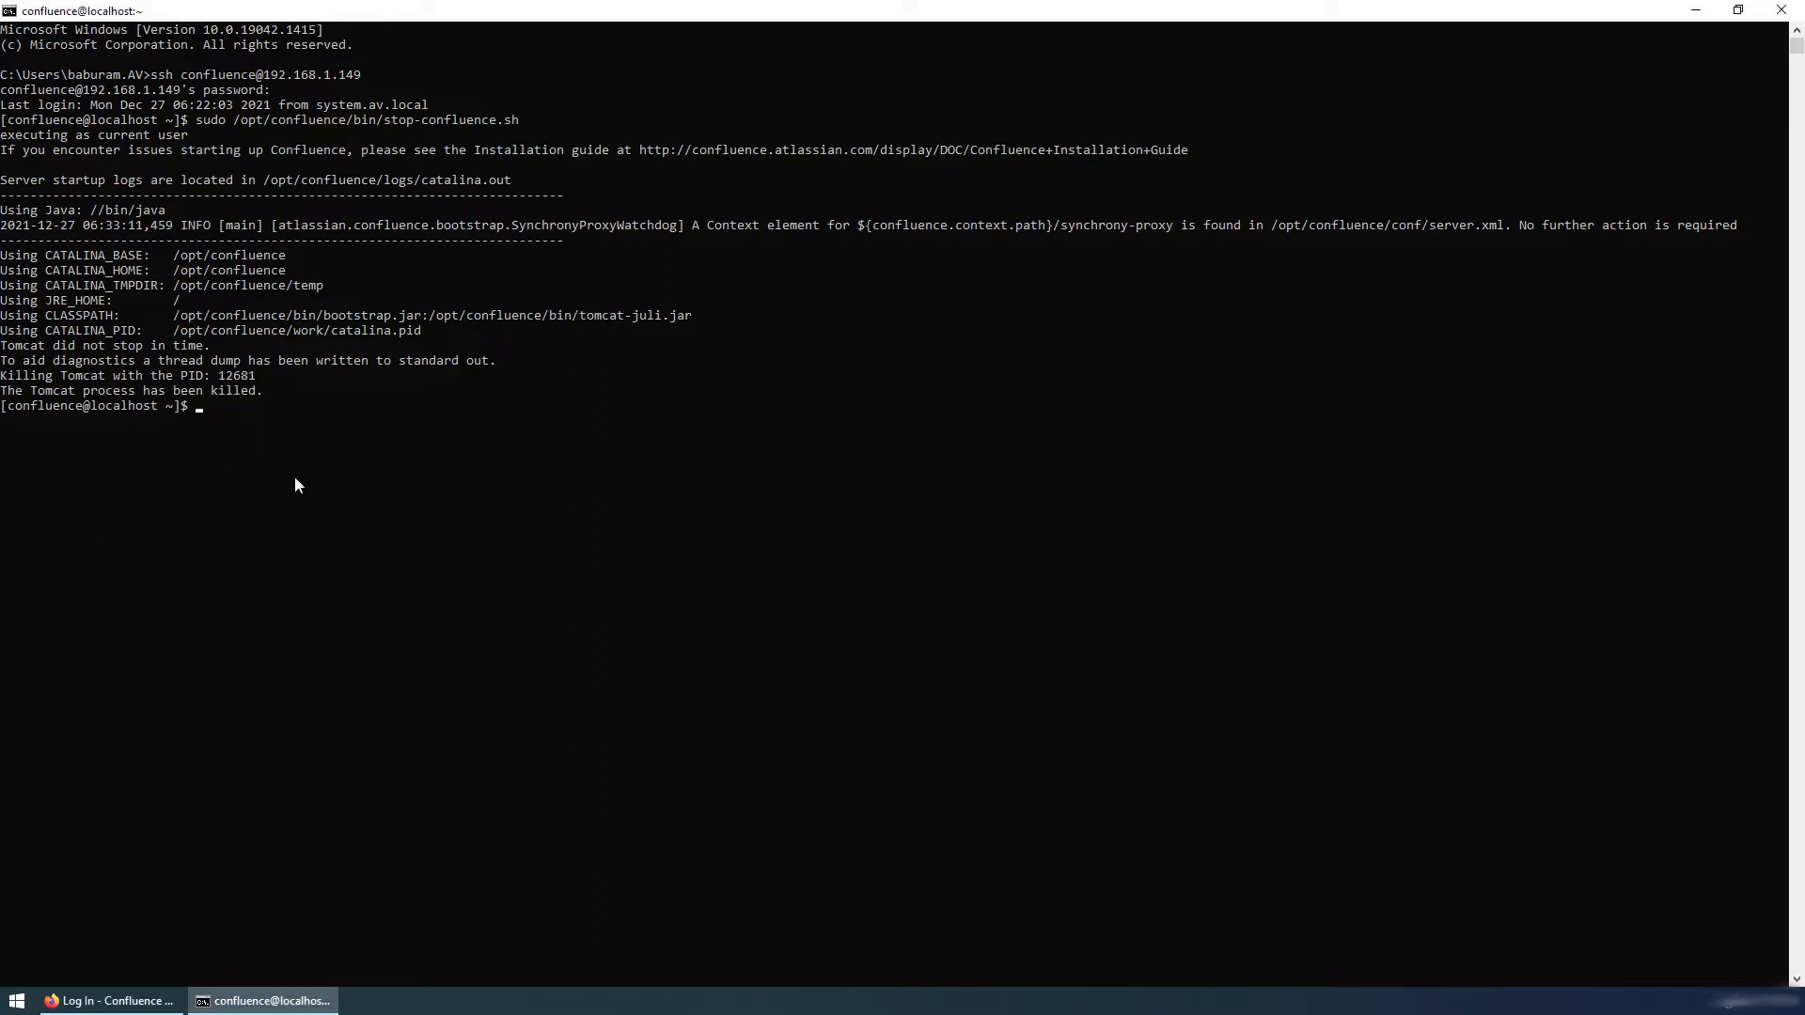
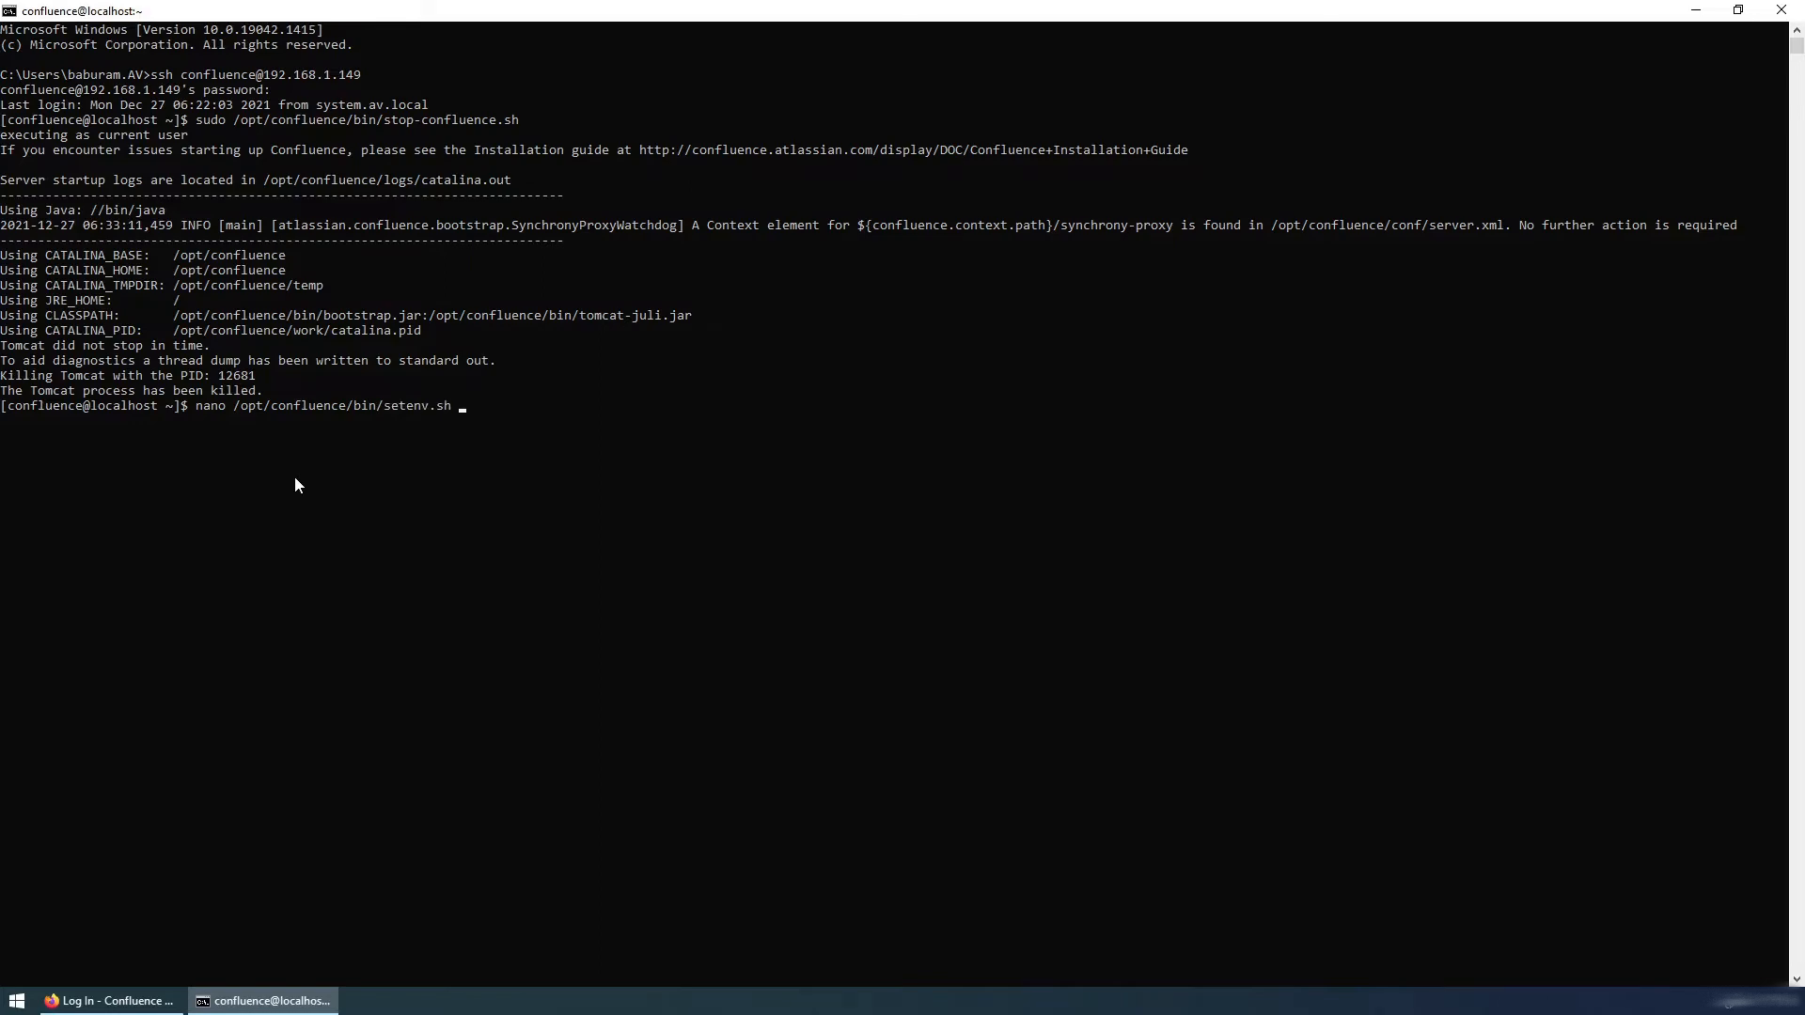
Open /opt/confluence/bin/setenv.sh with nano
key("Enter")
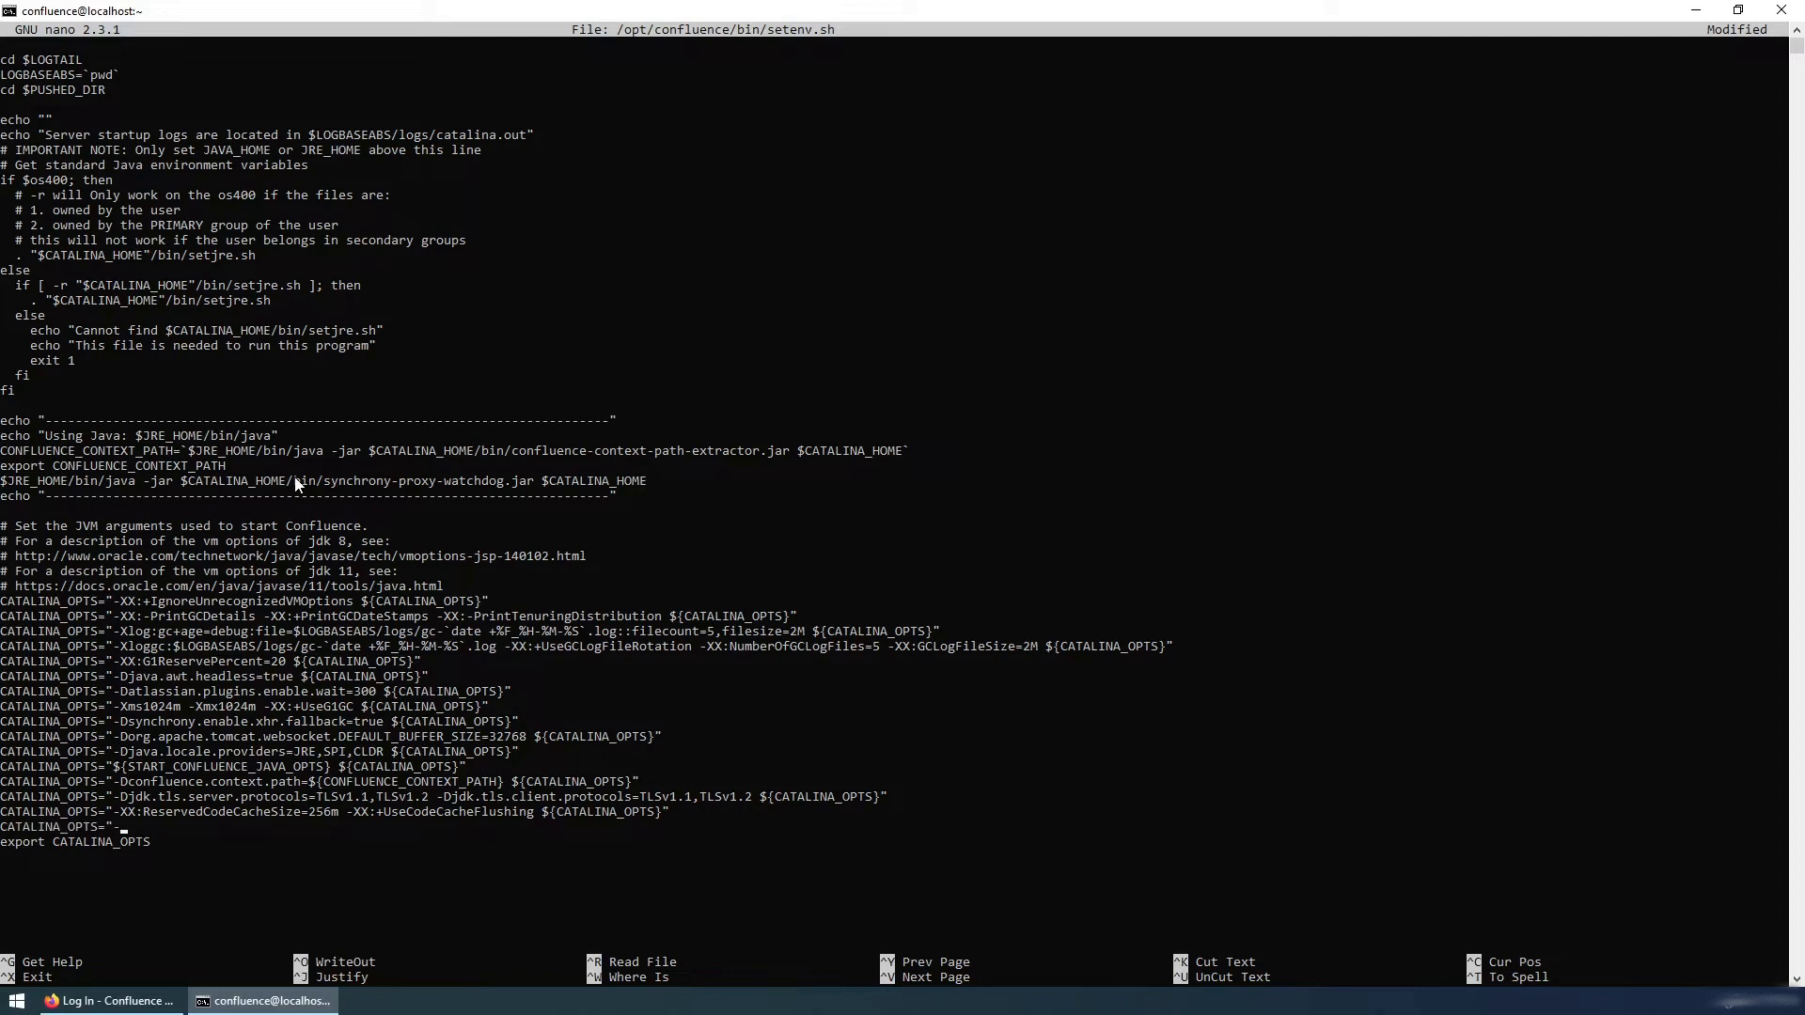
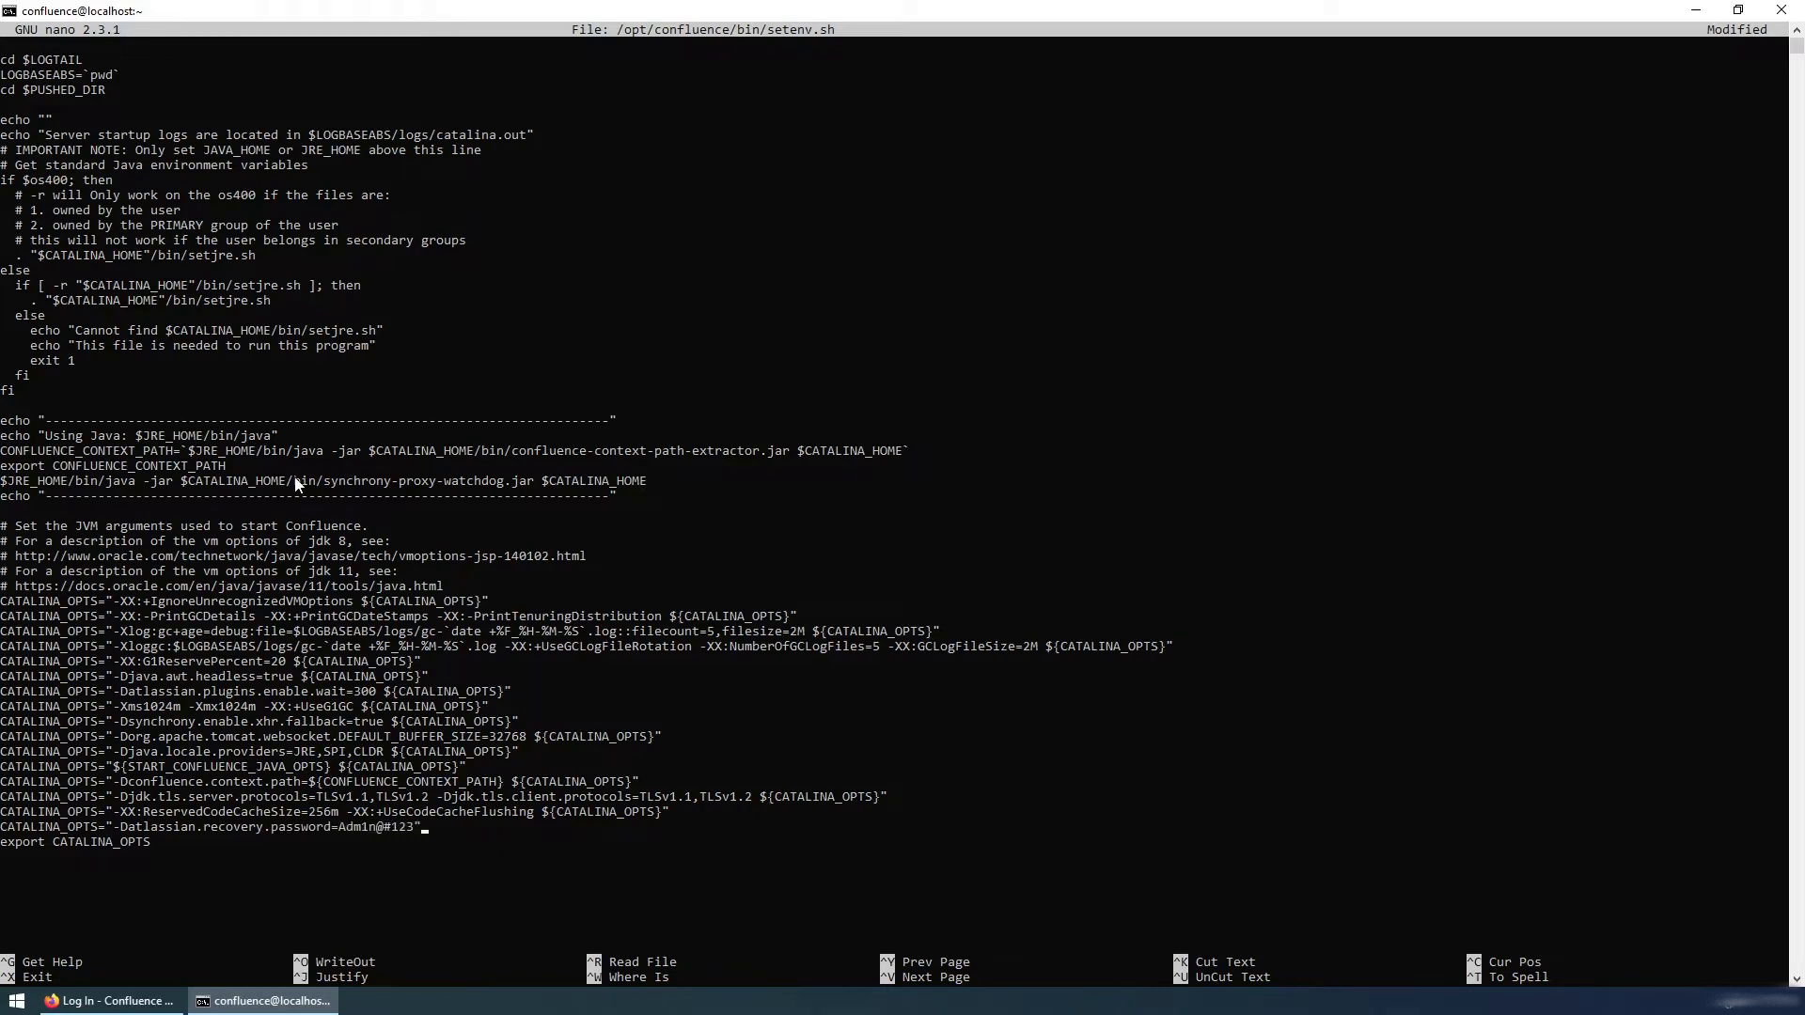
key("ctrl+x")
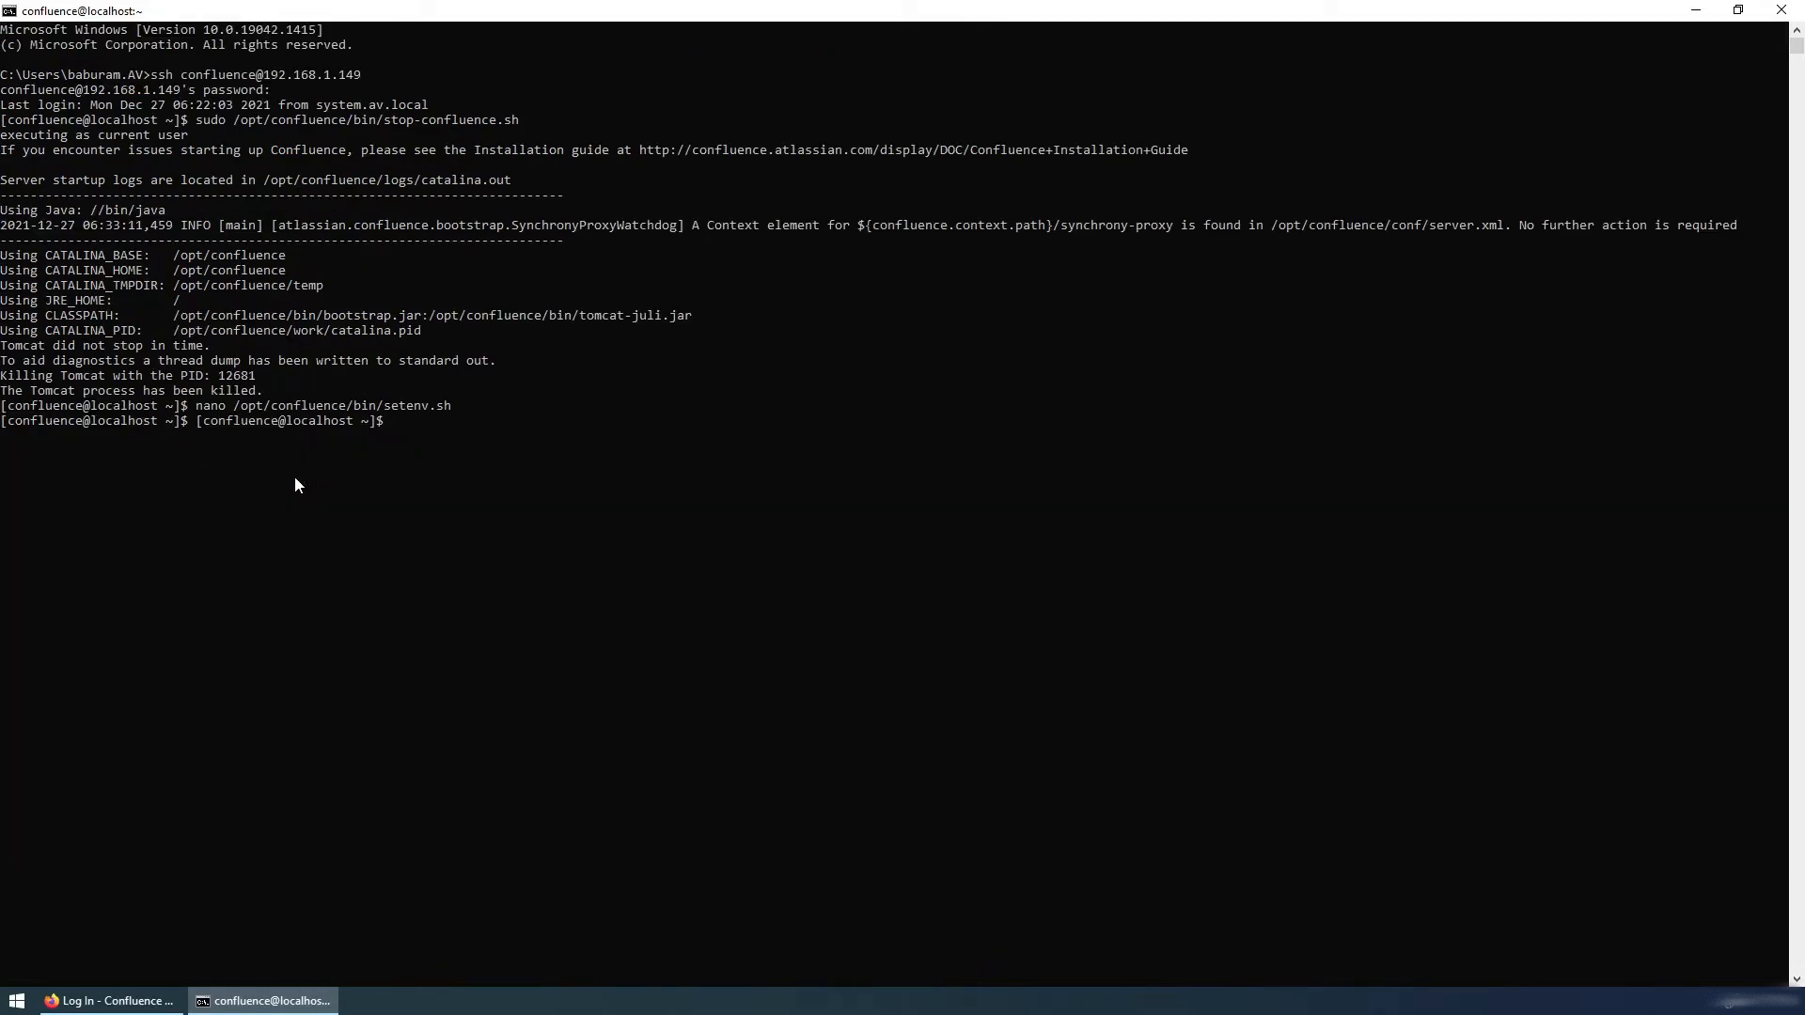
Enter sudo /opt/confluence/bin/start-confluence.sh, fixing a path typo along the way
type("sudo")
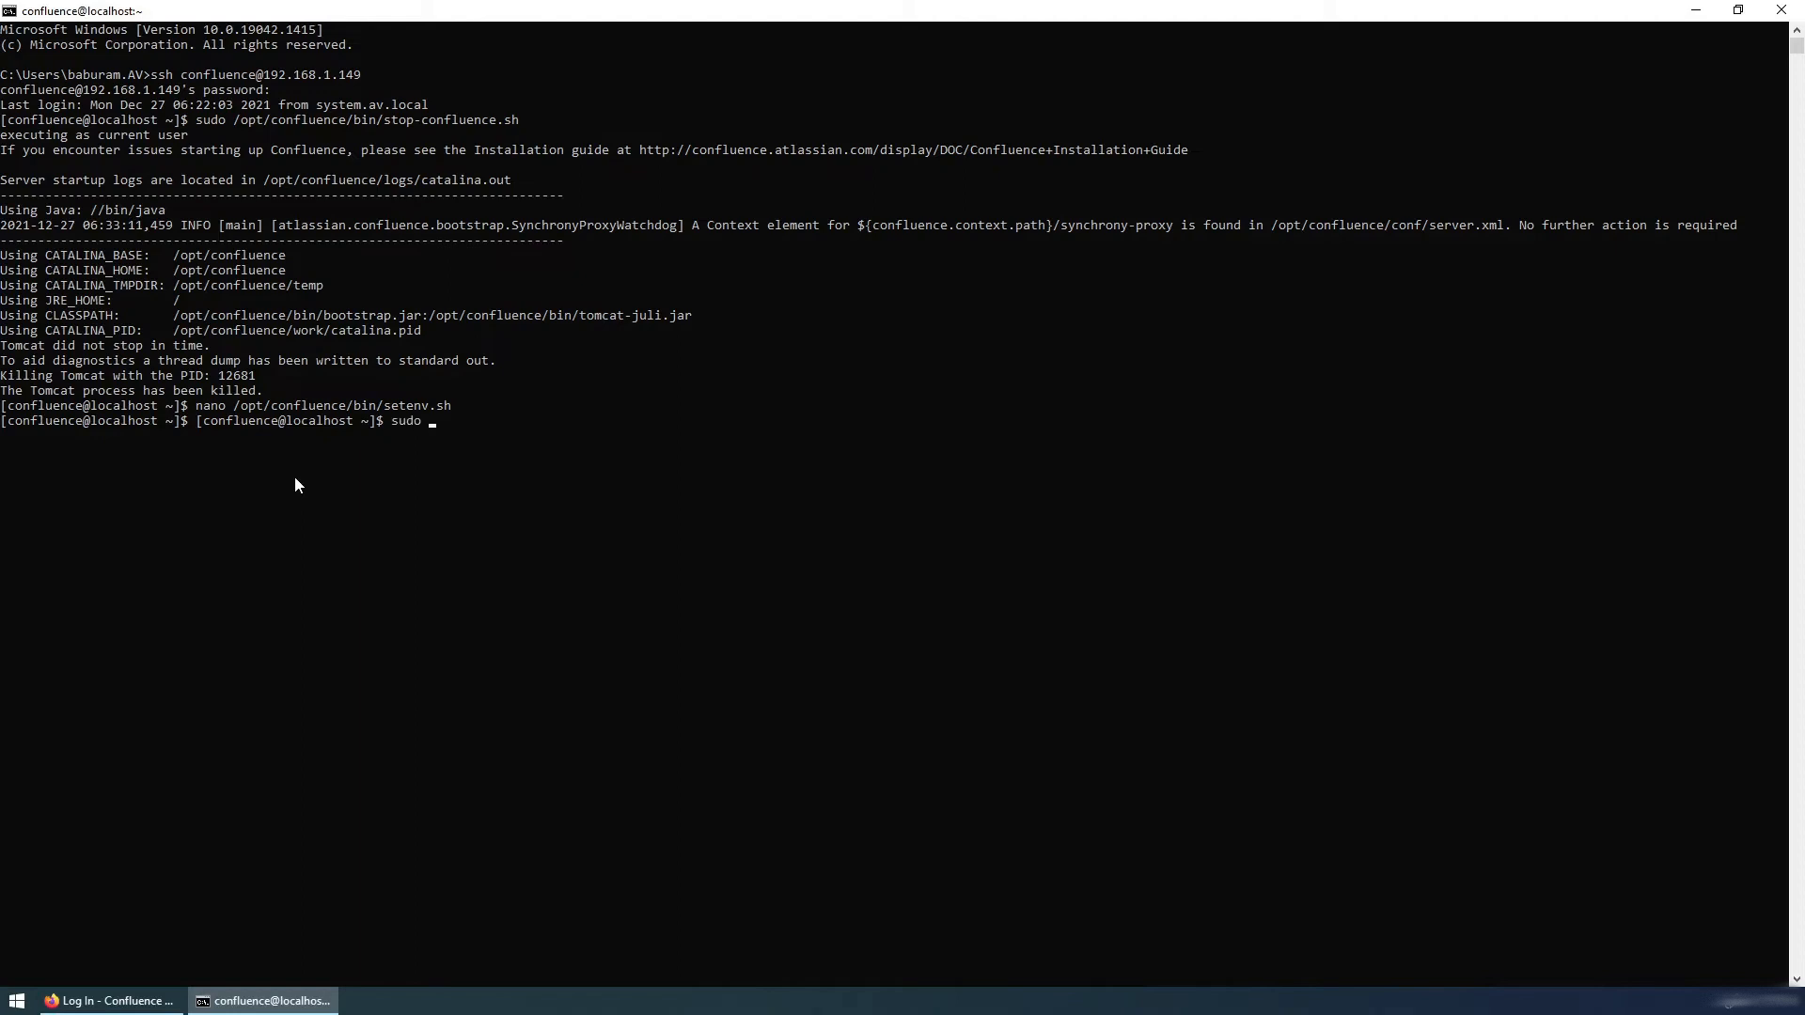
type("/opt/")
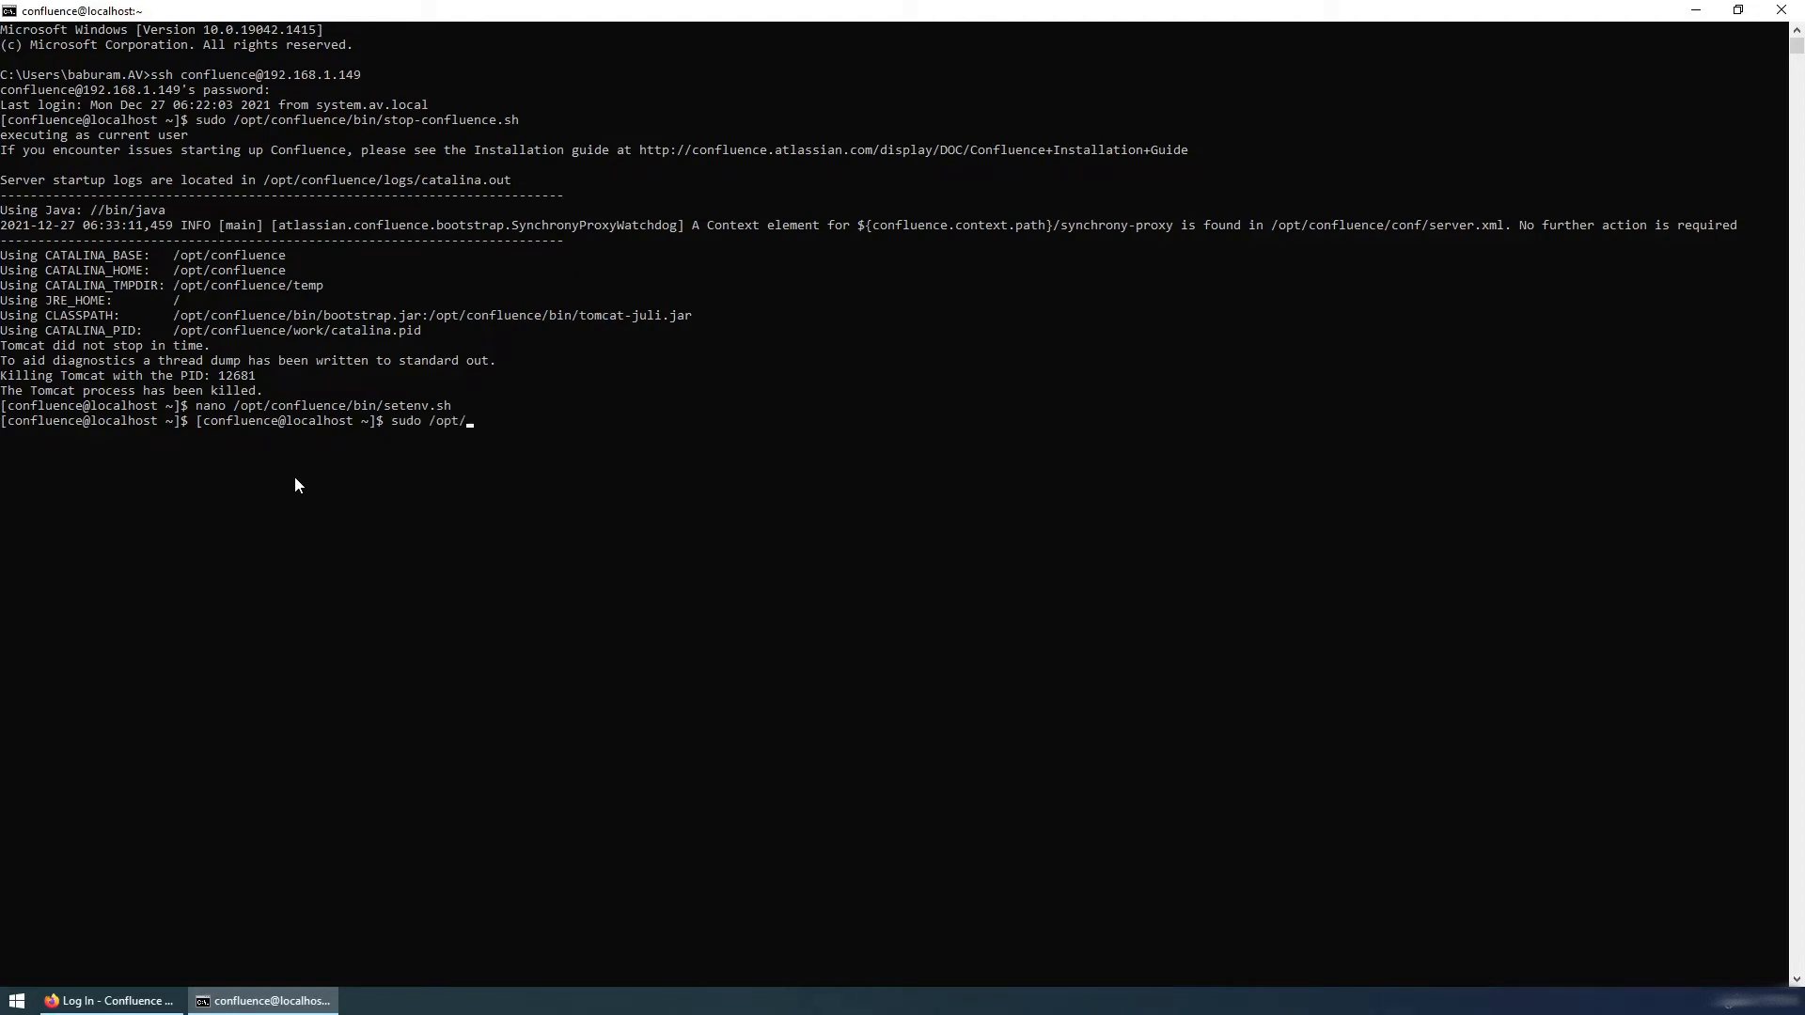
type("confluence/bib/")
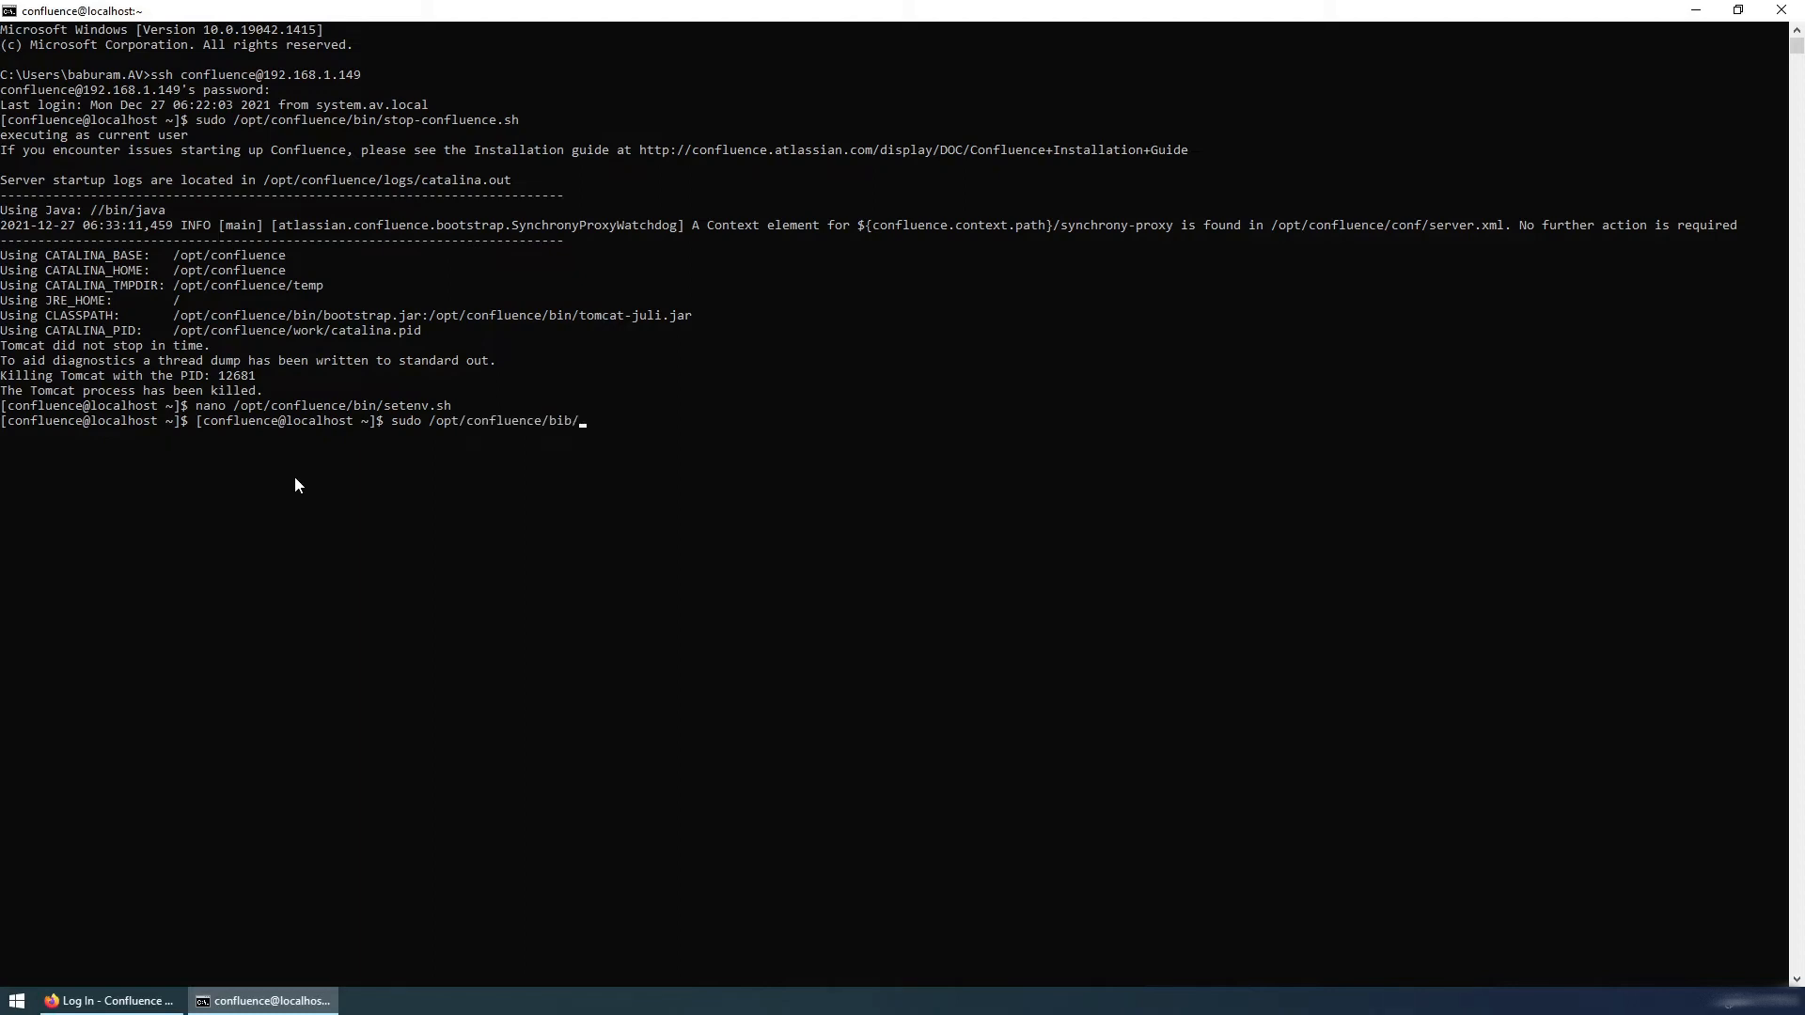
type("start-con")
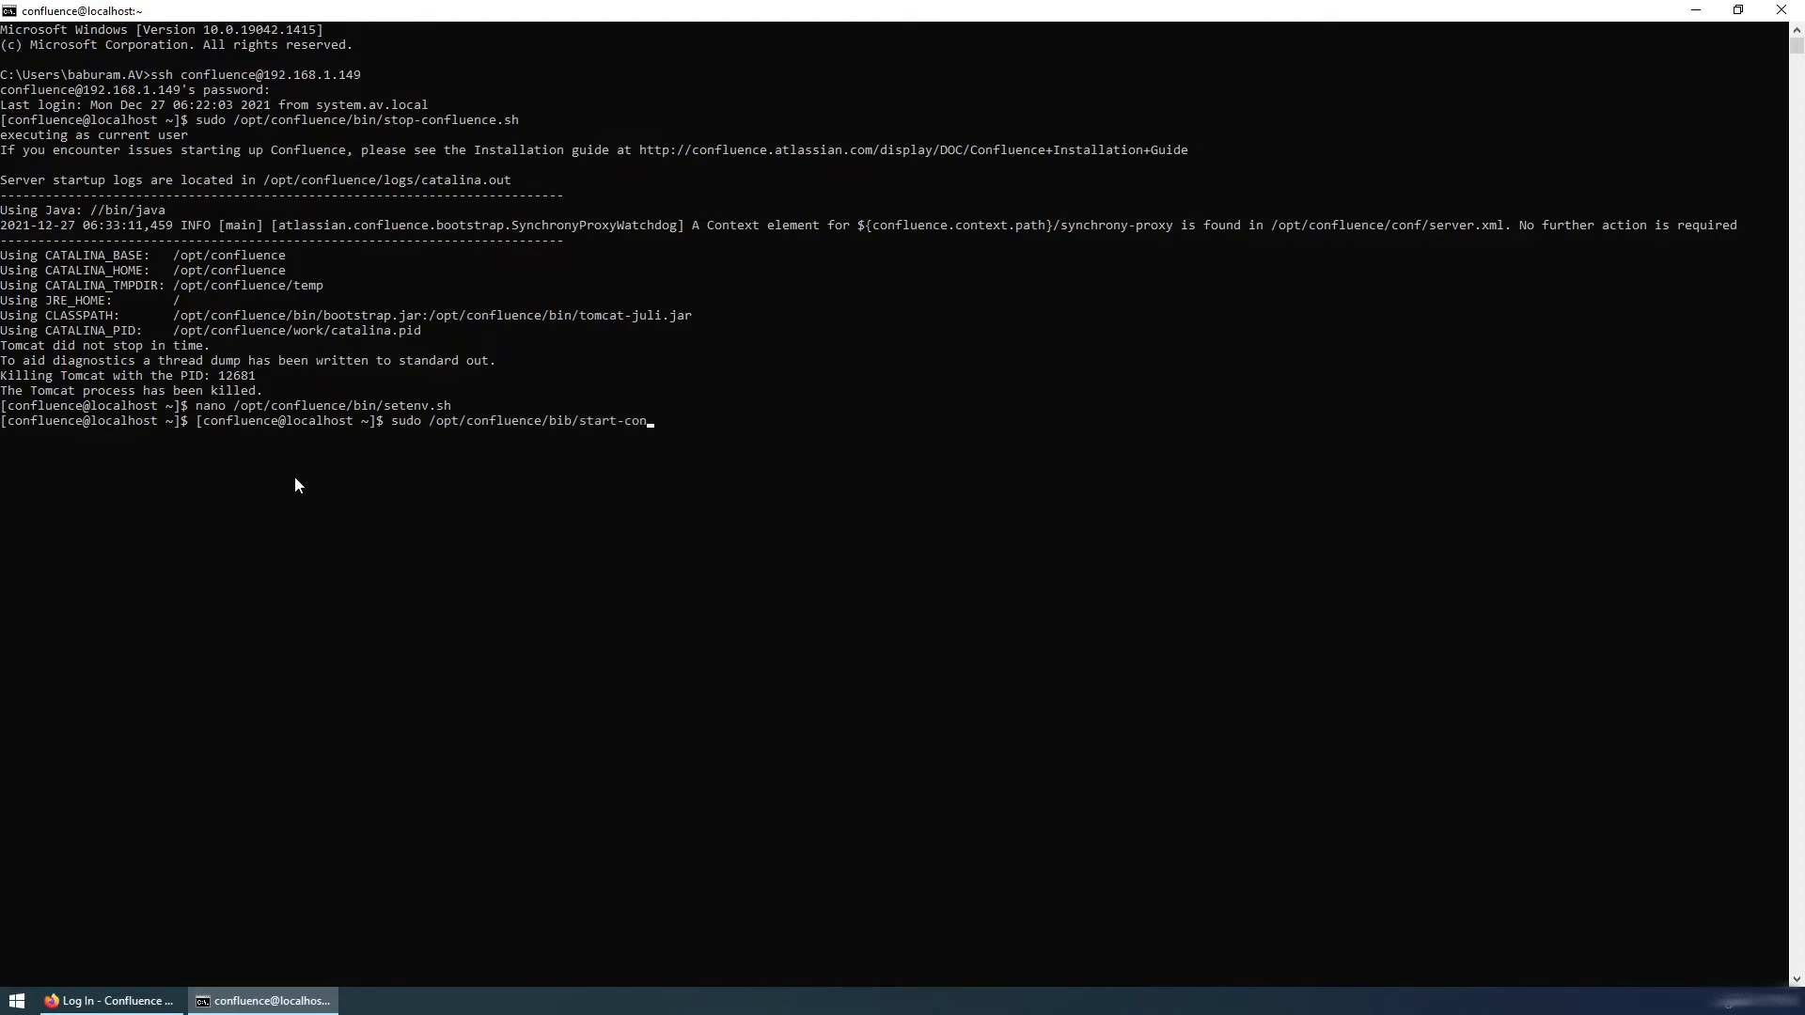
key("Backspace")
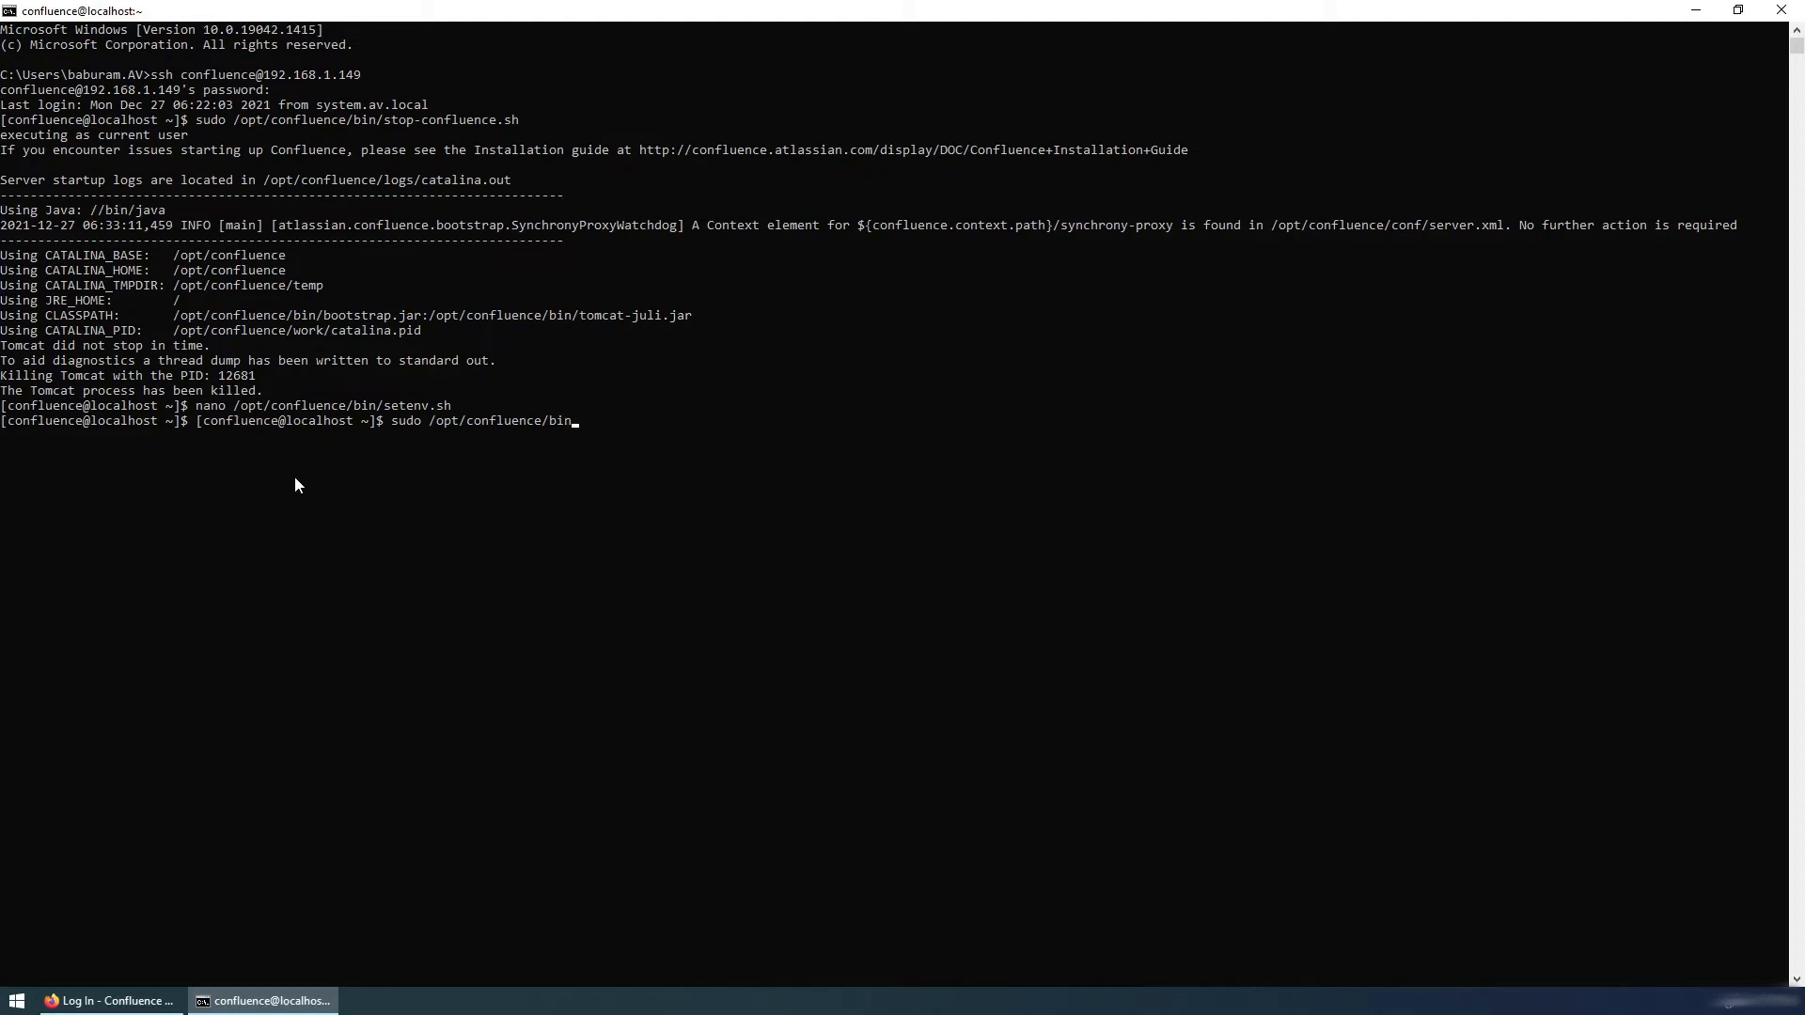
type("/start-")
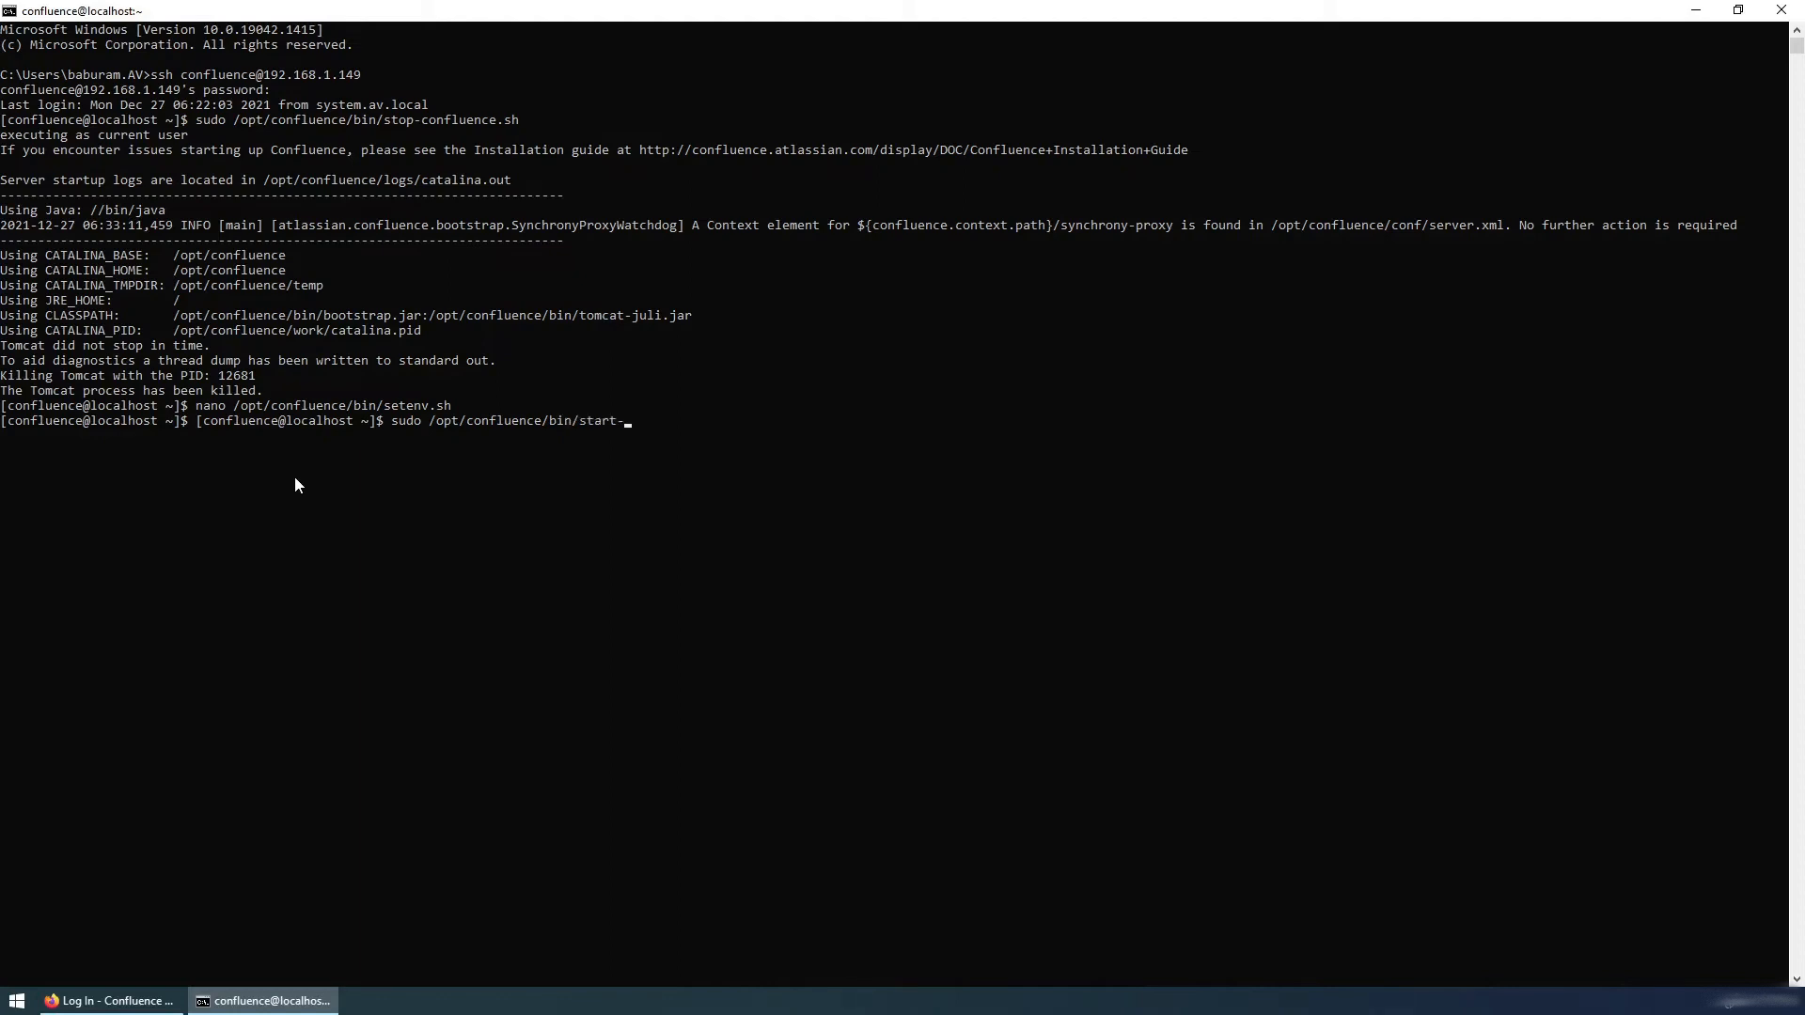
type("confluence.sh")
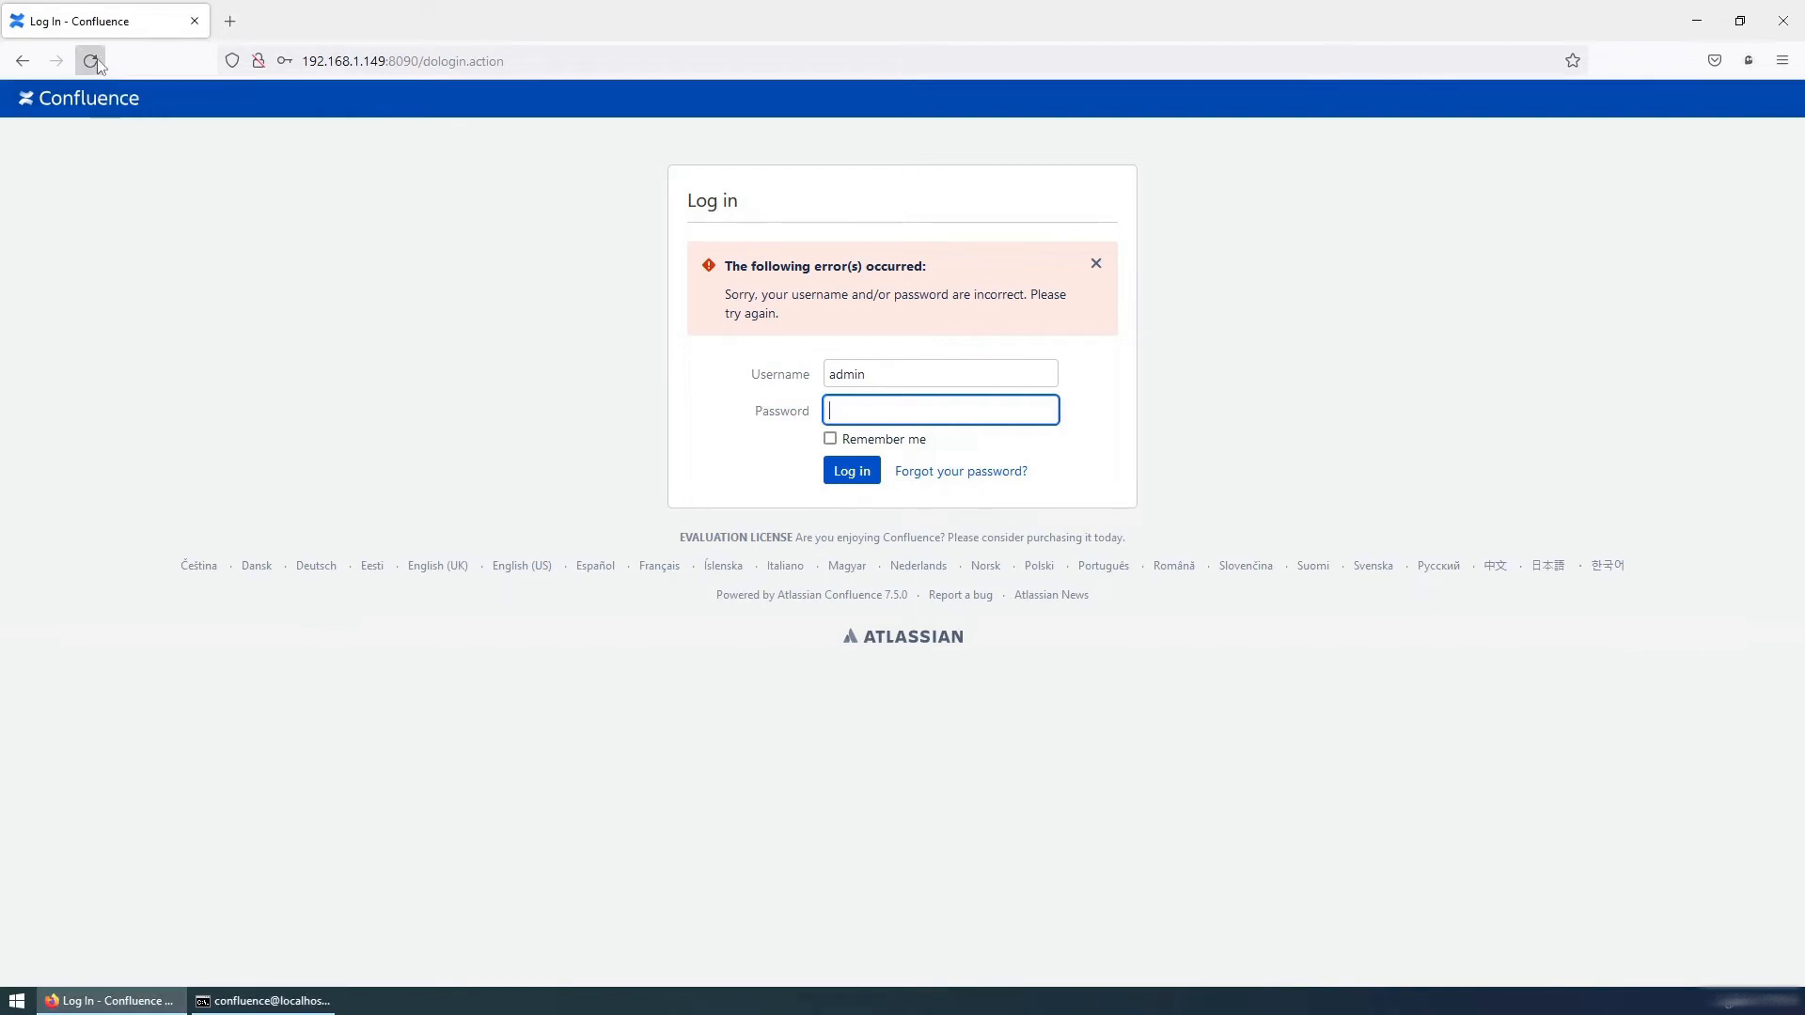
Reload the login page and sign in as recovery_admin with the recovery password
left_click(90, 61)
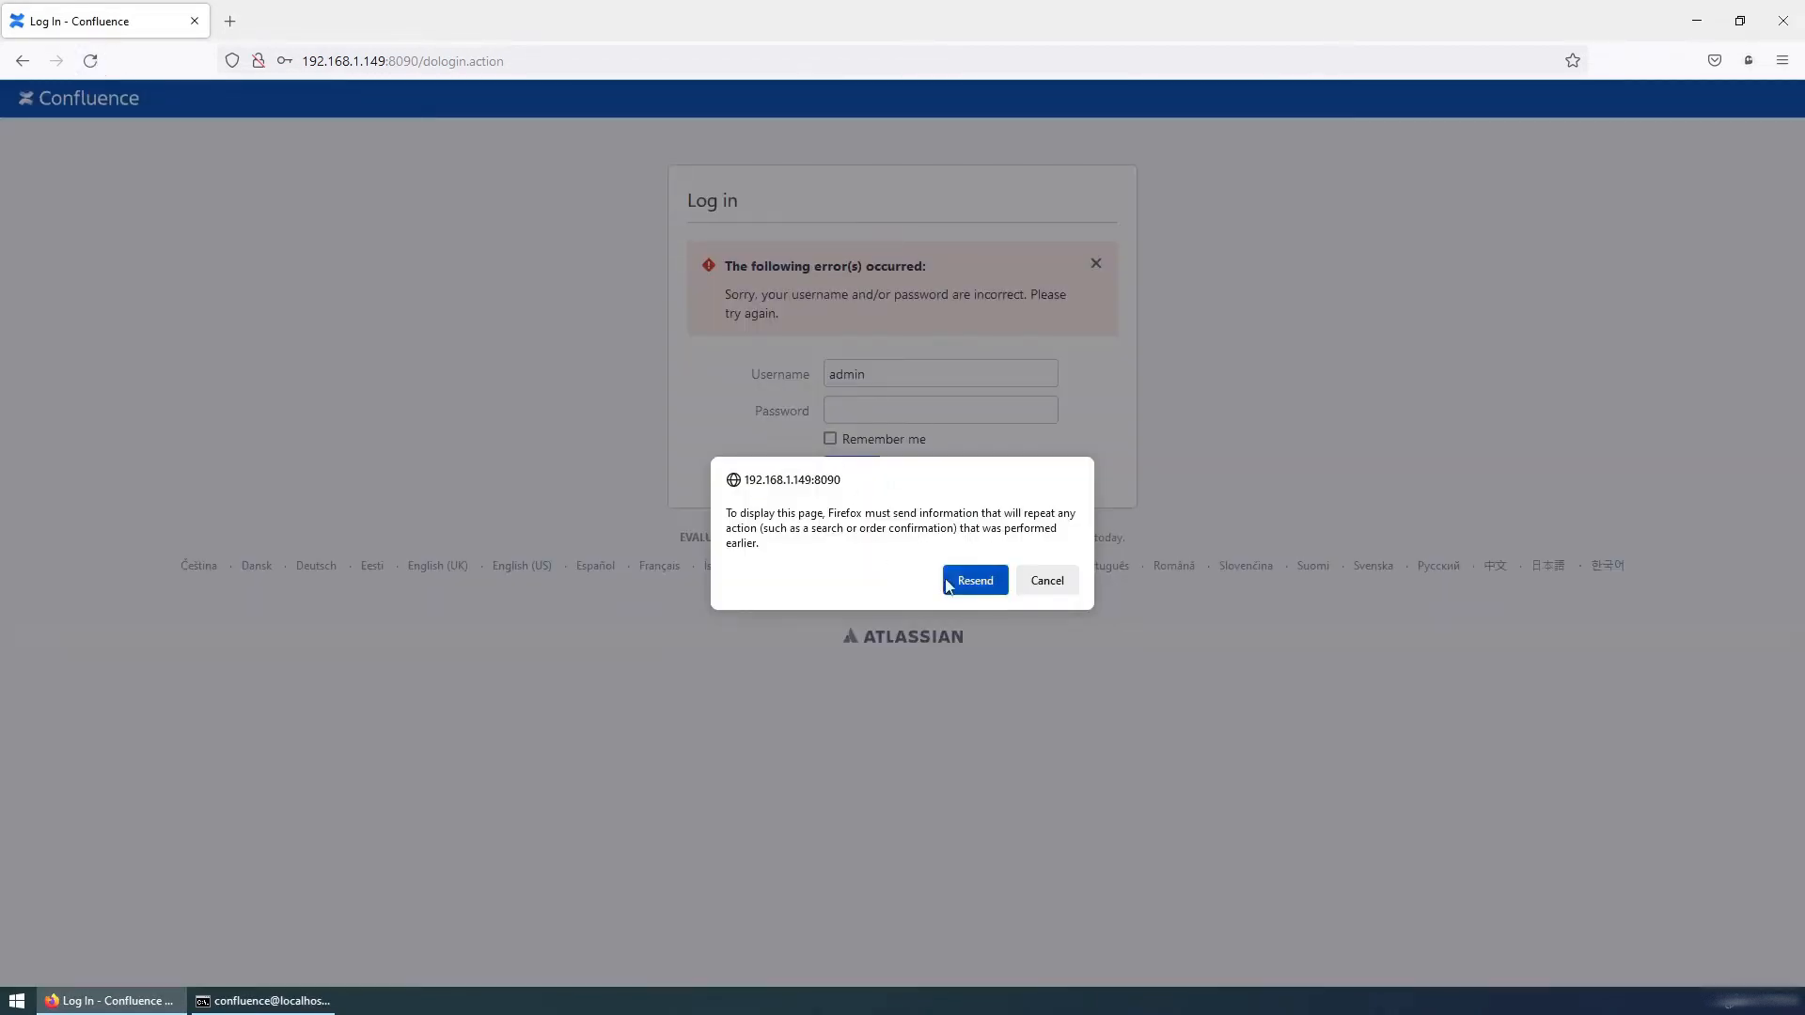
left_click(975, 580)
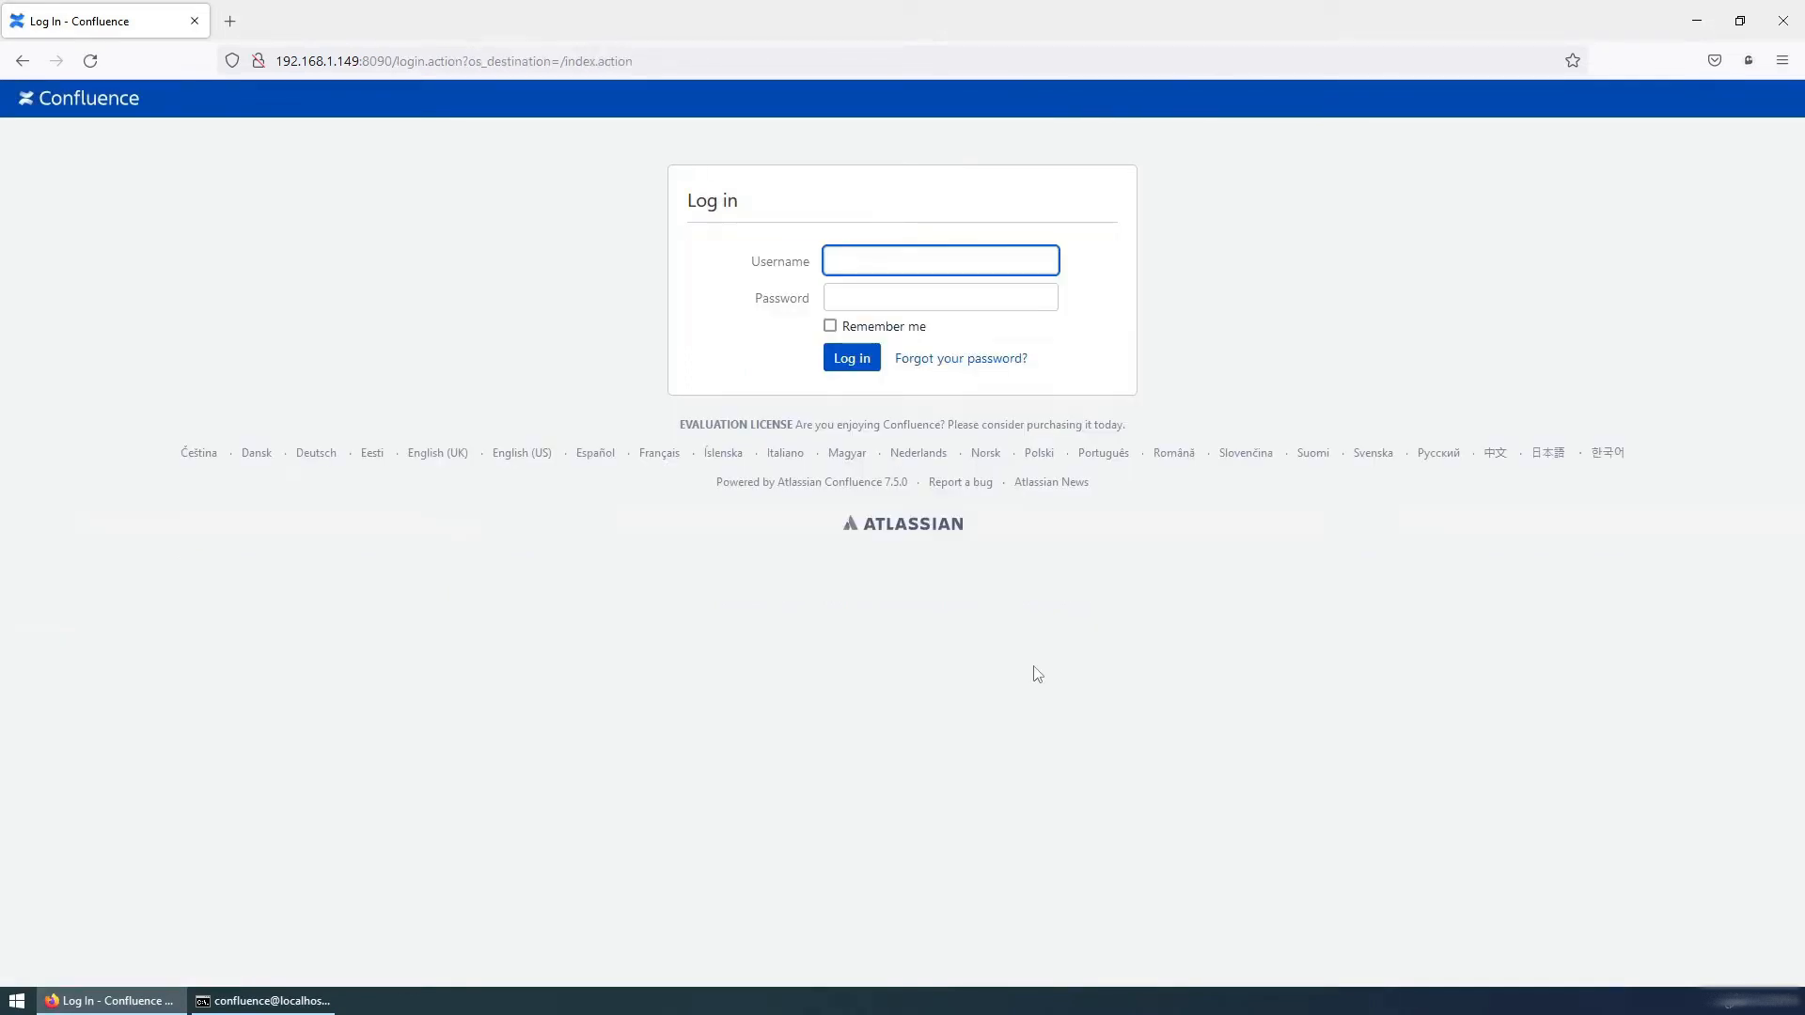
left_click(940, 261)
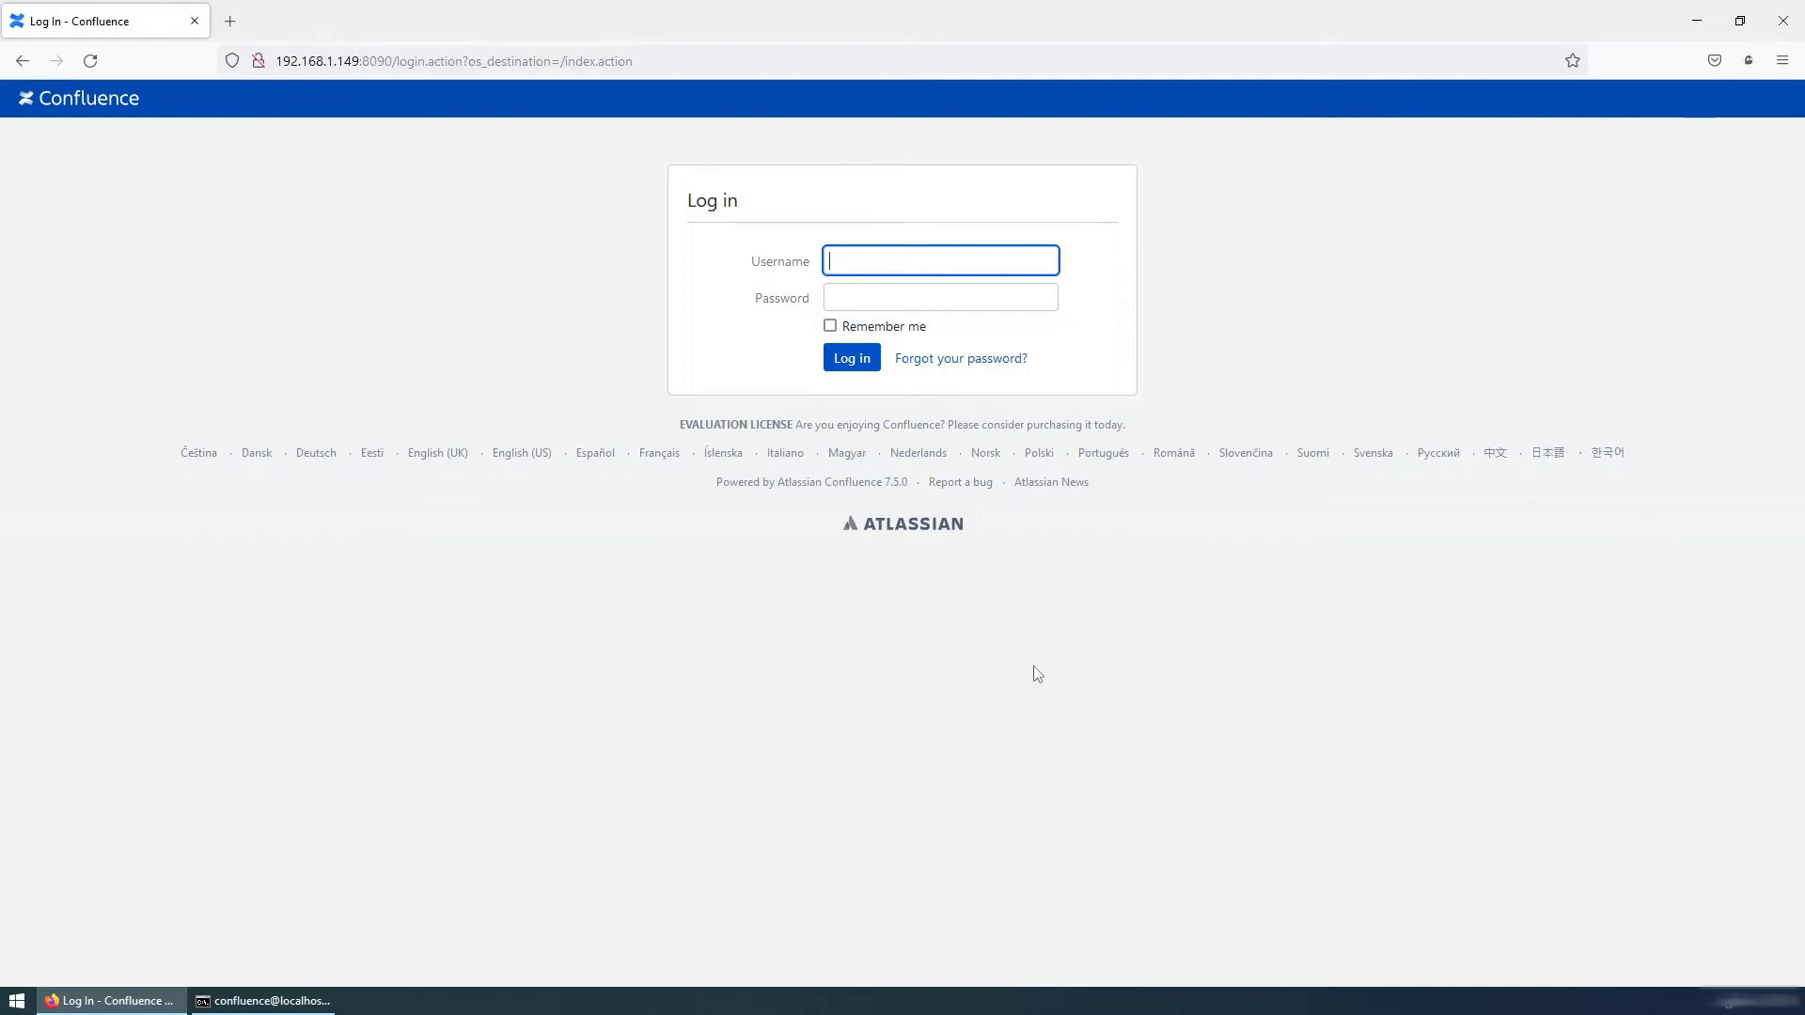
type("recovery_ad")
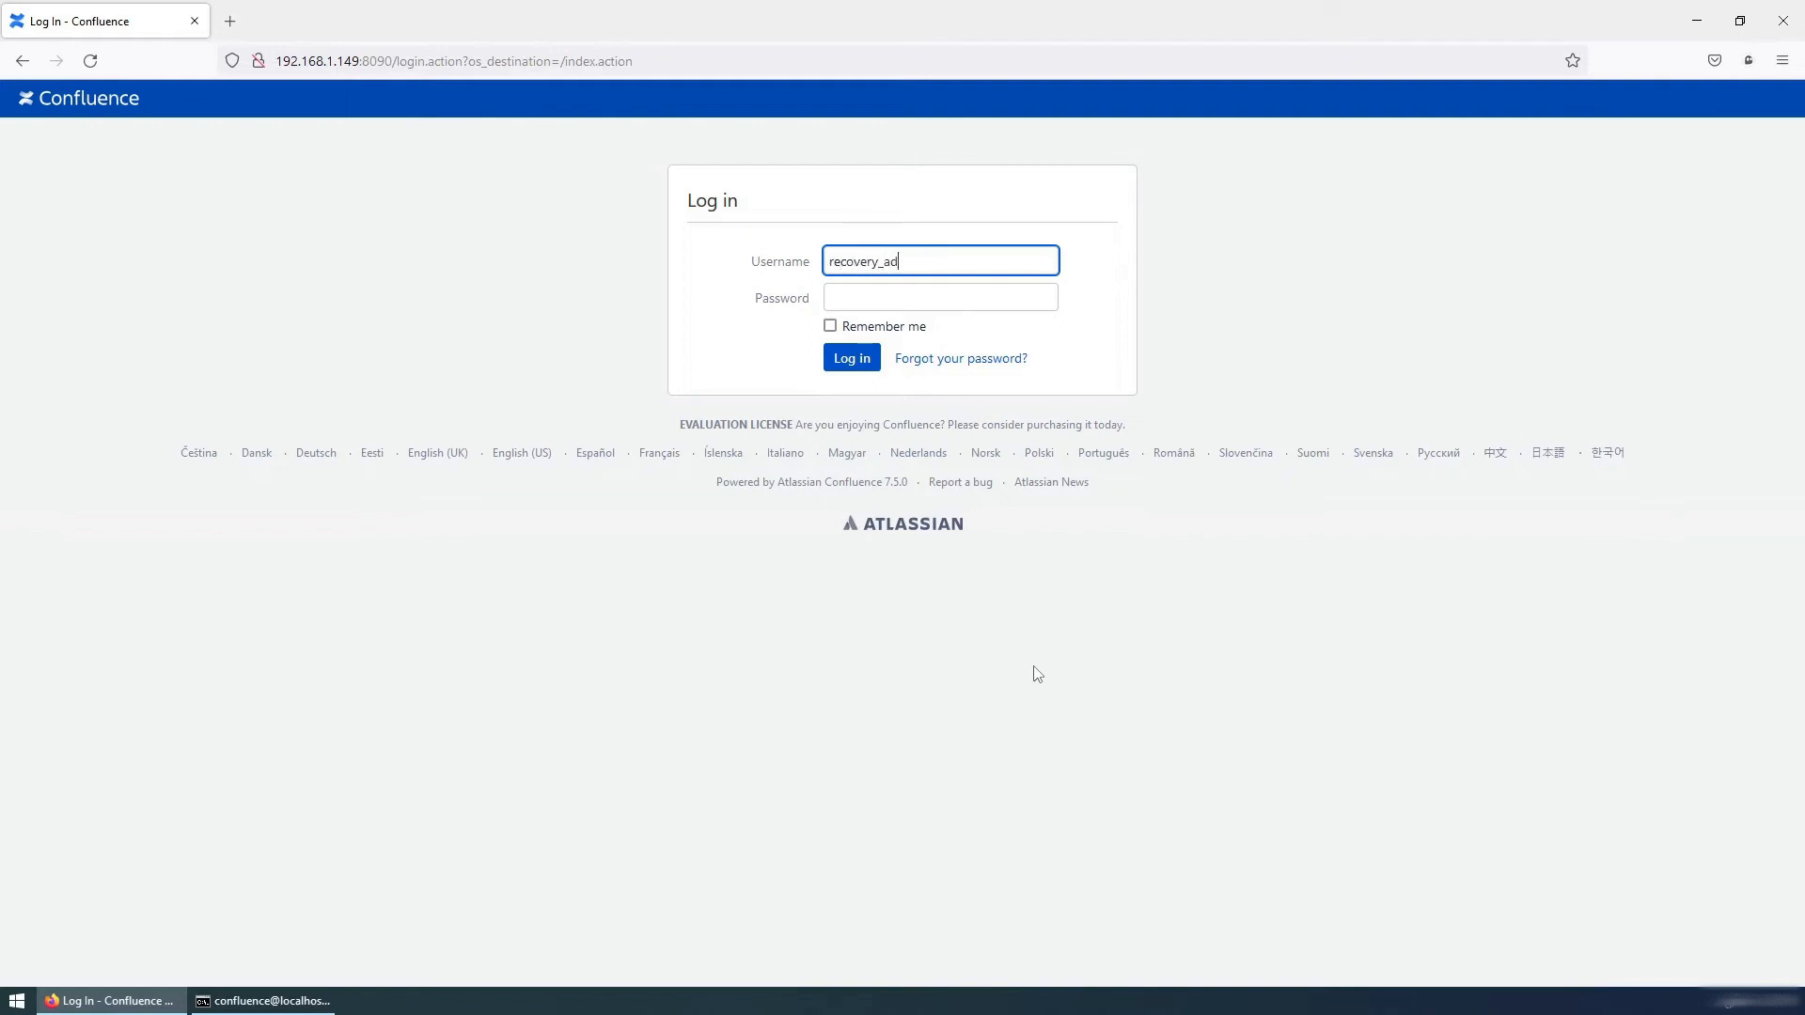
left_click(940, 296)
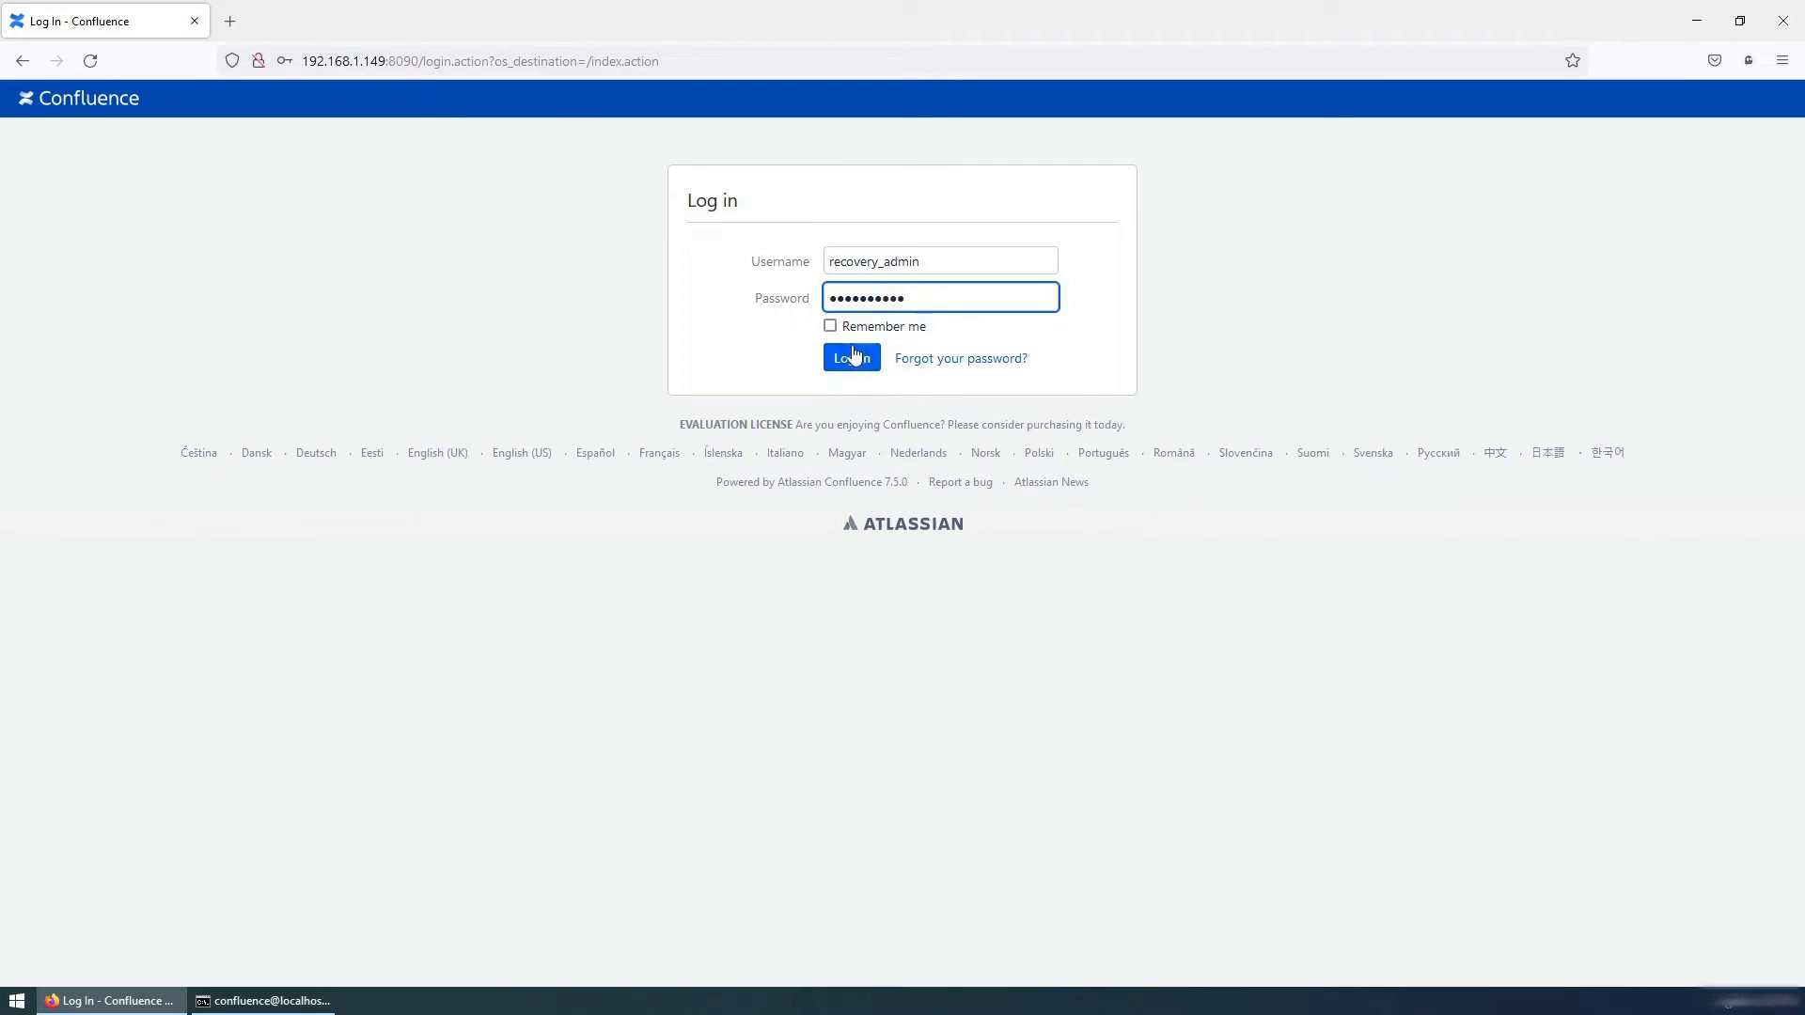
left_click(851, 357)
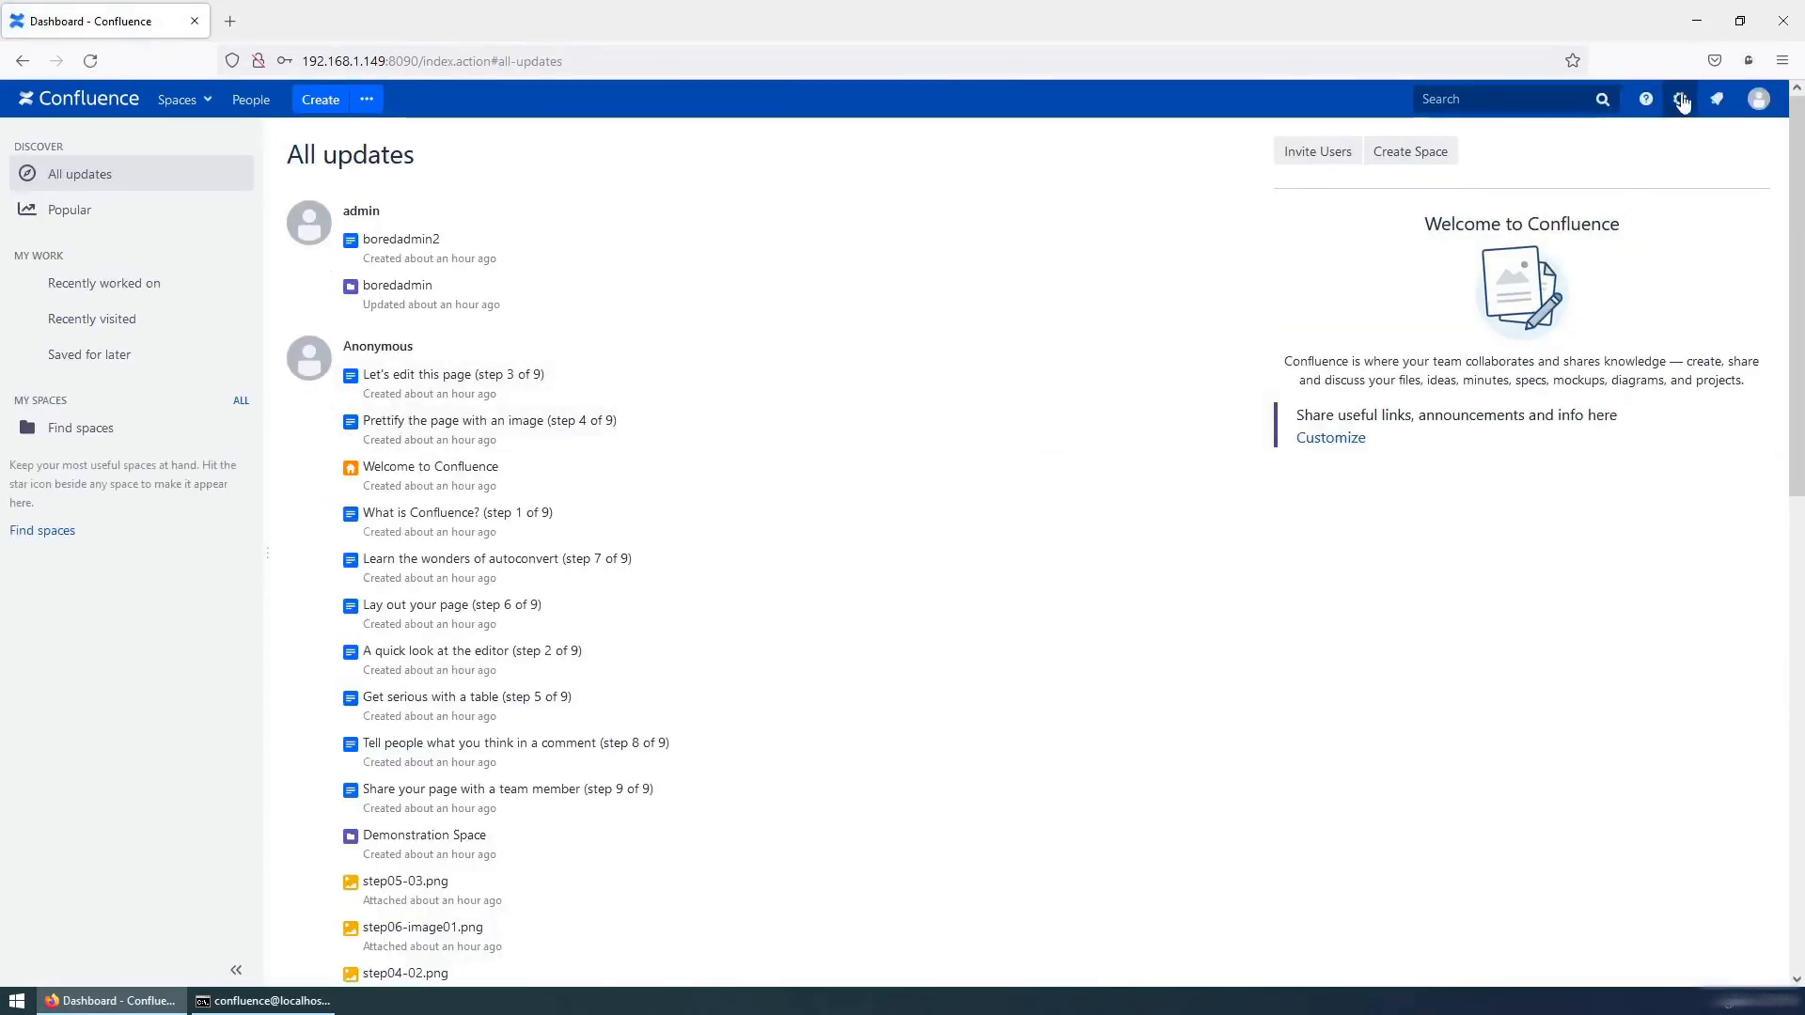
Open General Configuration and confirm admin access with the recovery_admin password, retrying once
left_click(1679, 99)
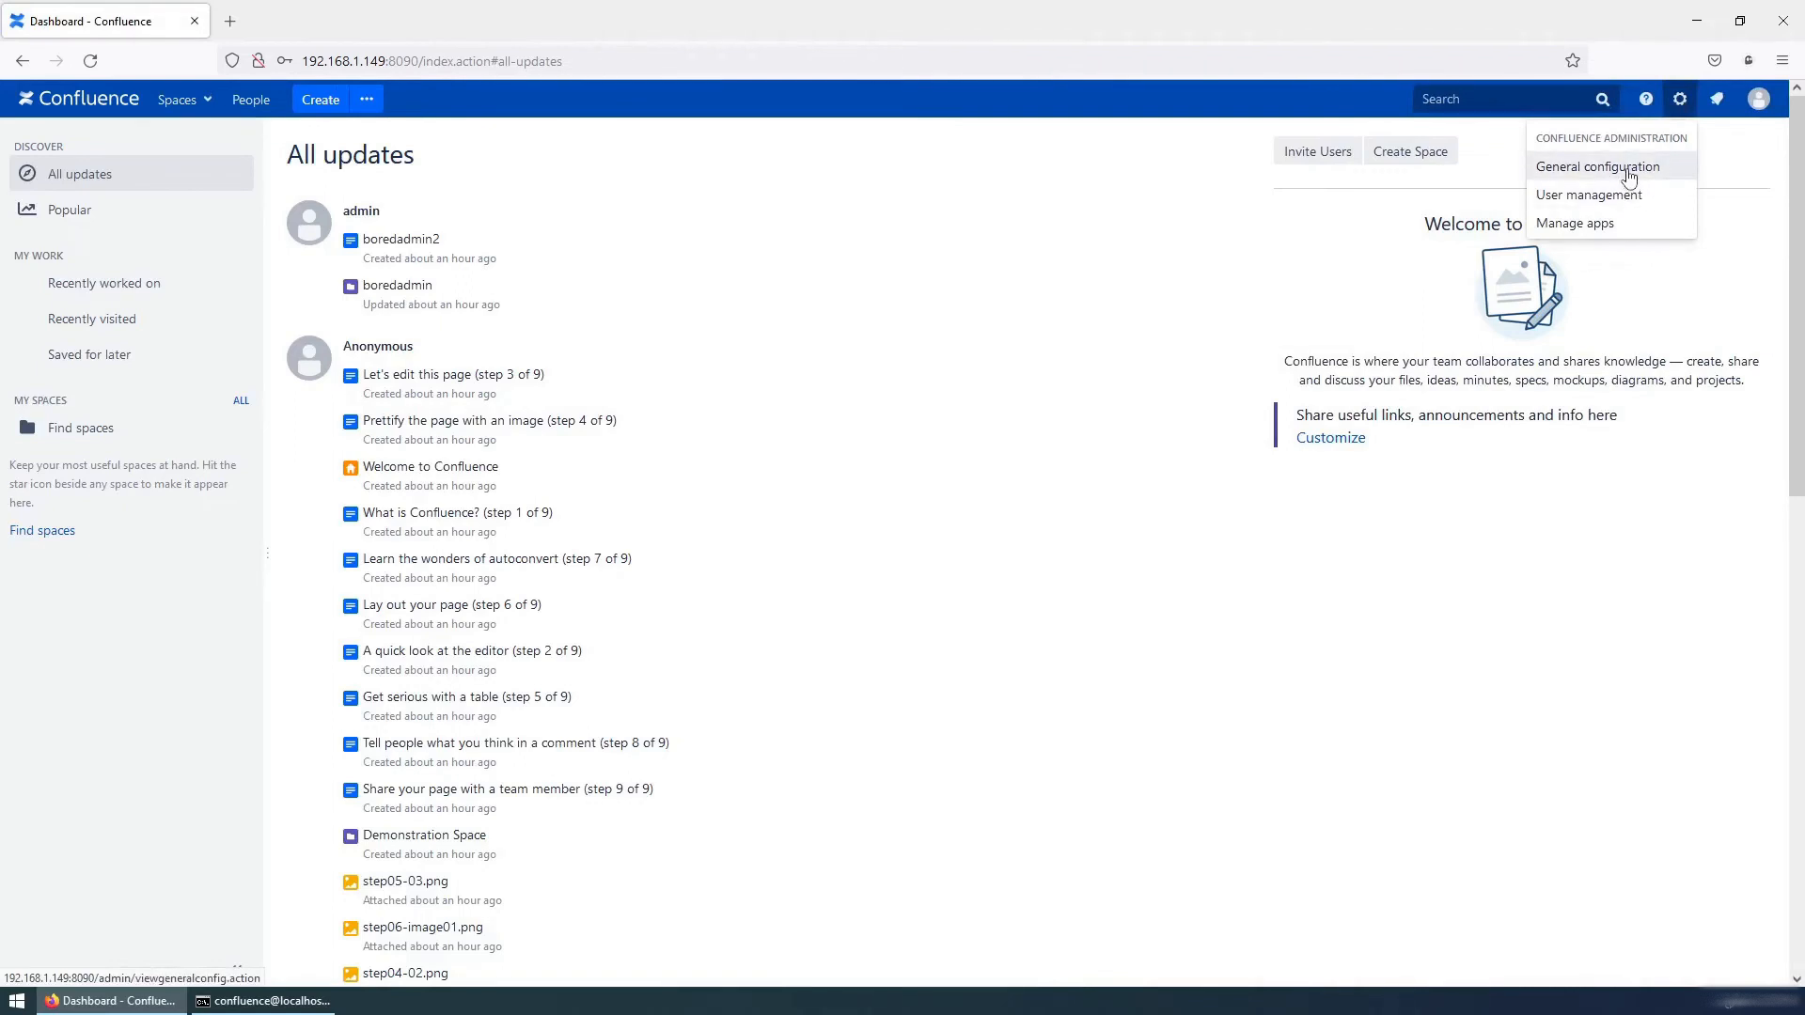
left_click(1597, 166)
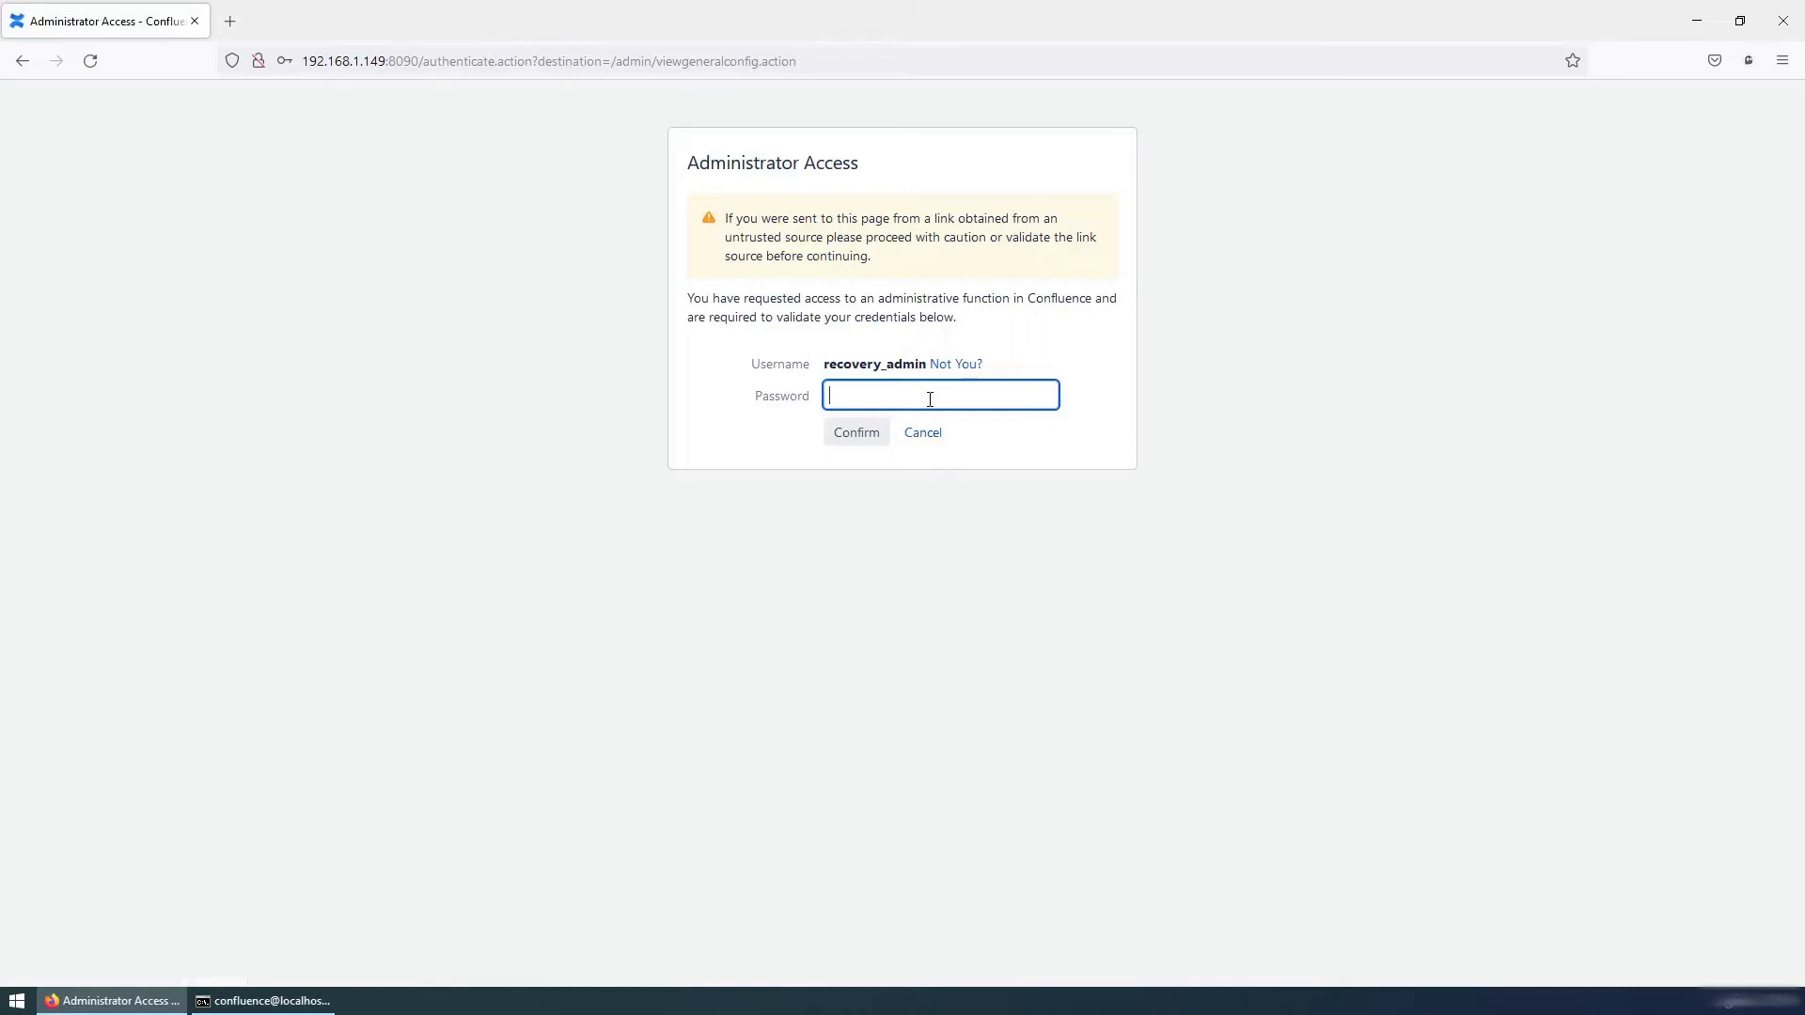
type("***")
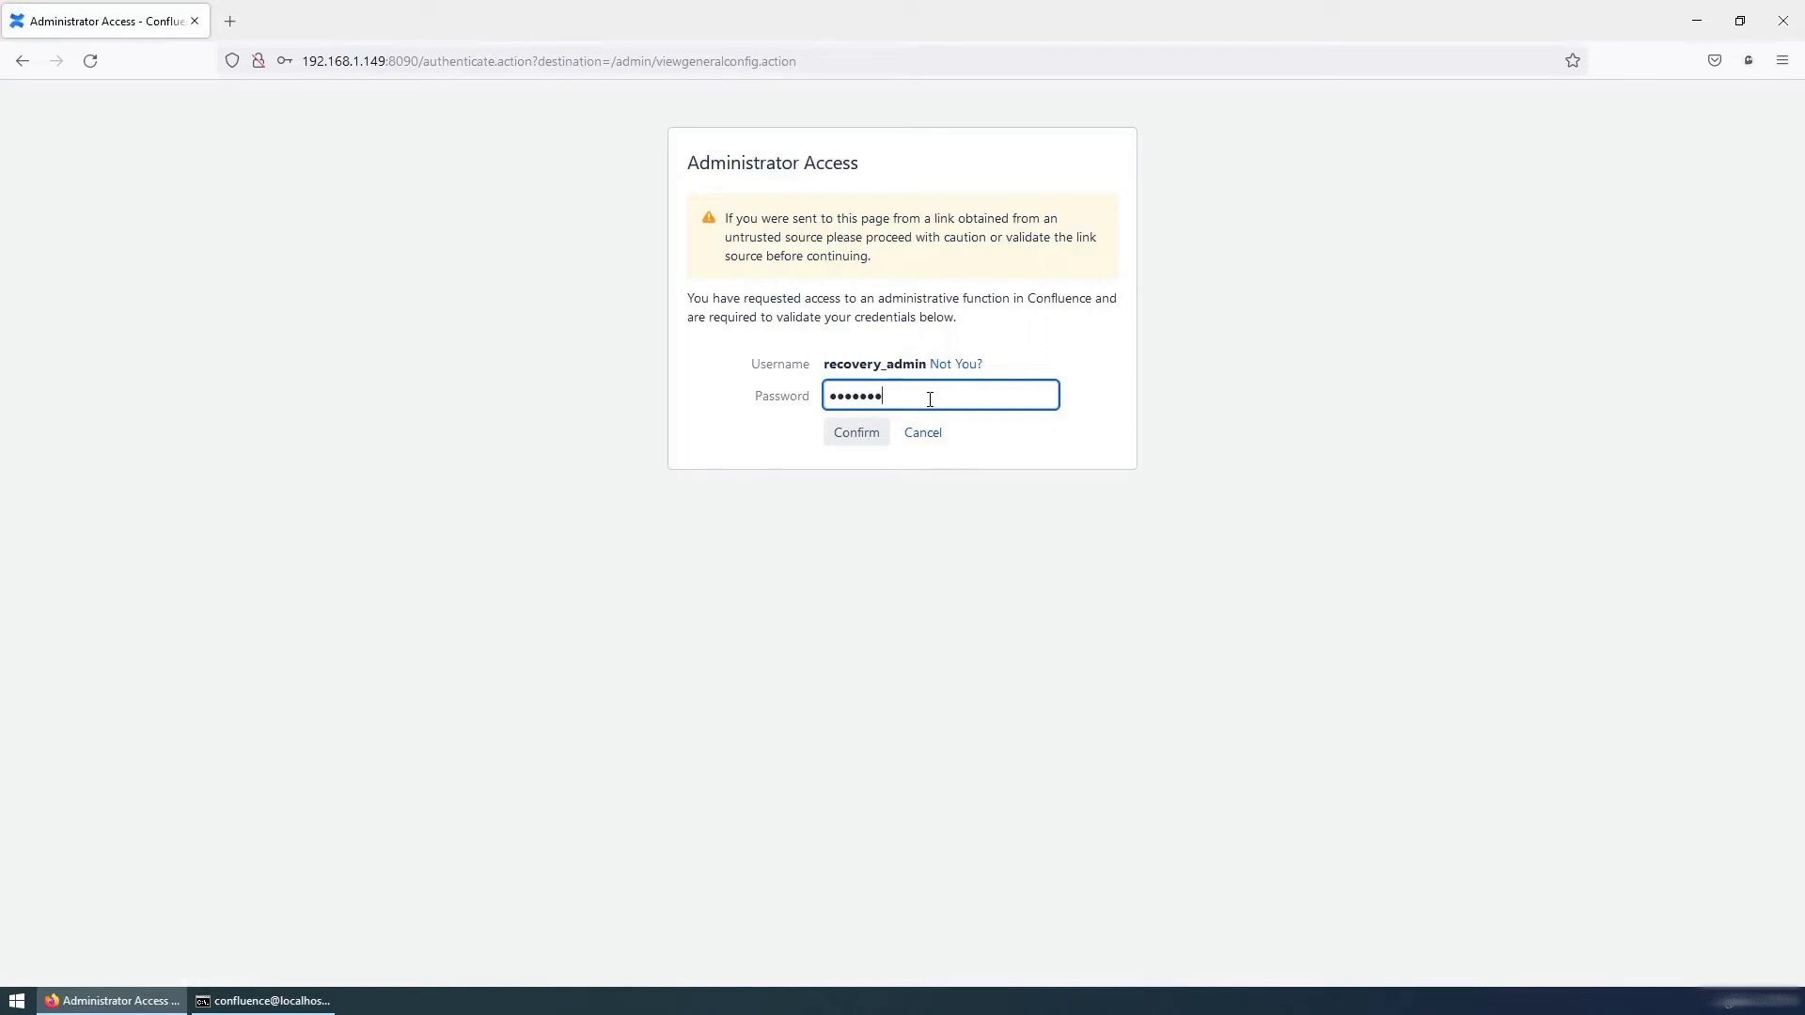
left_click(857, 431)
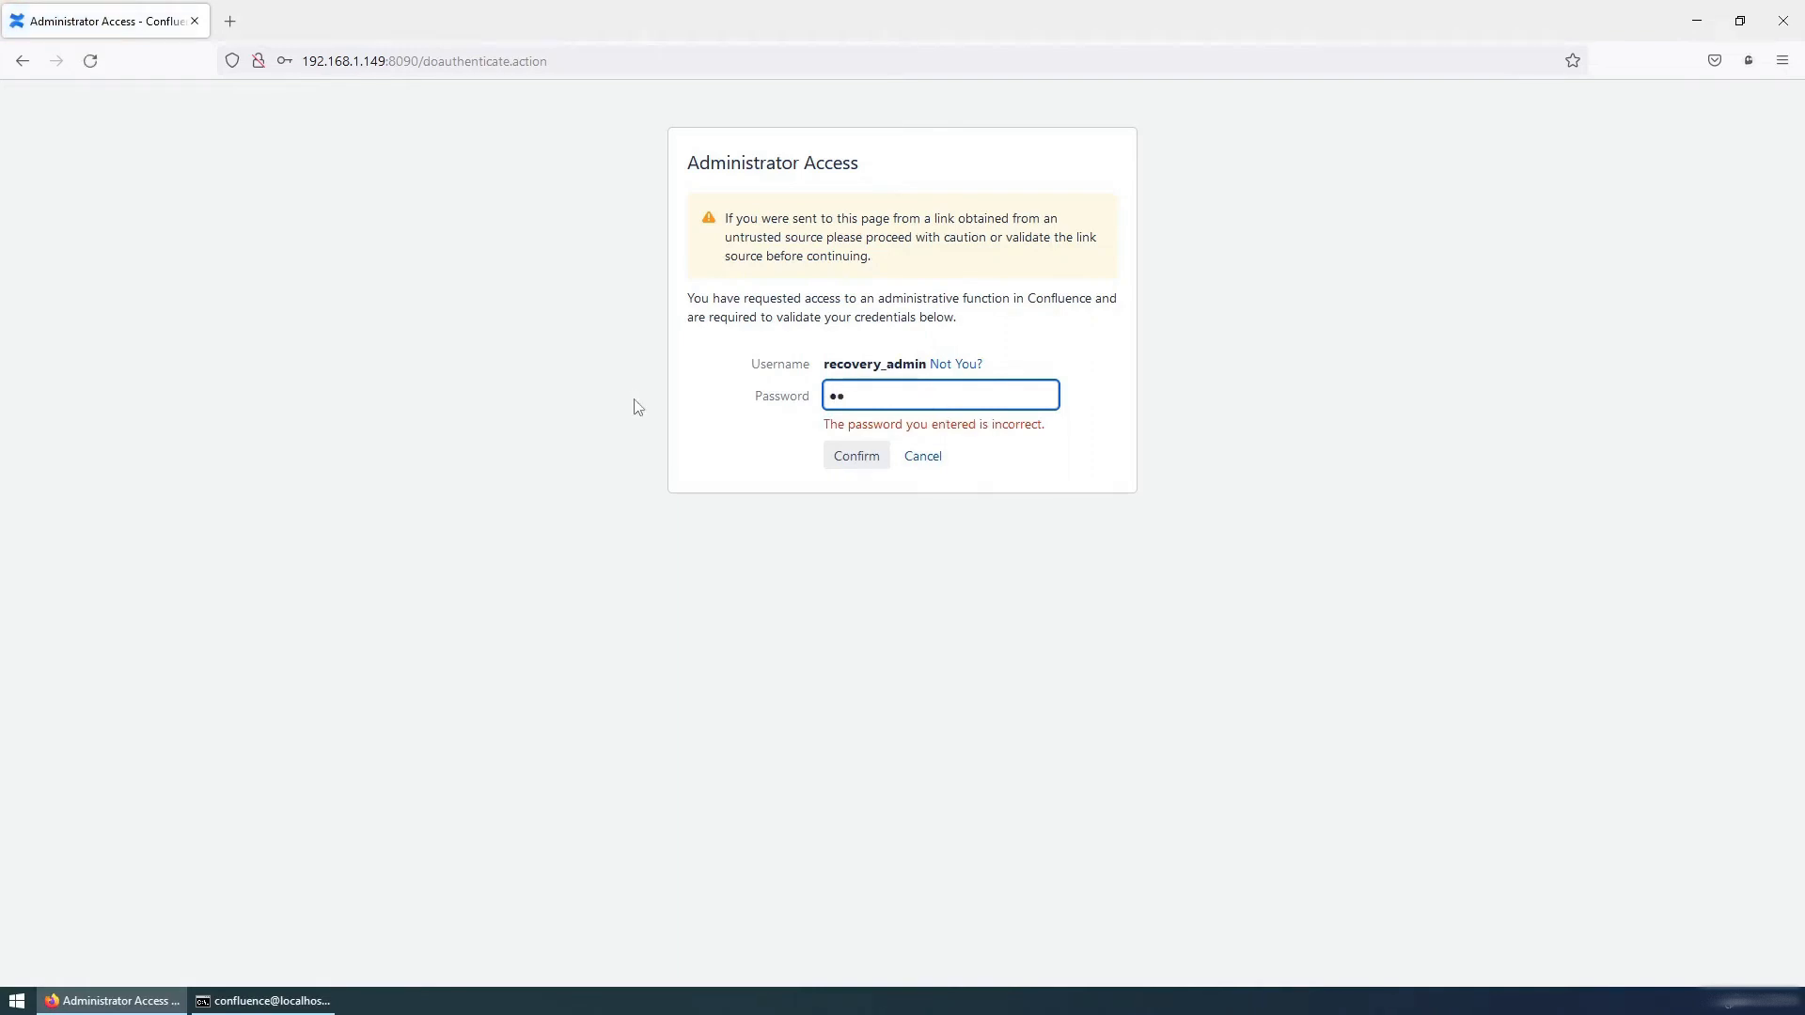
type("password")
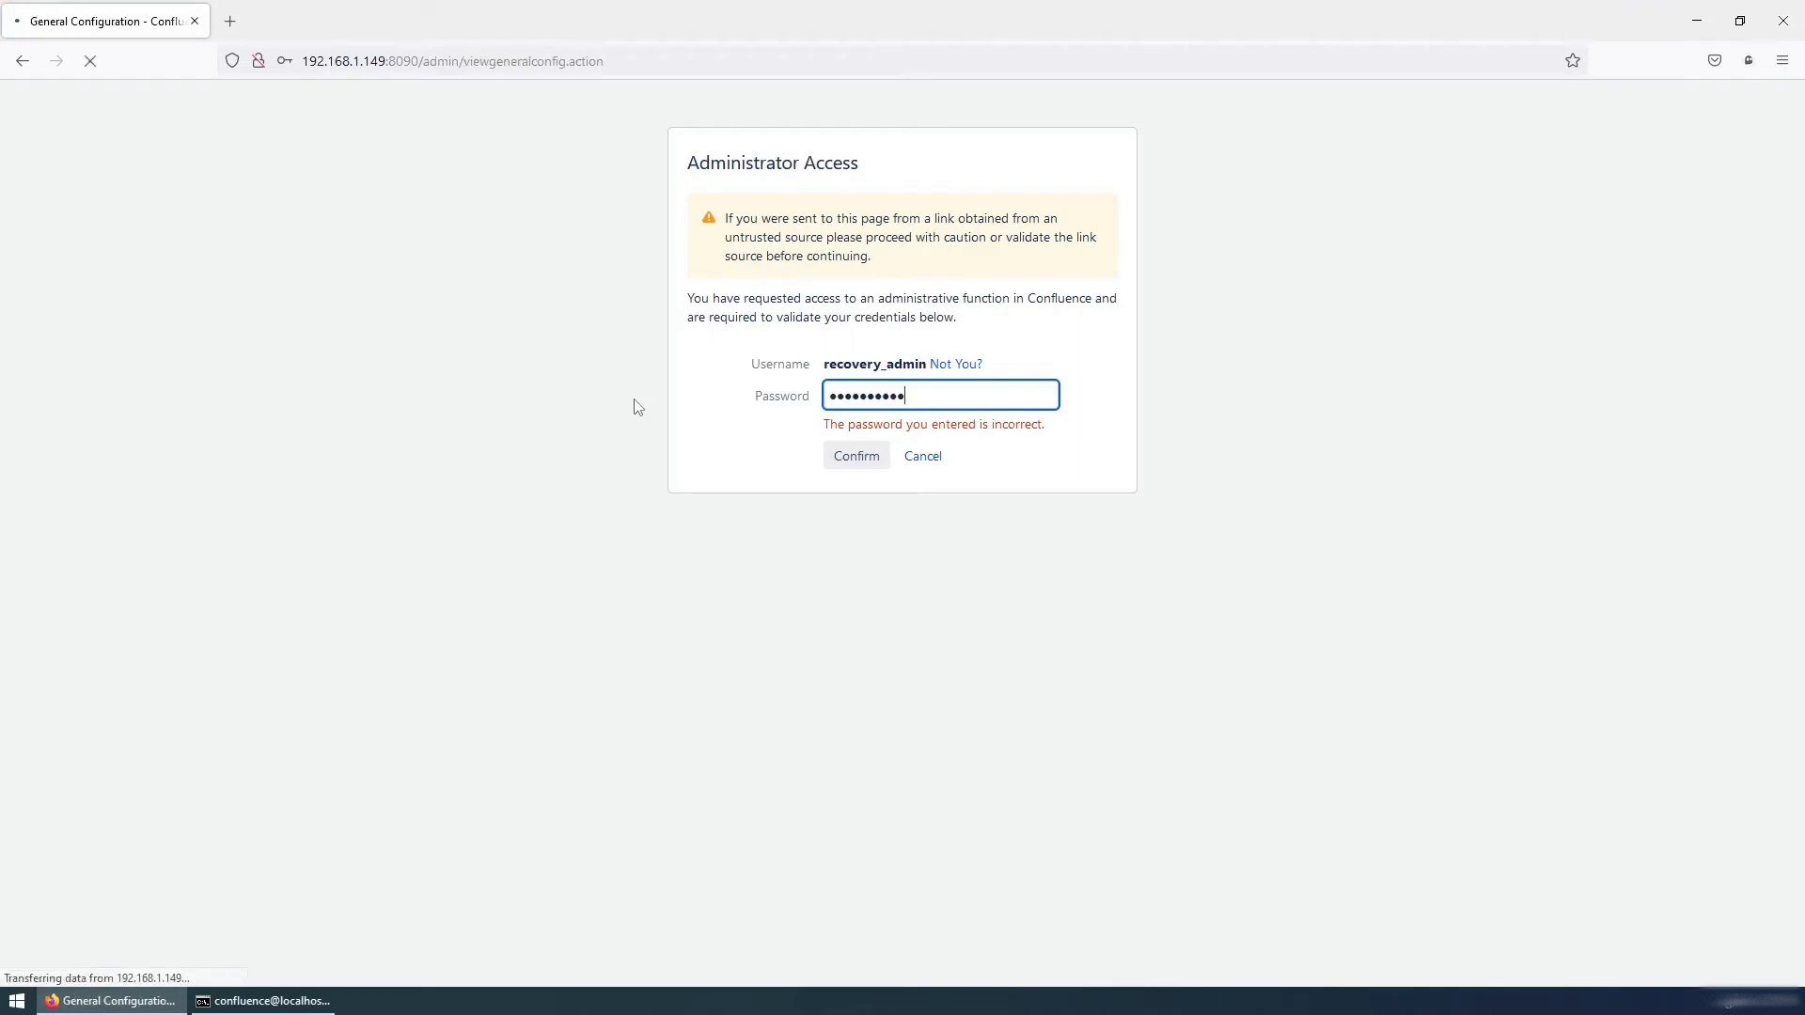
left_click(857, 456)
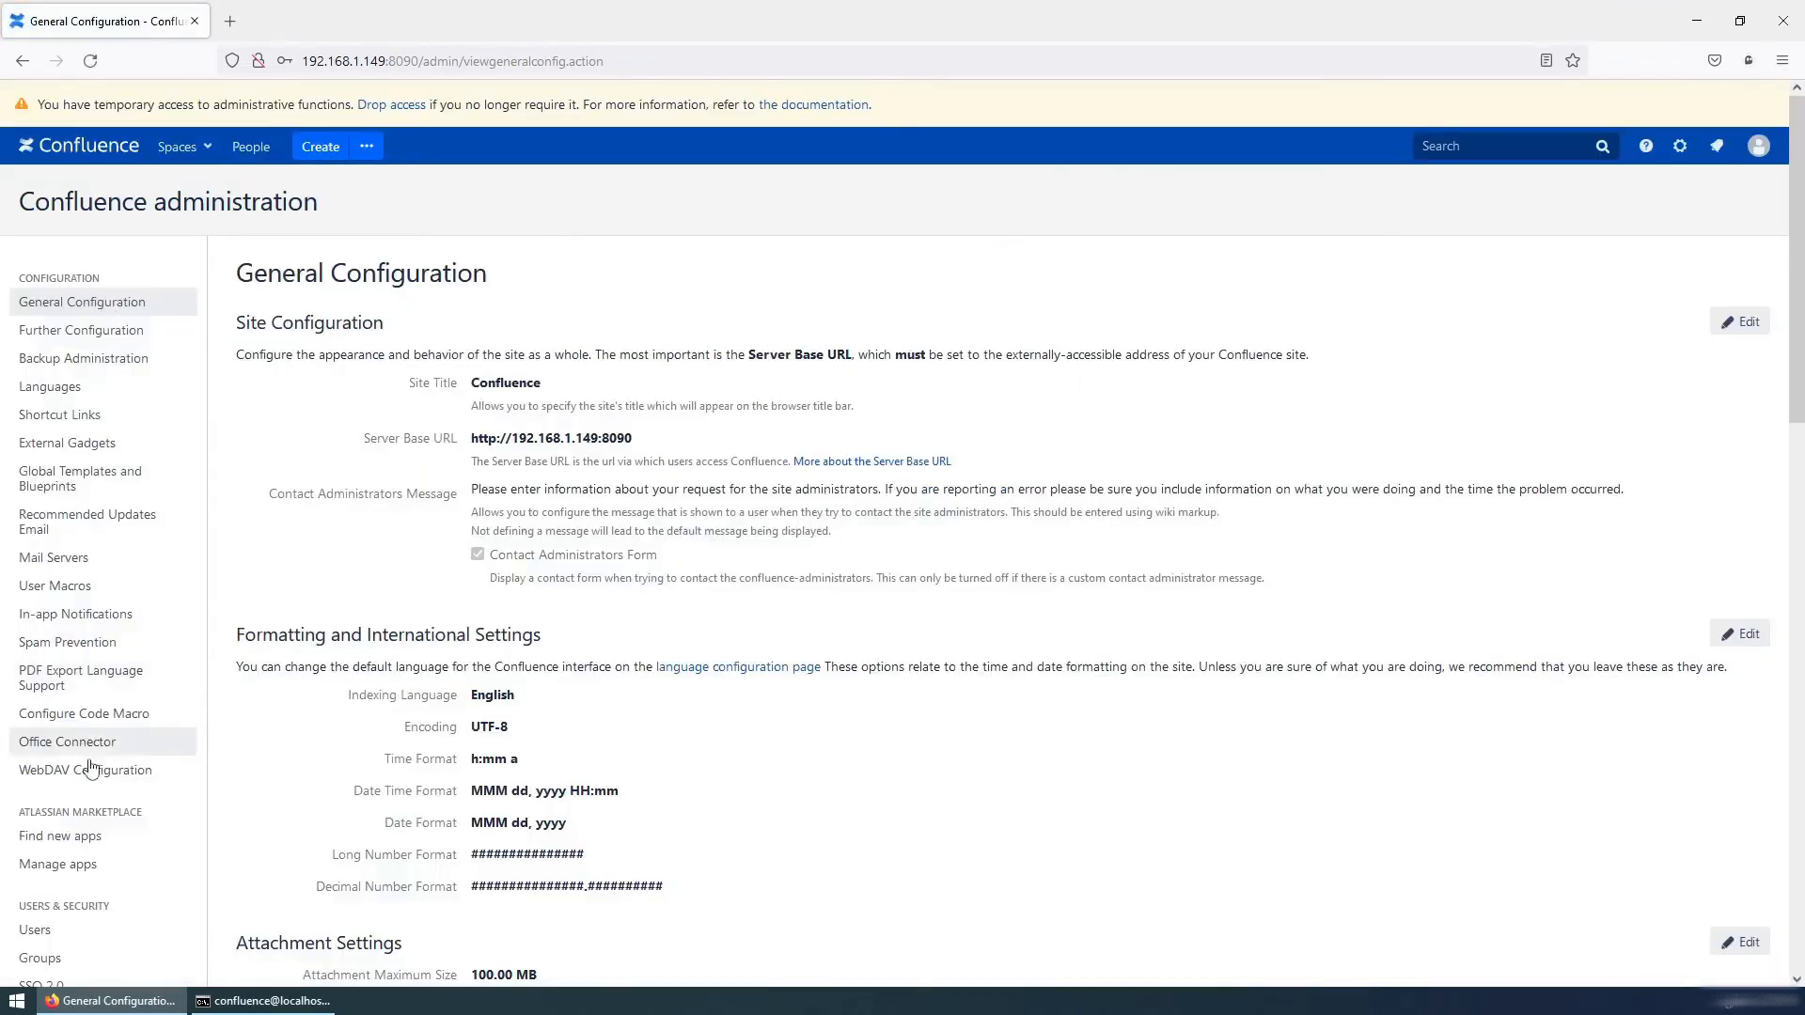
Open the admin user from Users, then enter and save a new password
left_click(35, 545)
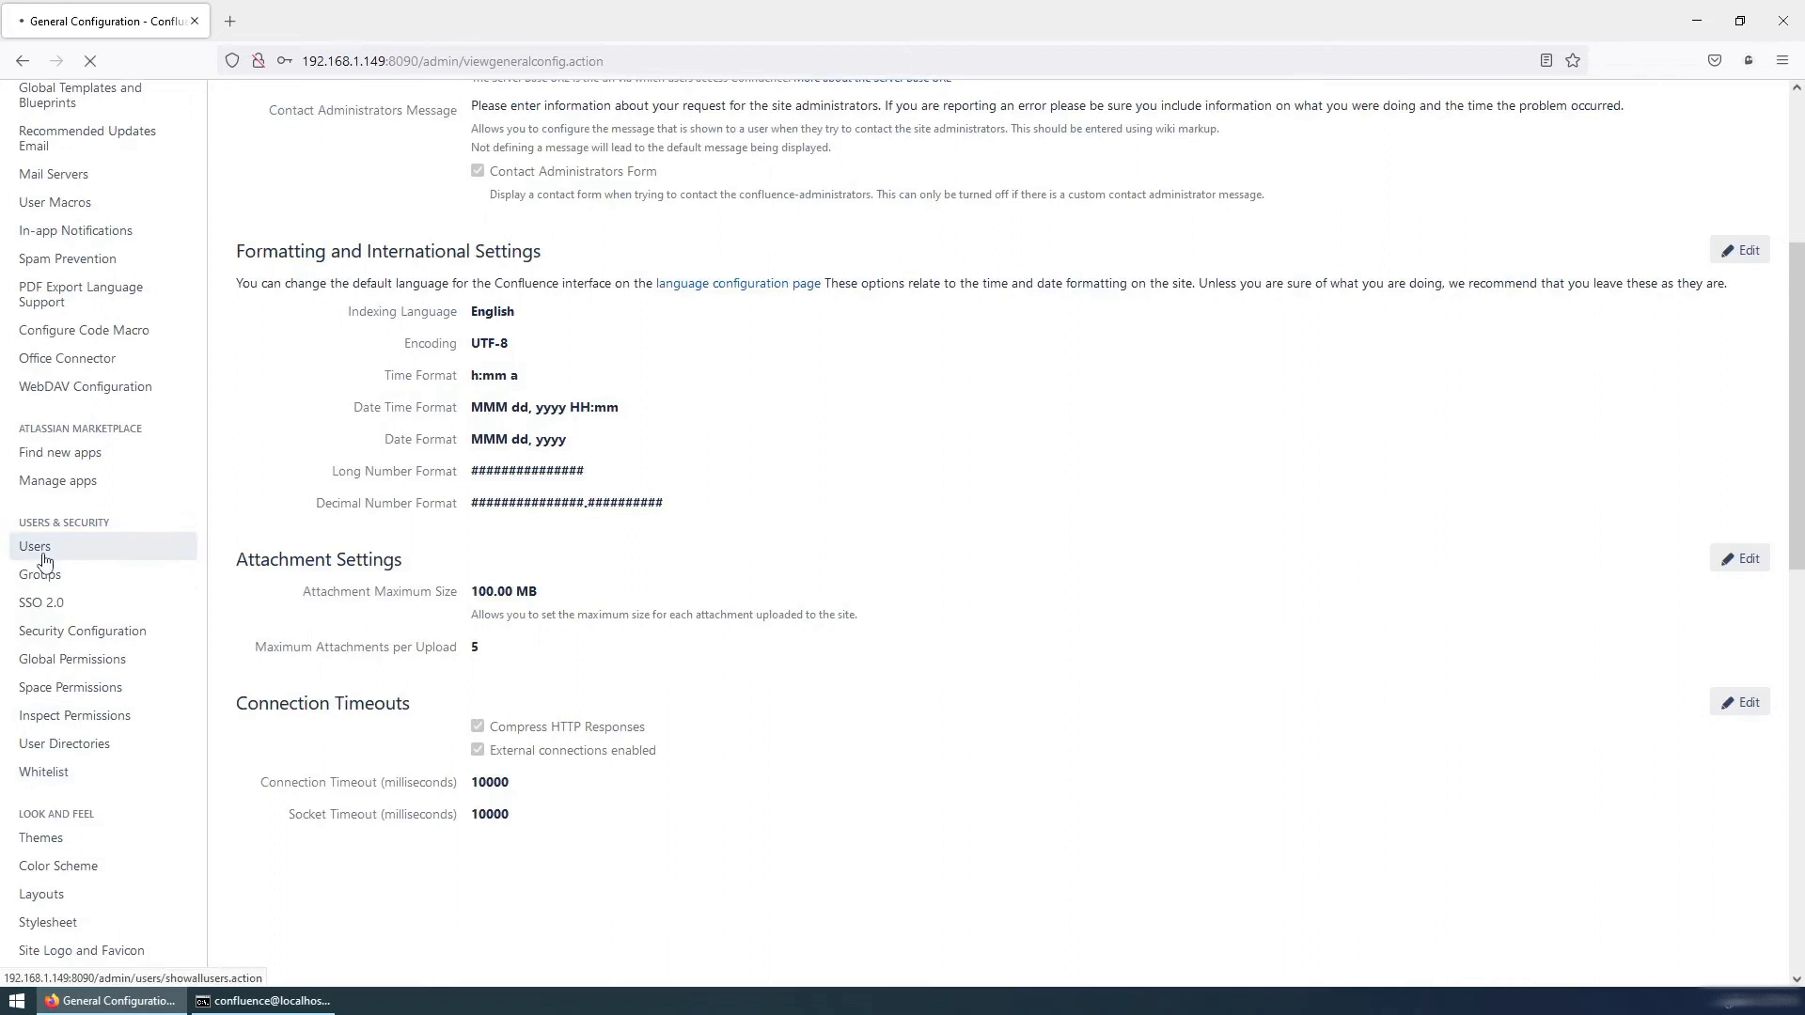
left_click(35, 546)
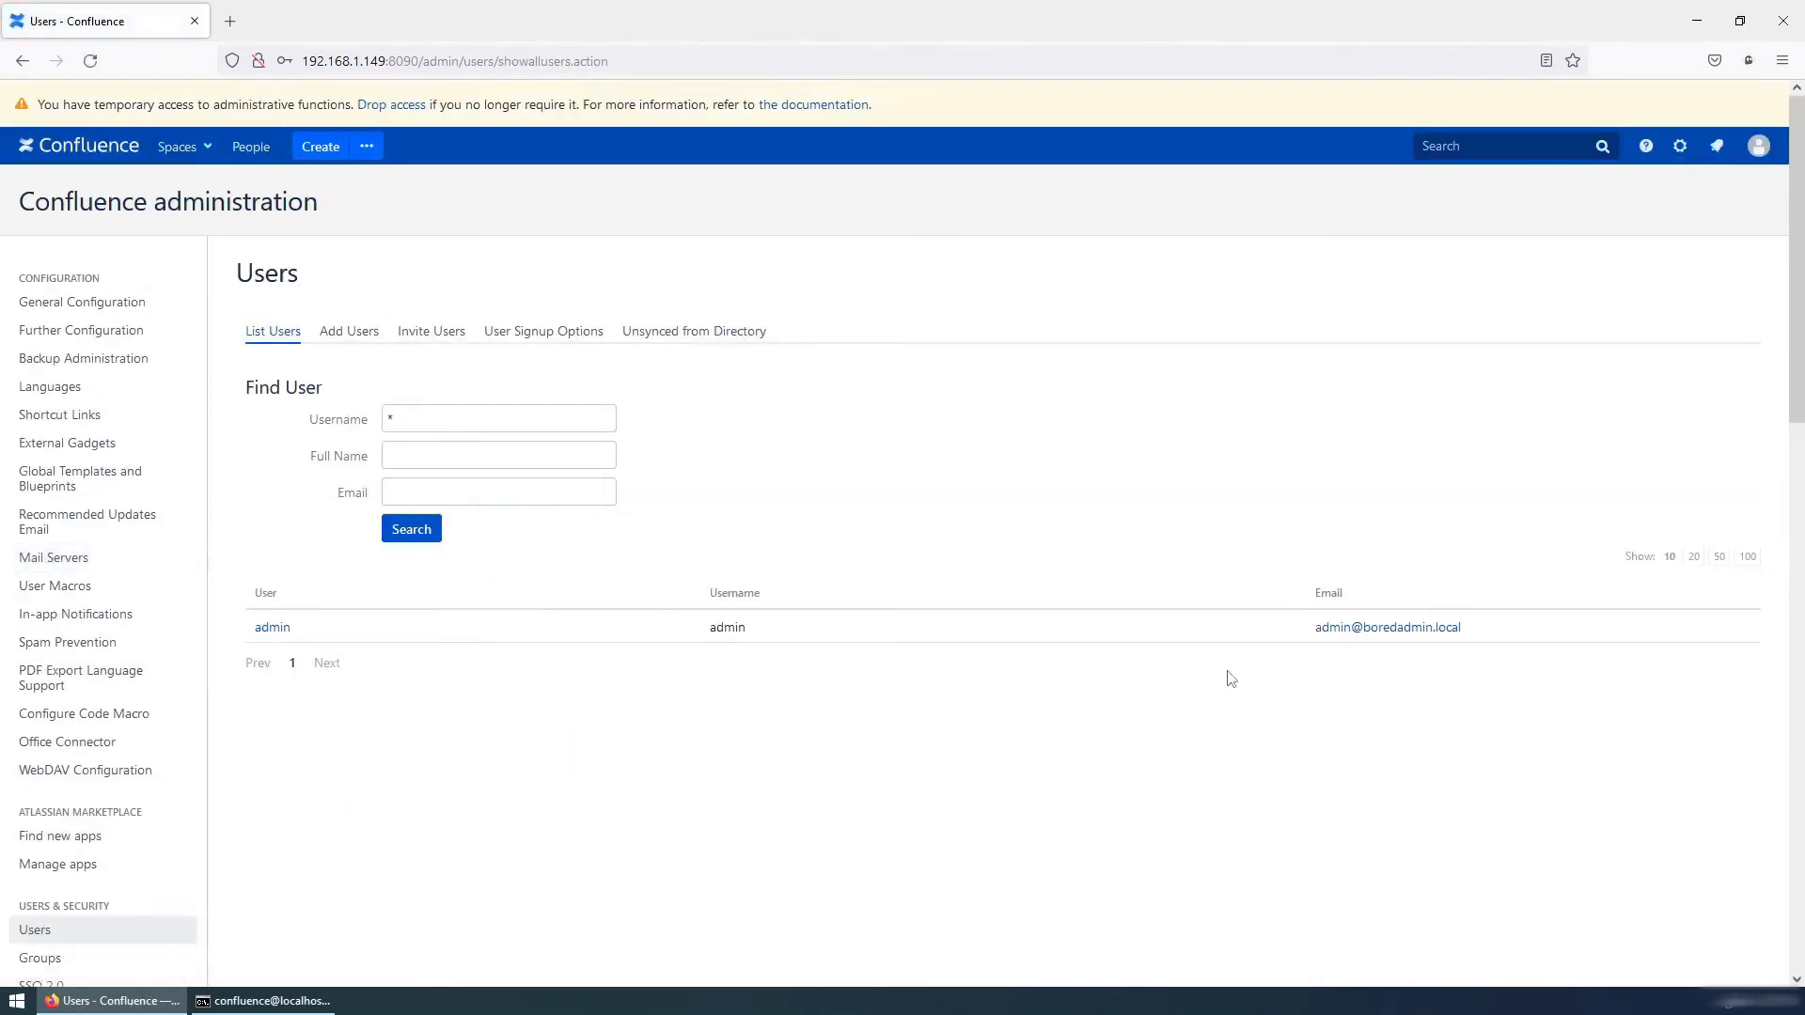
left_click(272, 627)
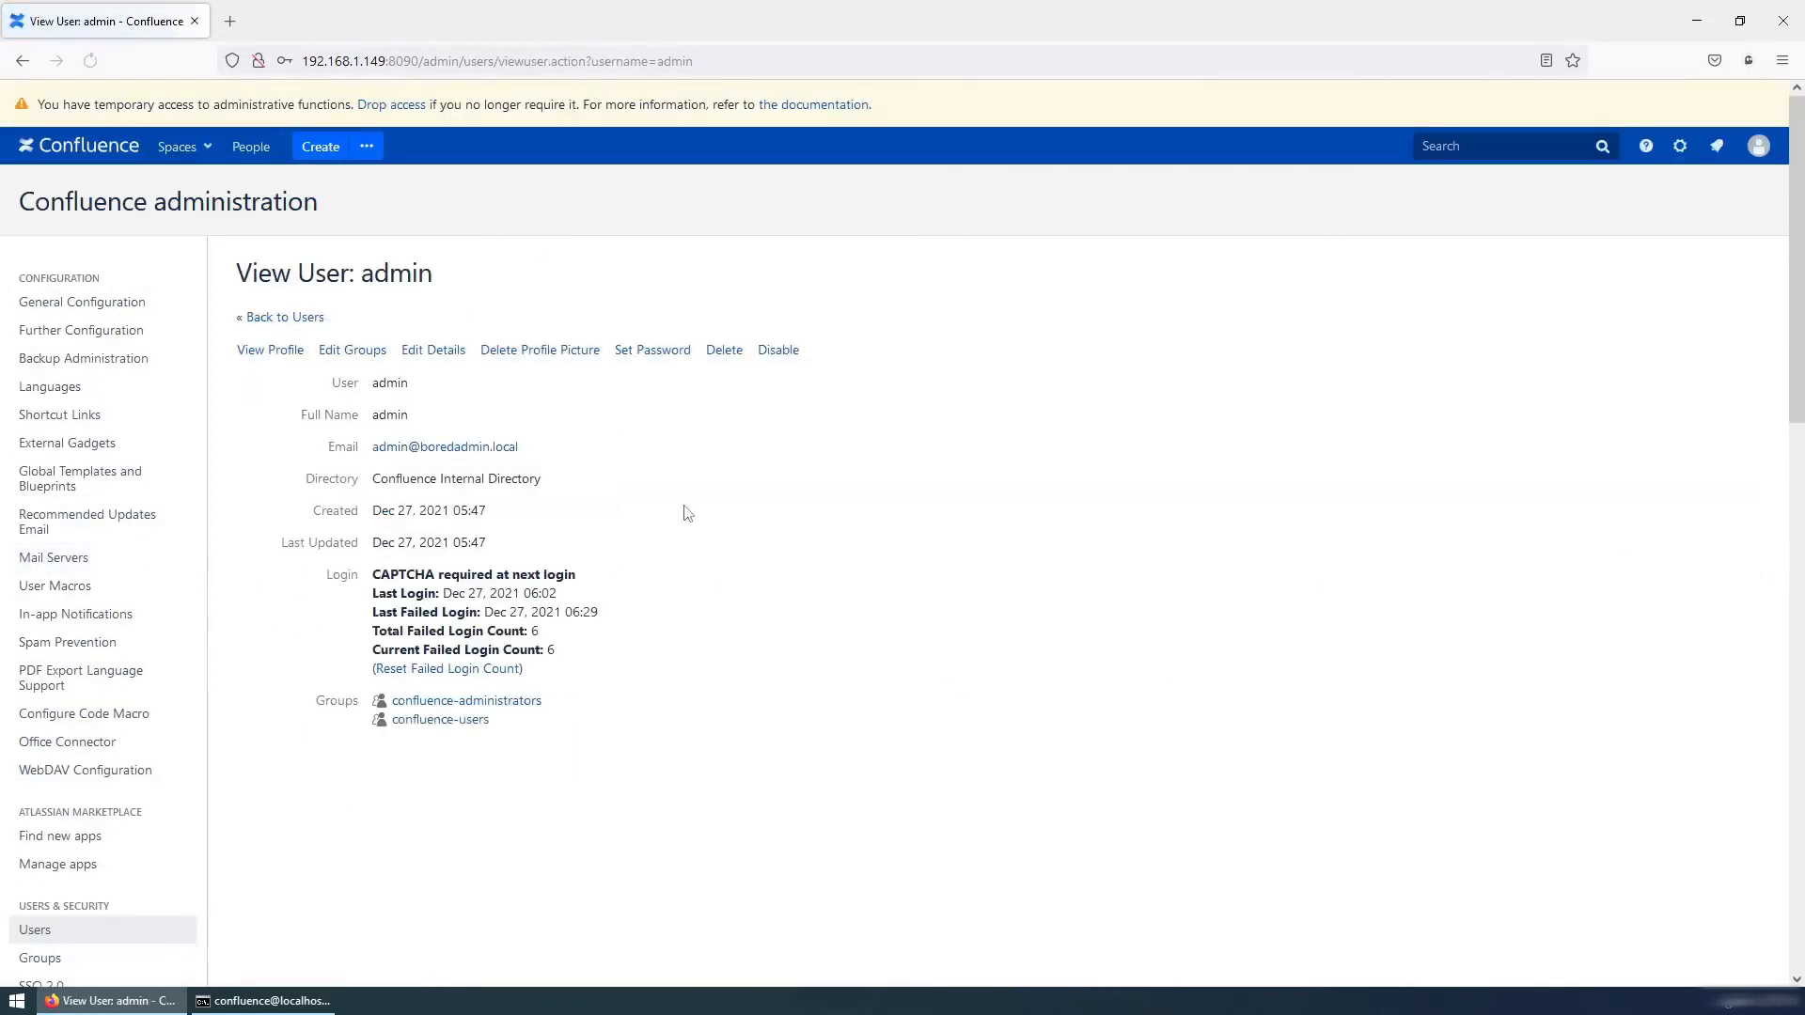
left_click(652, 350)
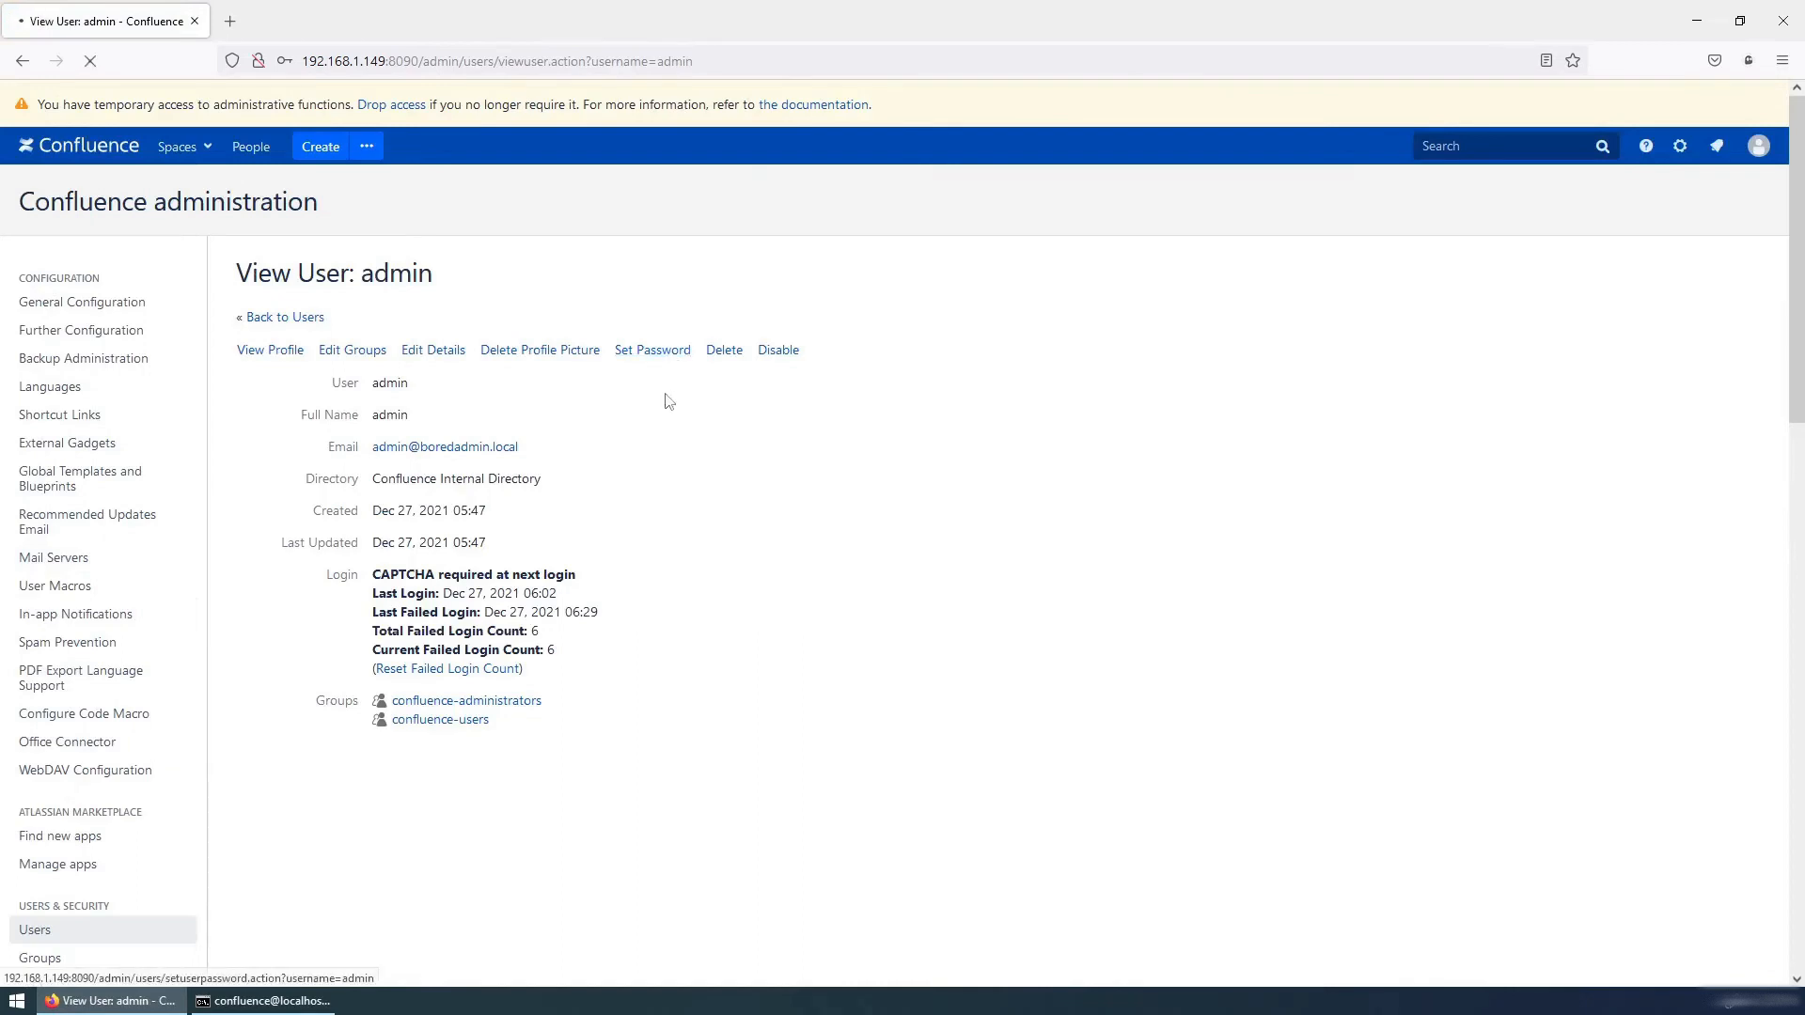
left_click(652, 350)
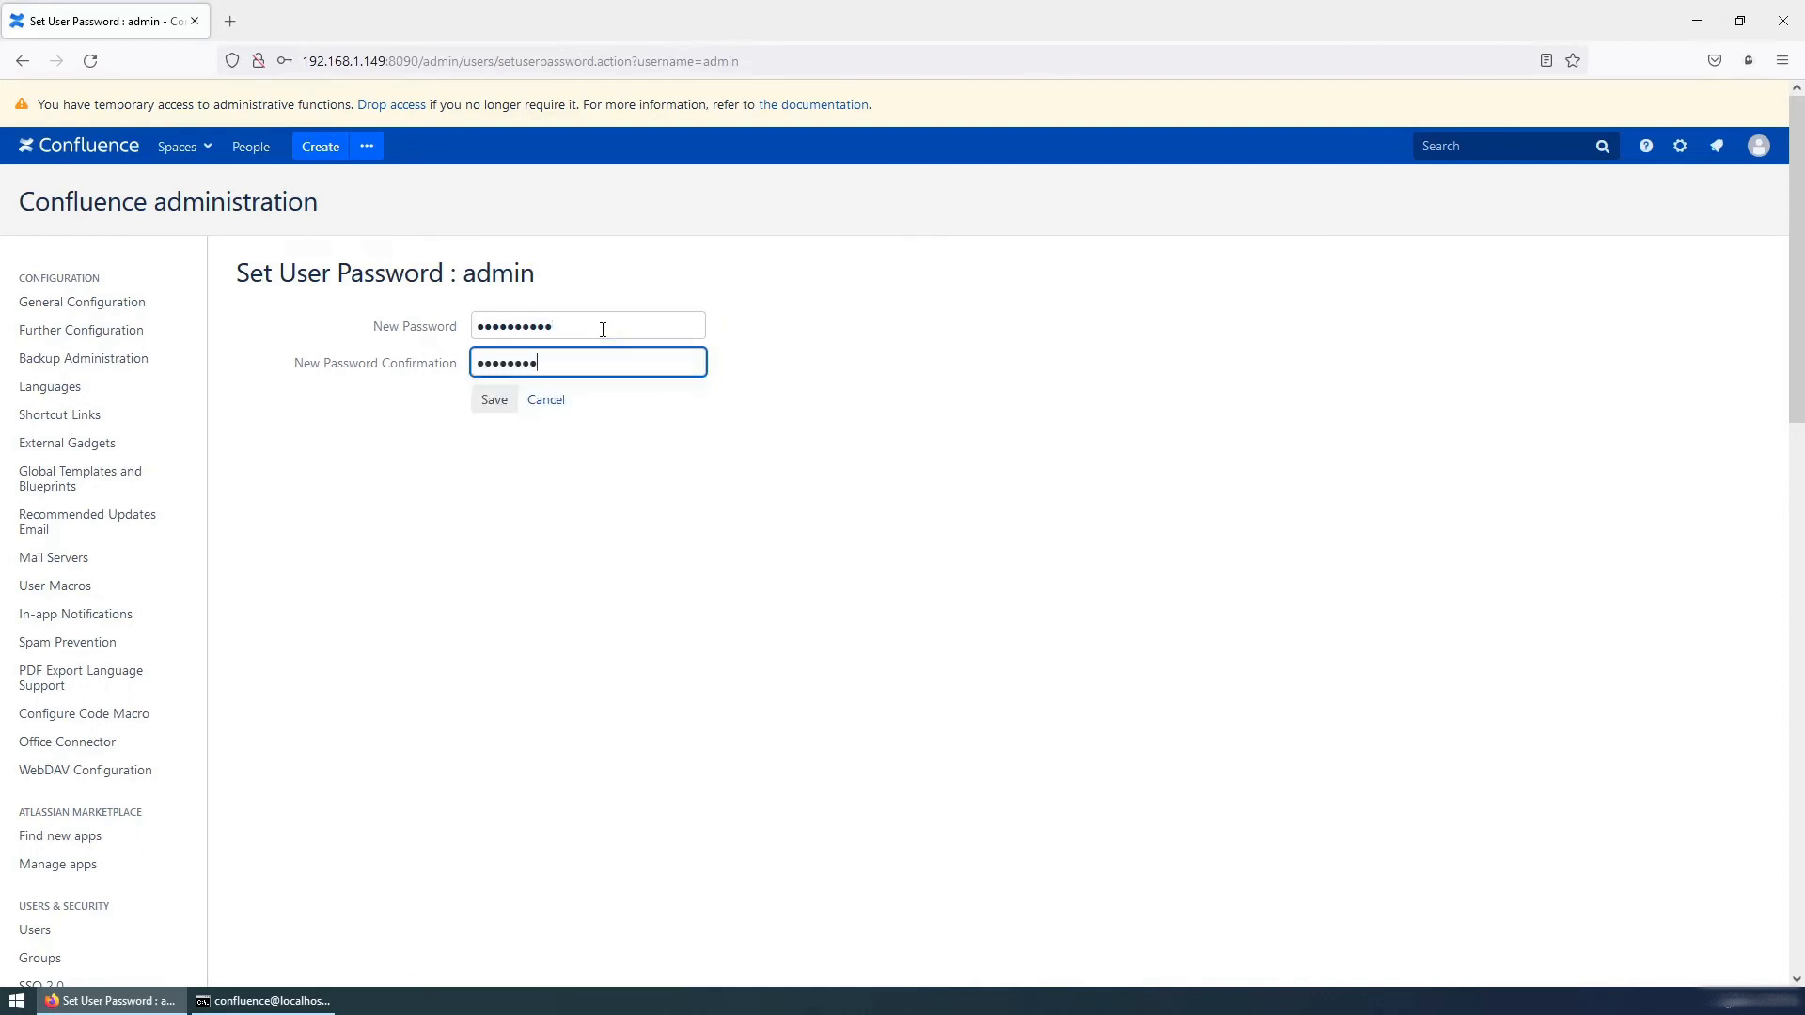
left_click(493, 400)
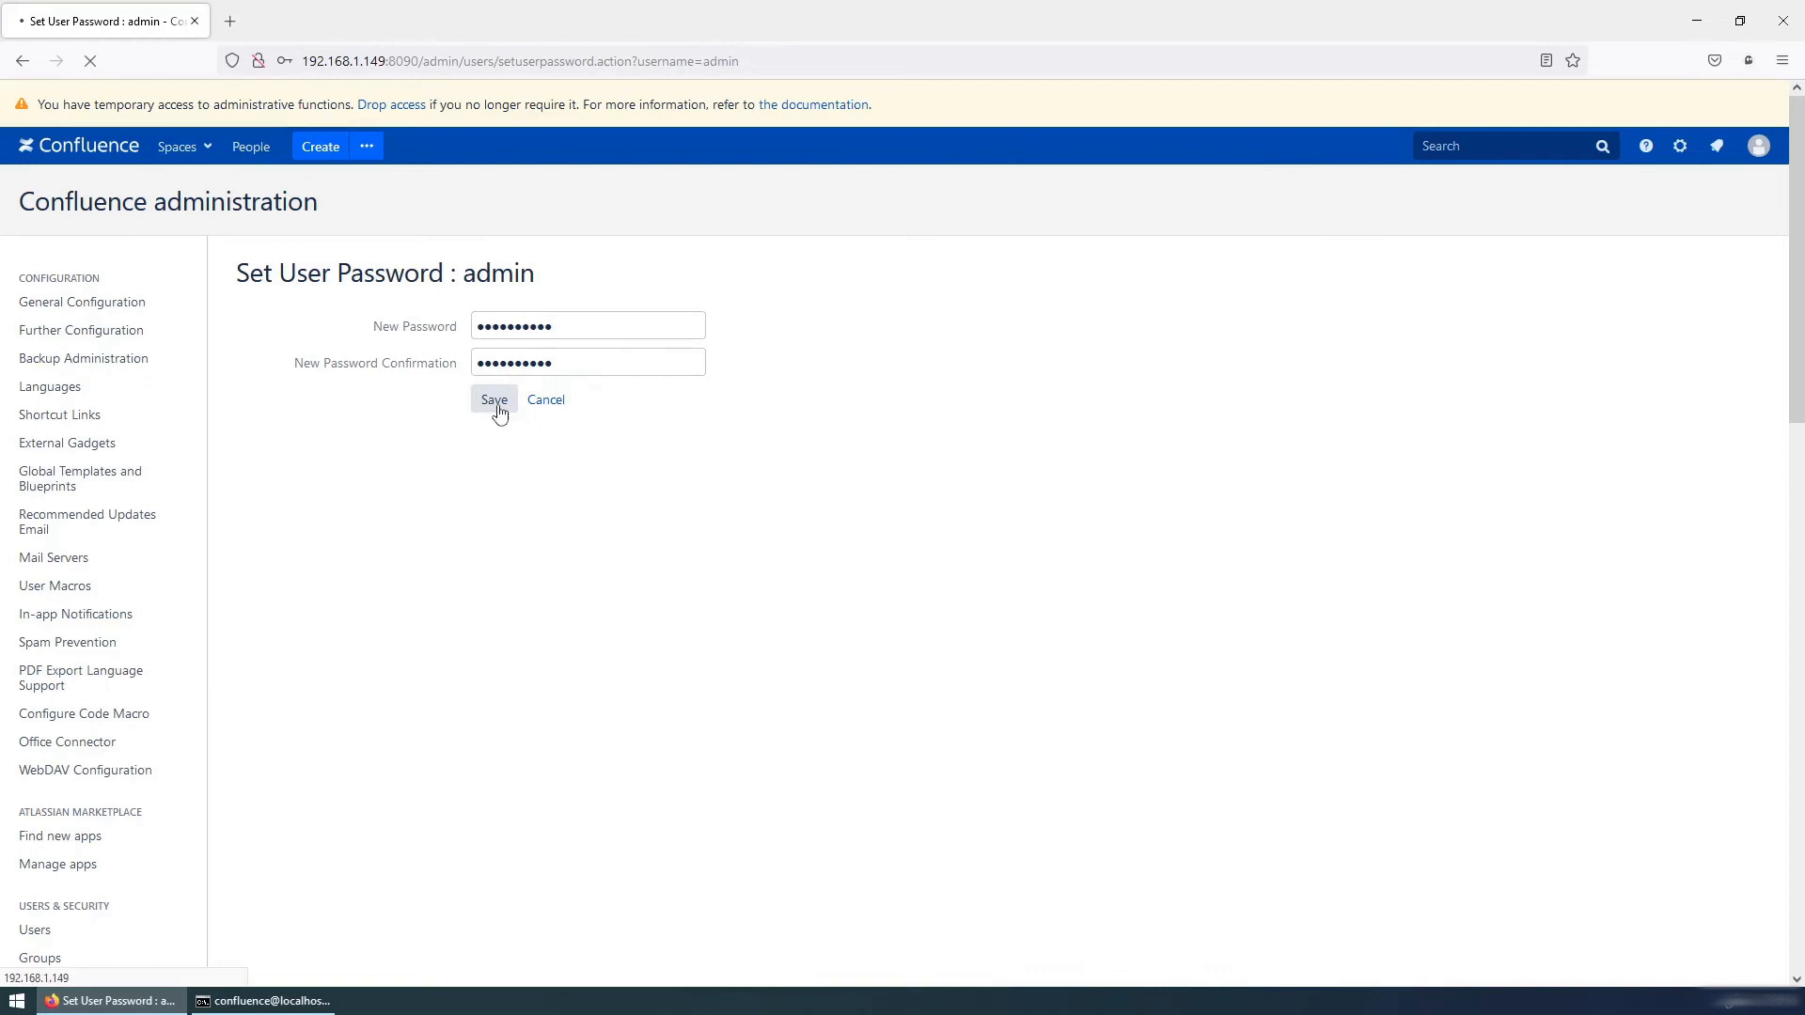
left_click(494, 400)
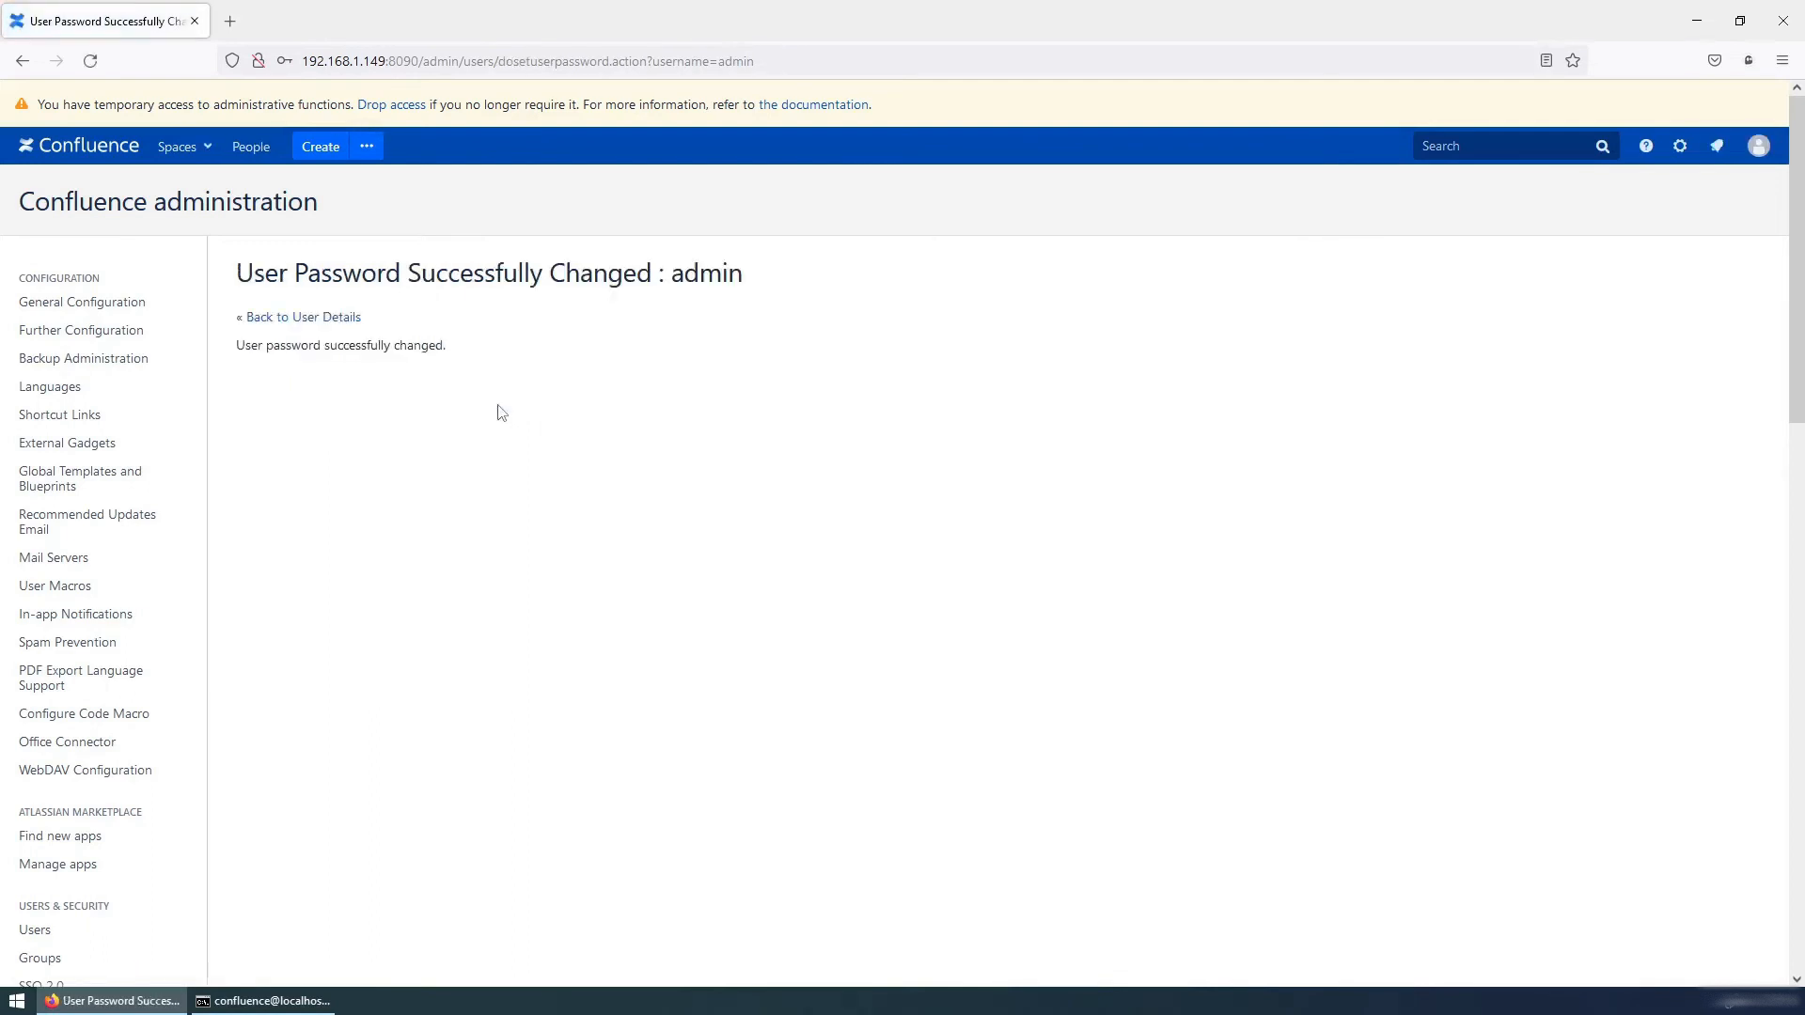
left_click(1759, 146)
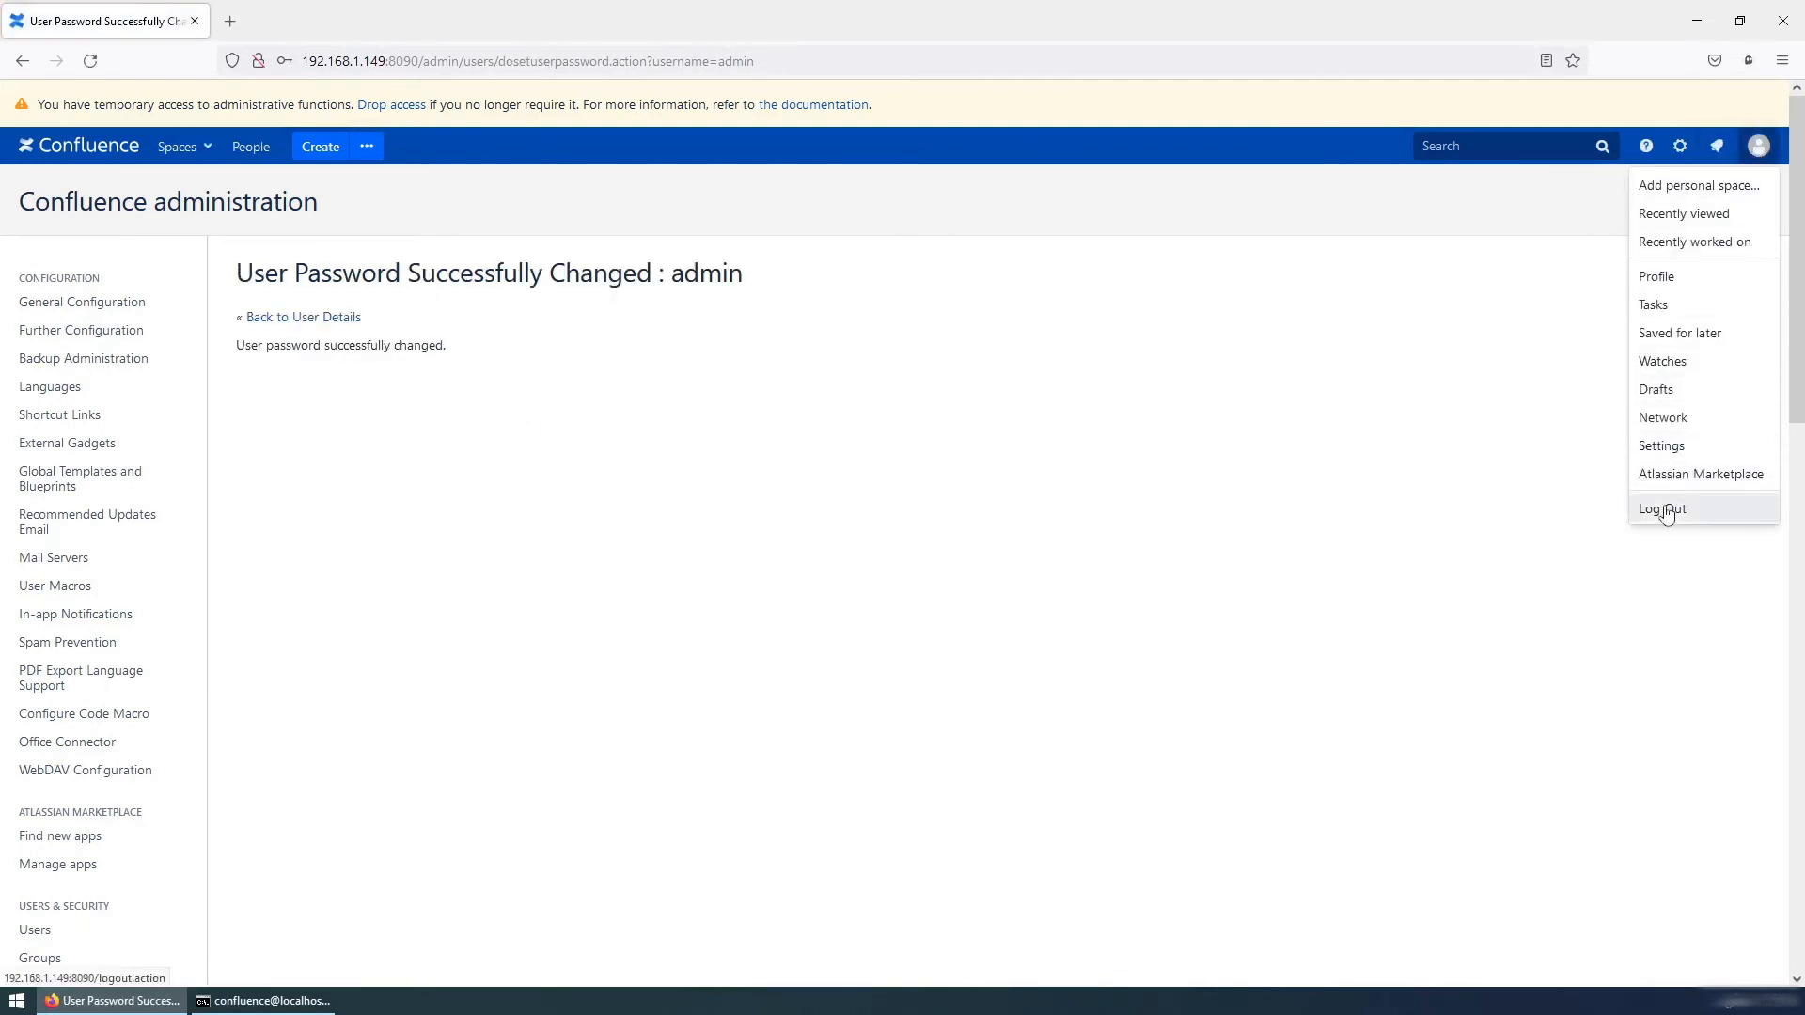
Log out, log back in as admin with the new password, then return to the terminal
left_click(1662, 509)
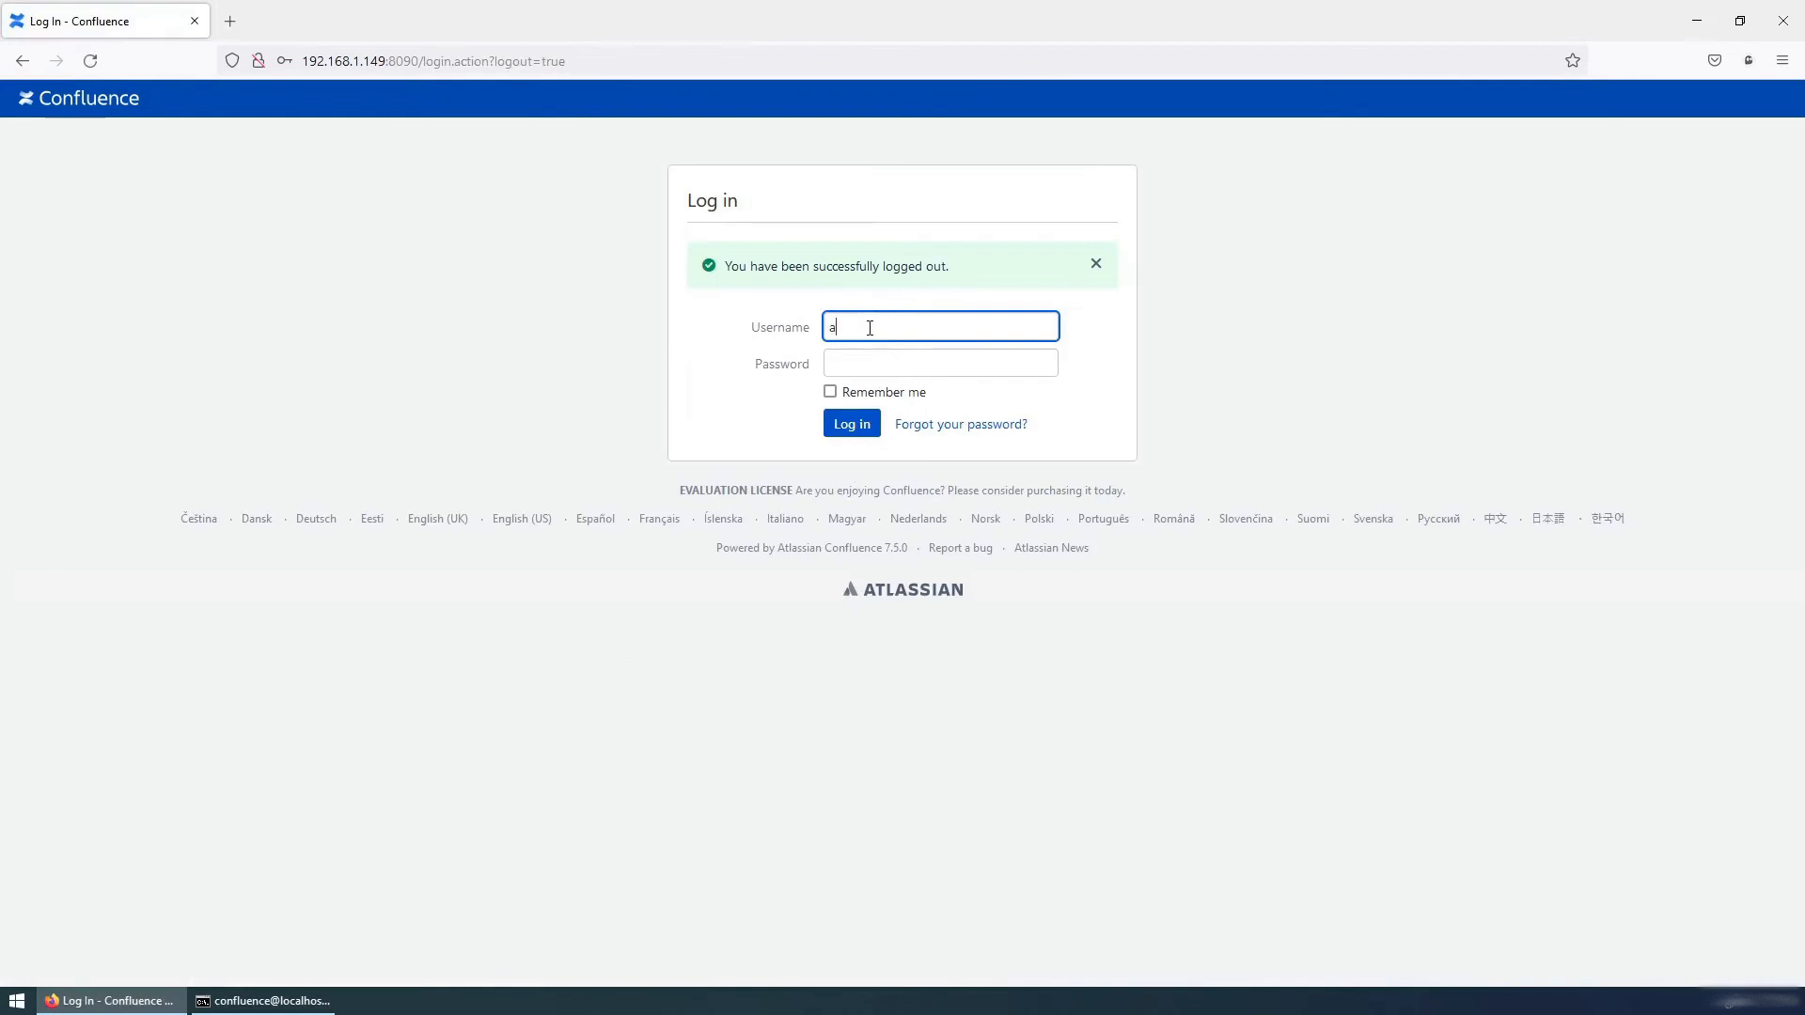
type("dmin")
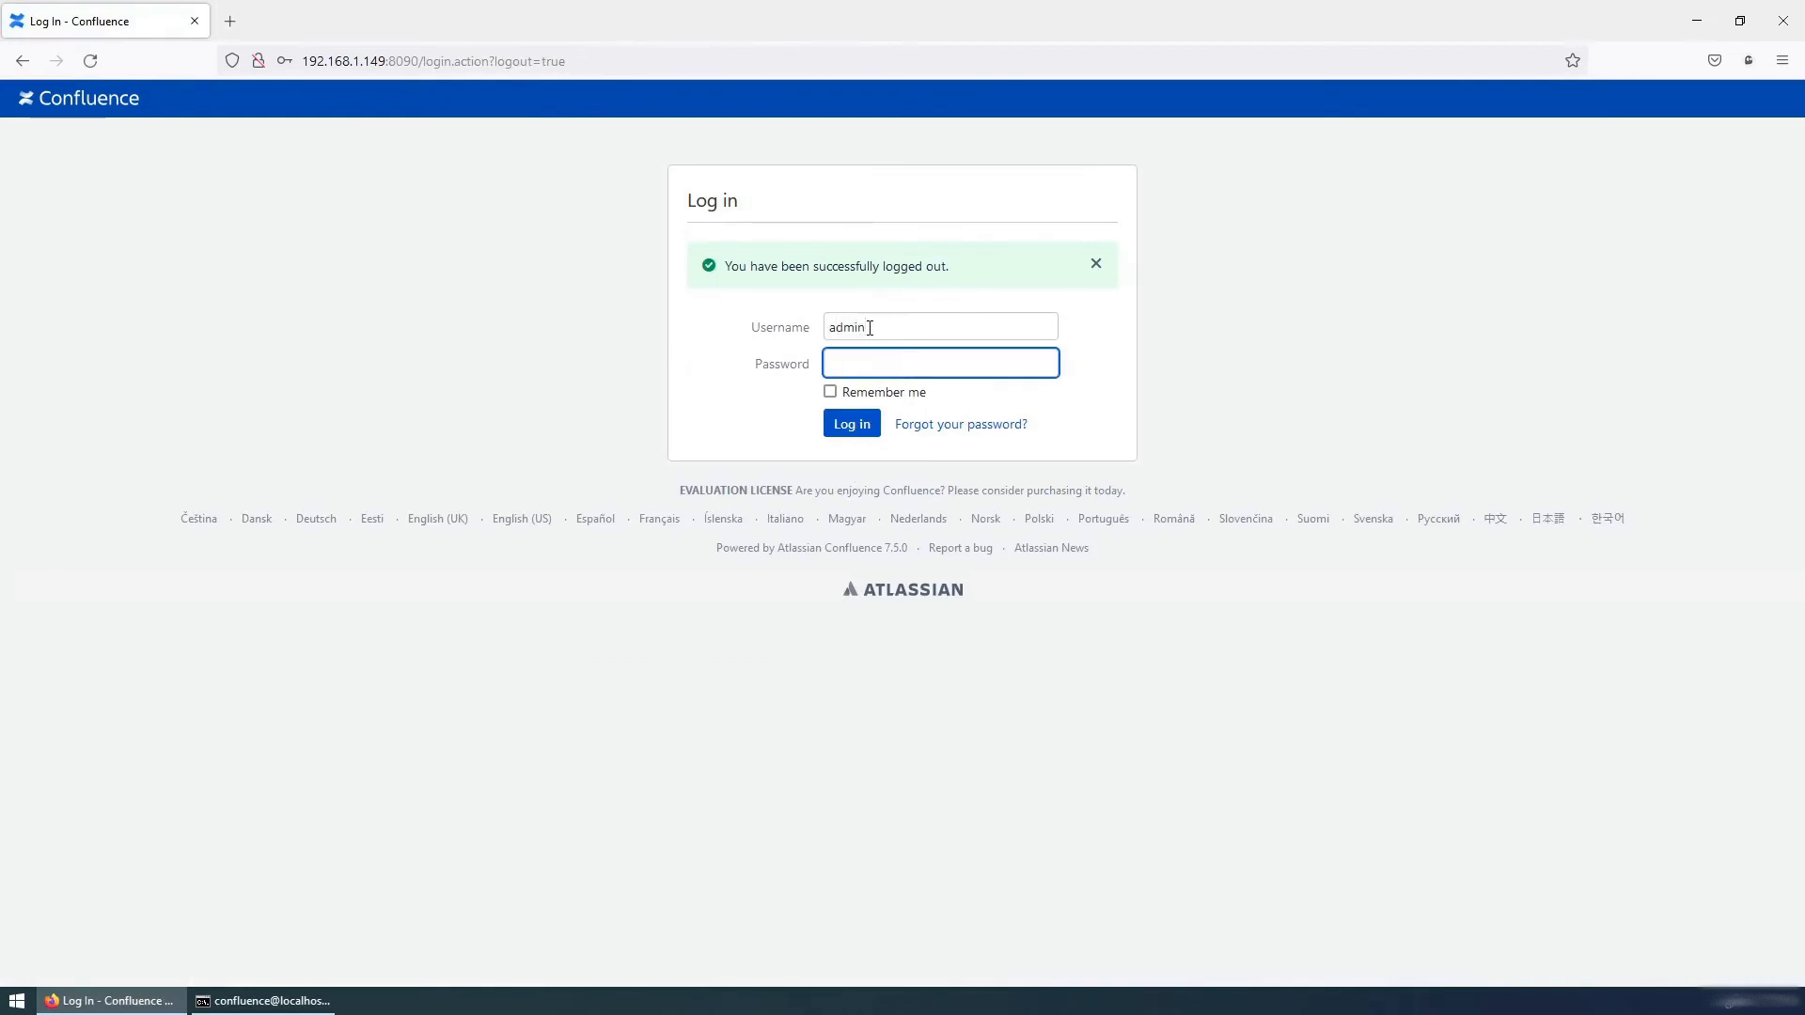
type("password")
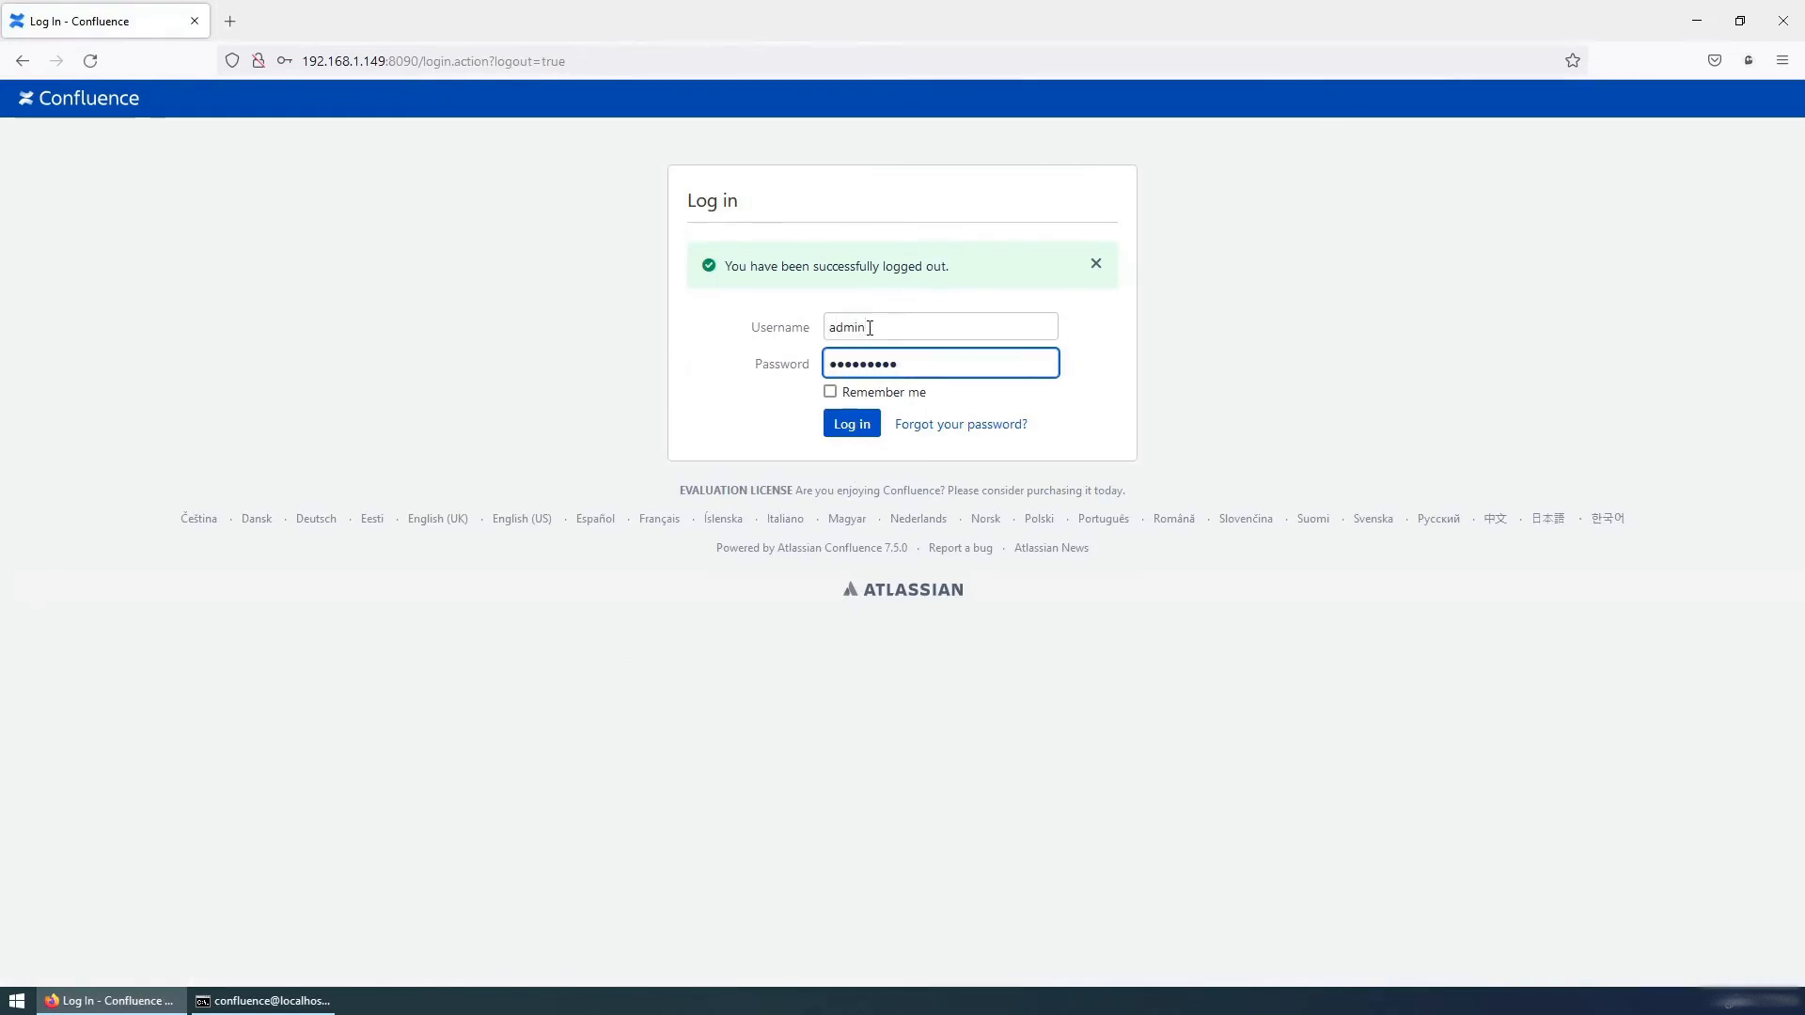
left_click(852, 424)
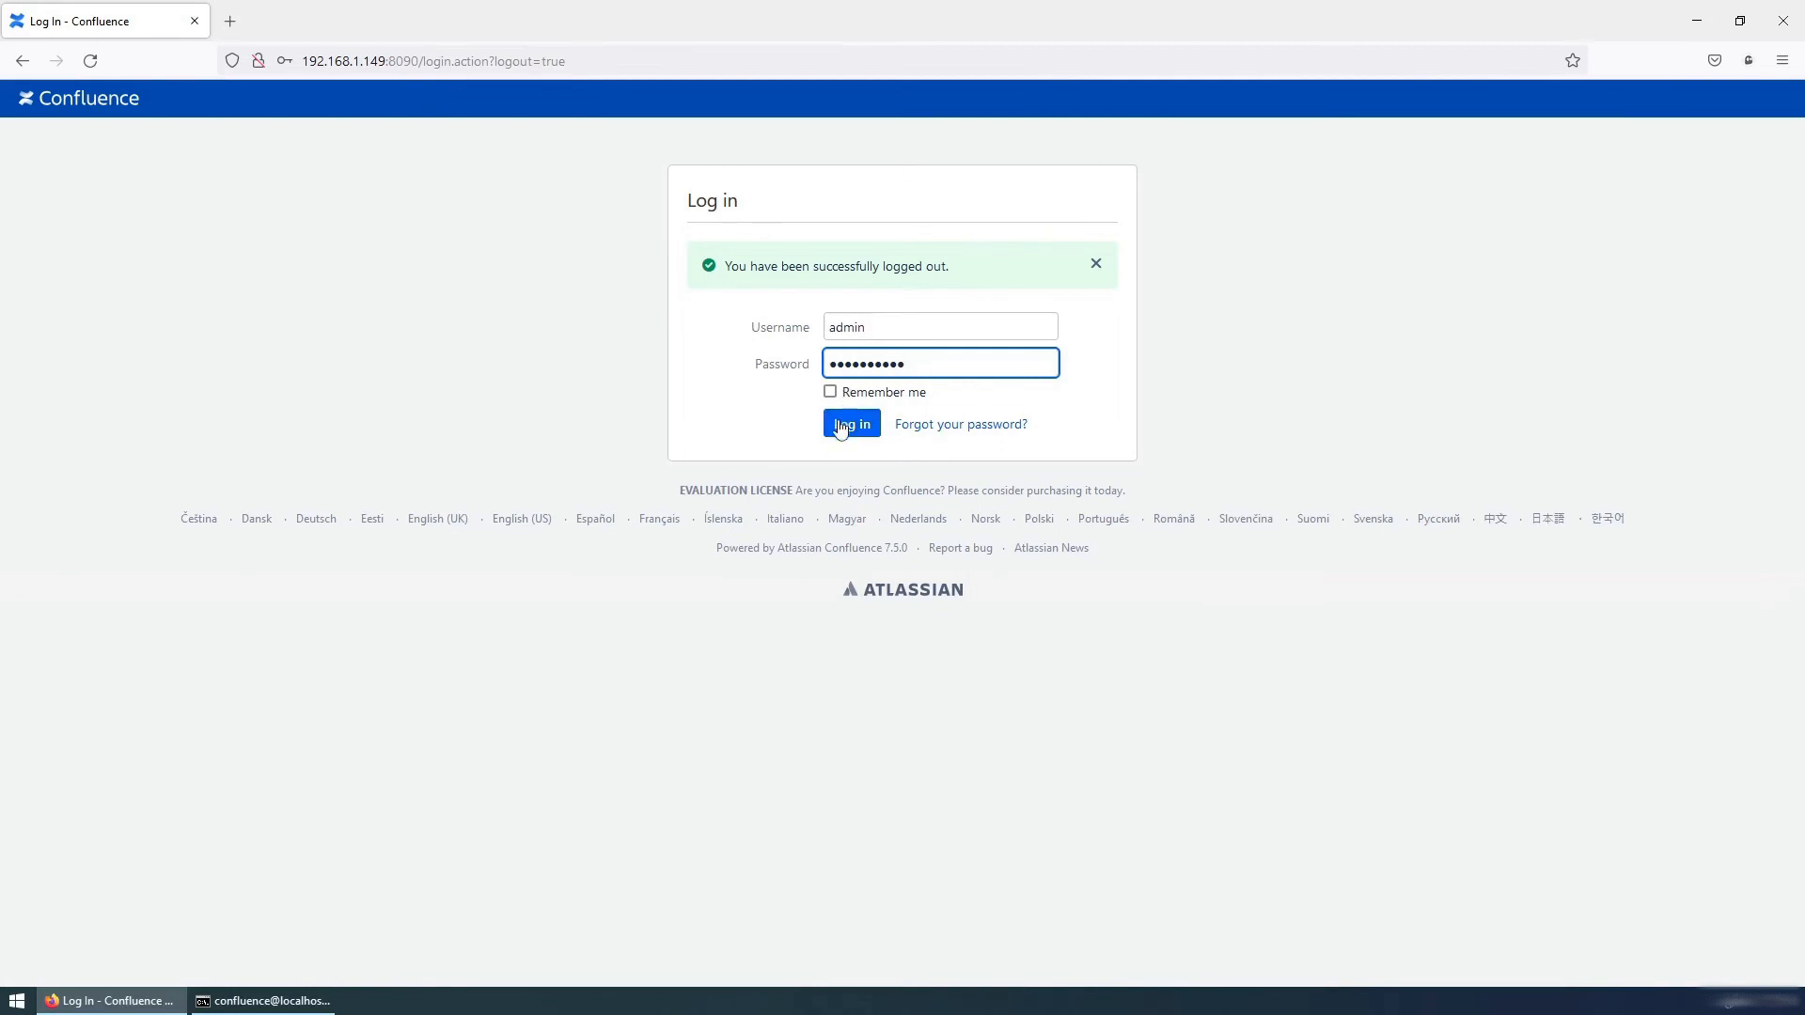
left_click(850, 425)
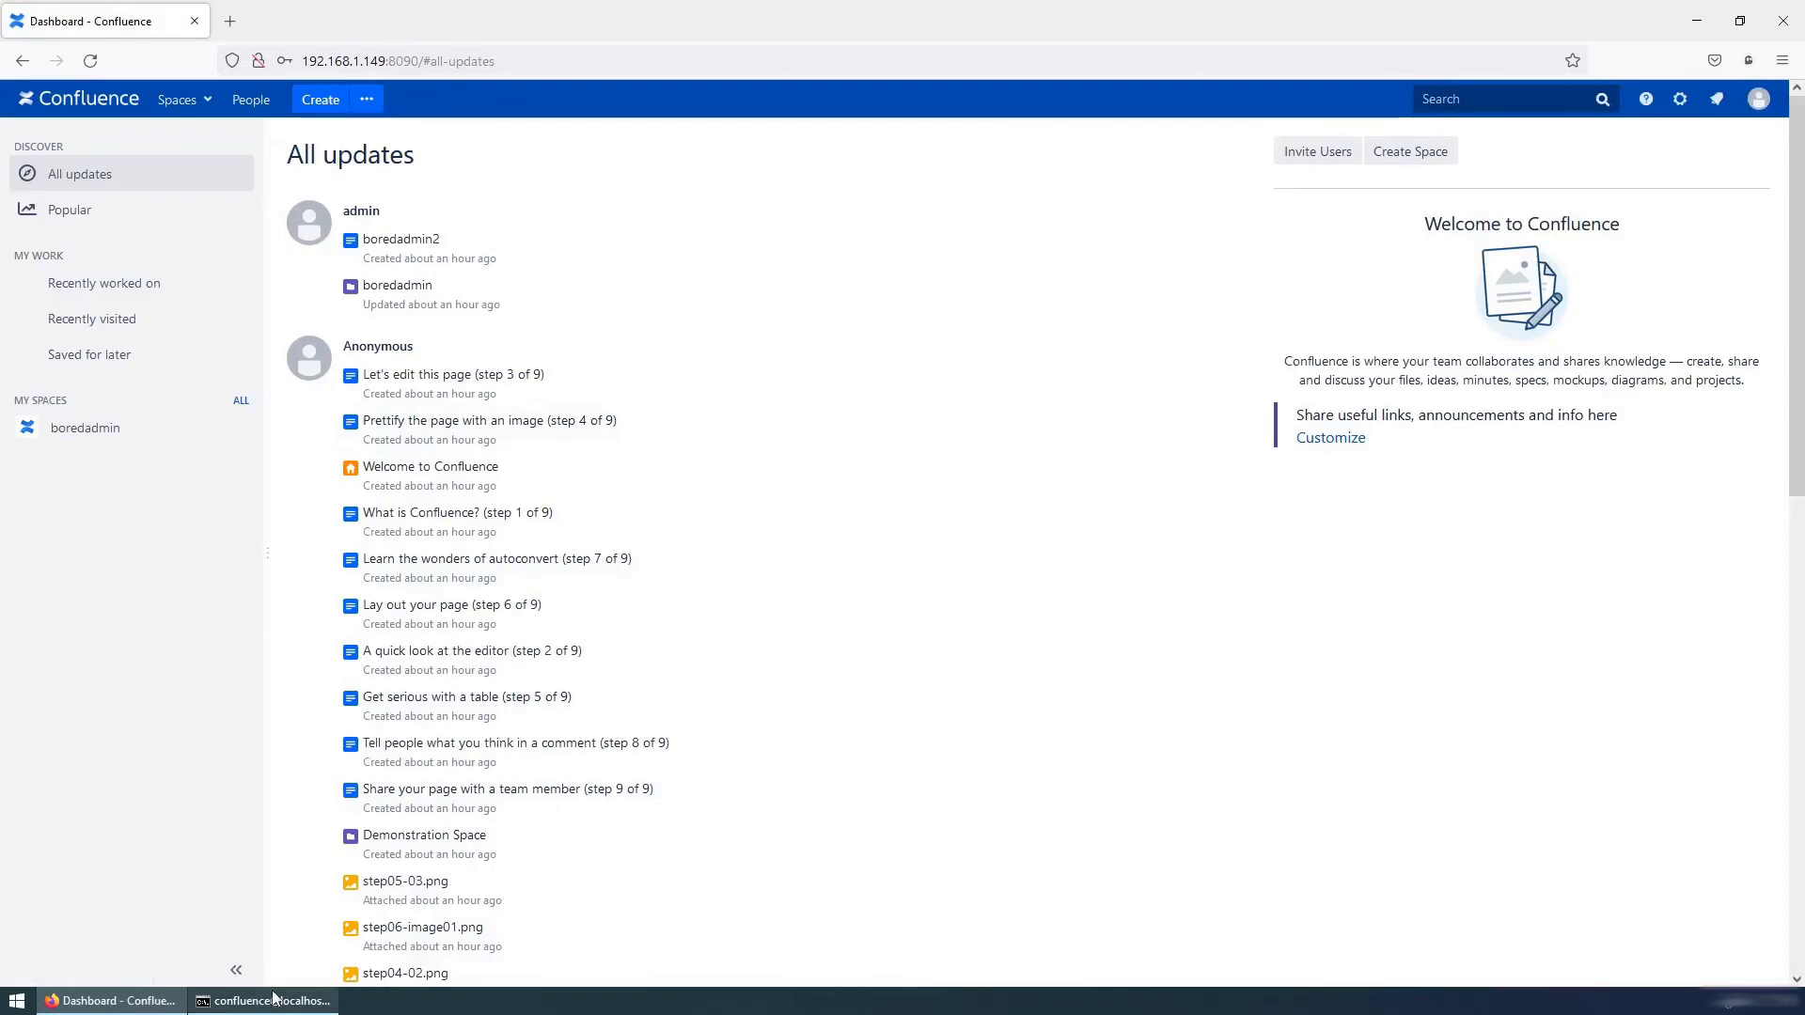
left_click(272, 1000)
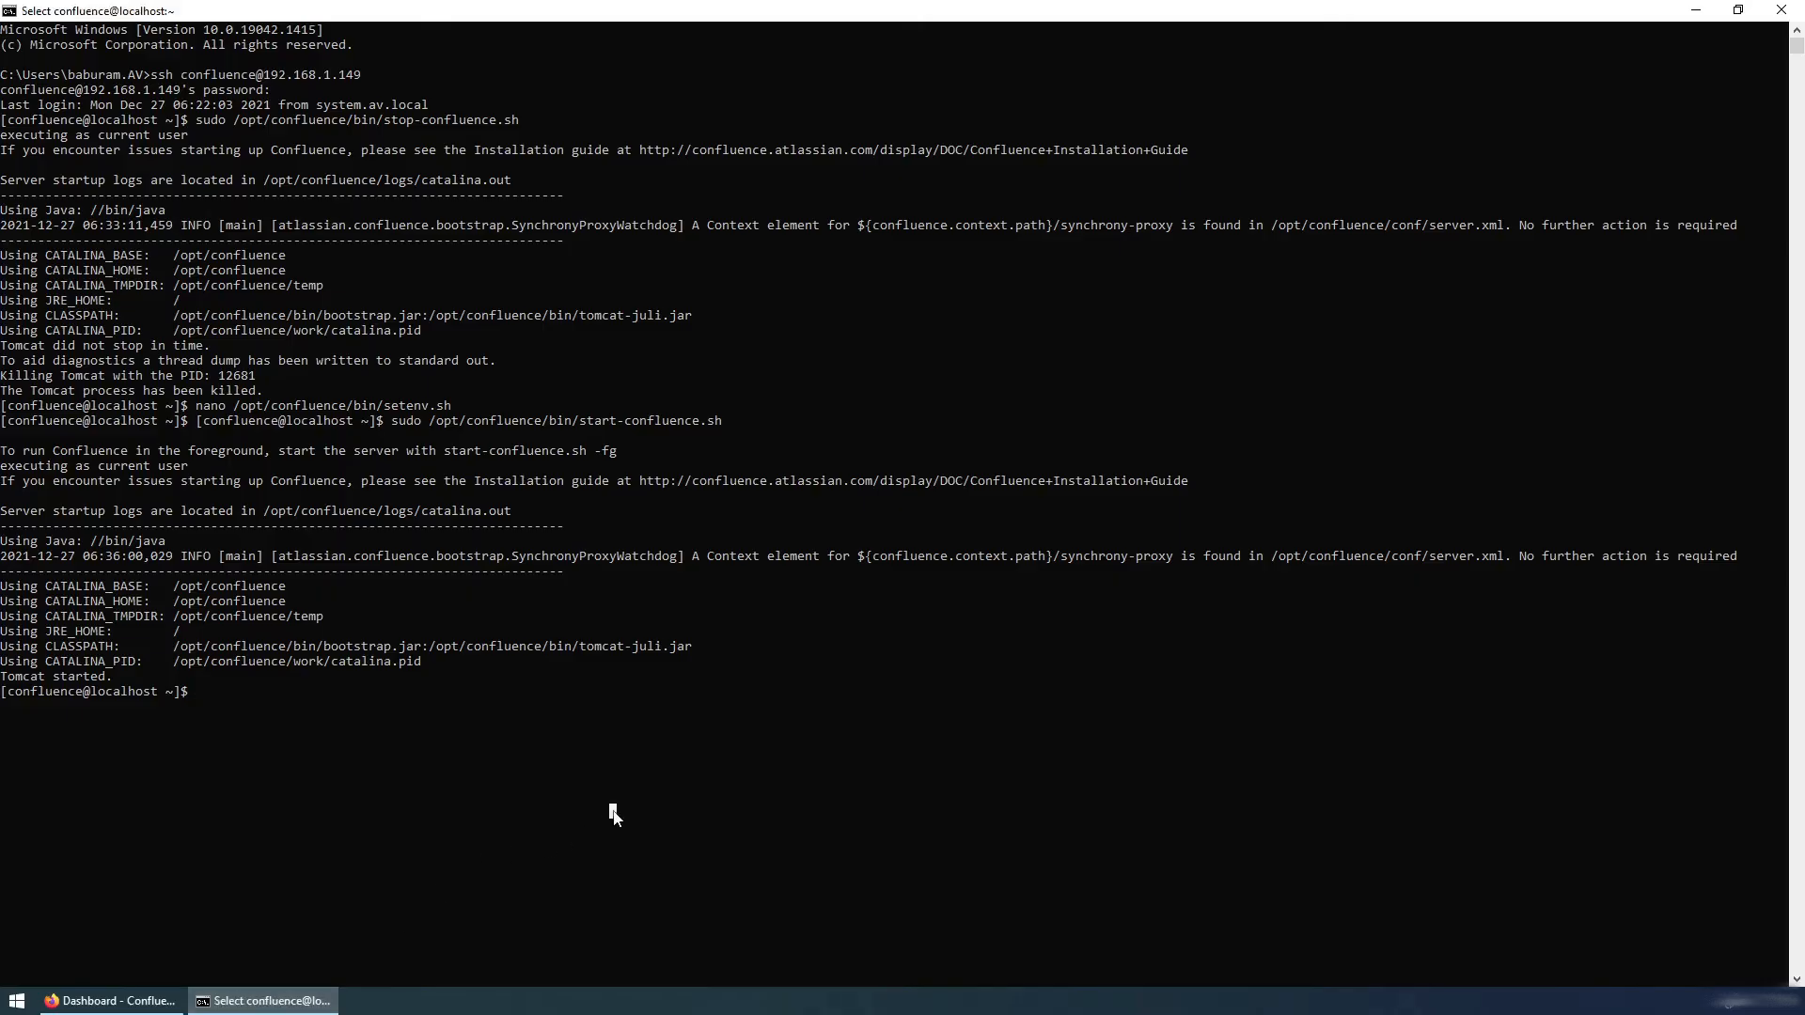
Stop Confluence with stop-confluence.sh and reopen /opt/confluence/bin/setenv.sh in nano
type("sudo /opt/confluence/bin/start-confluence.sh")
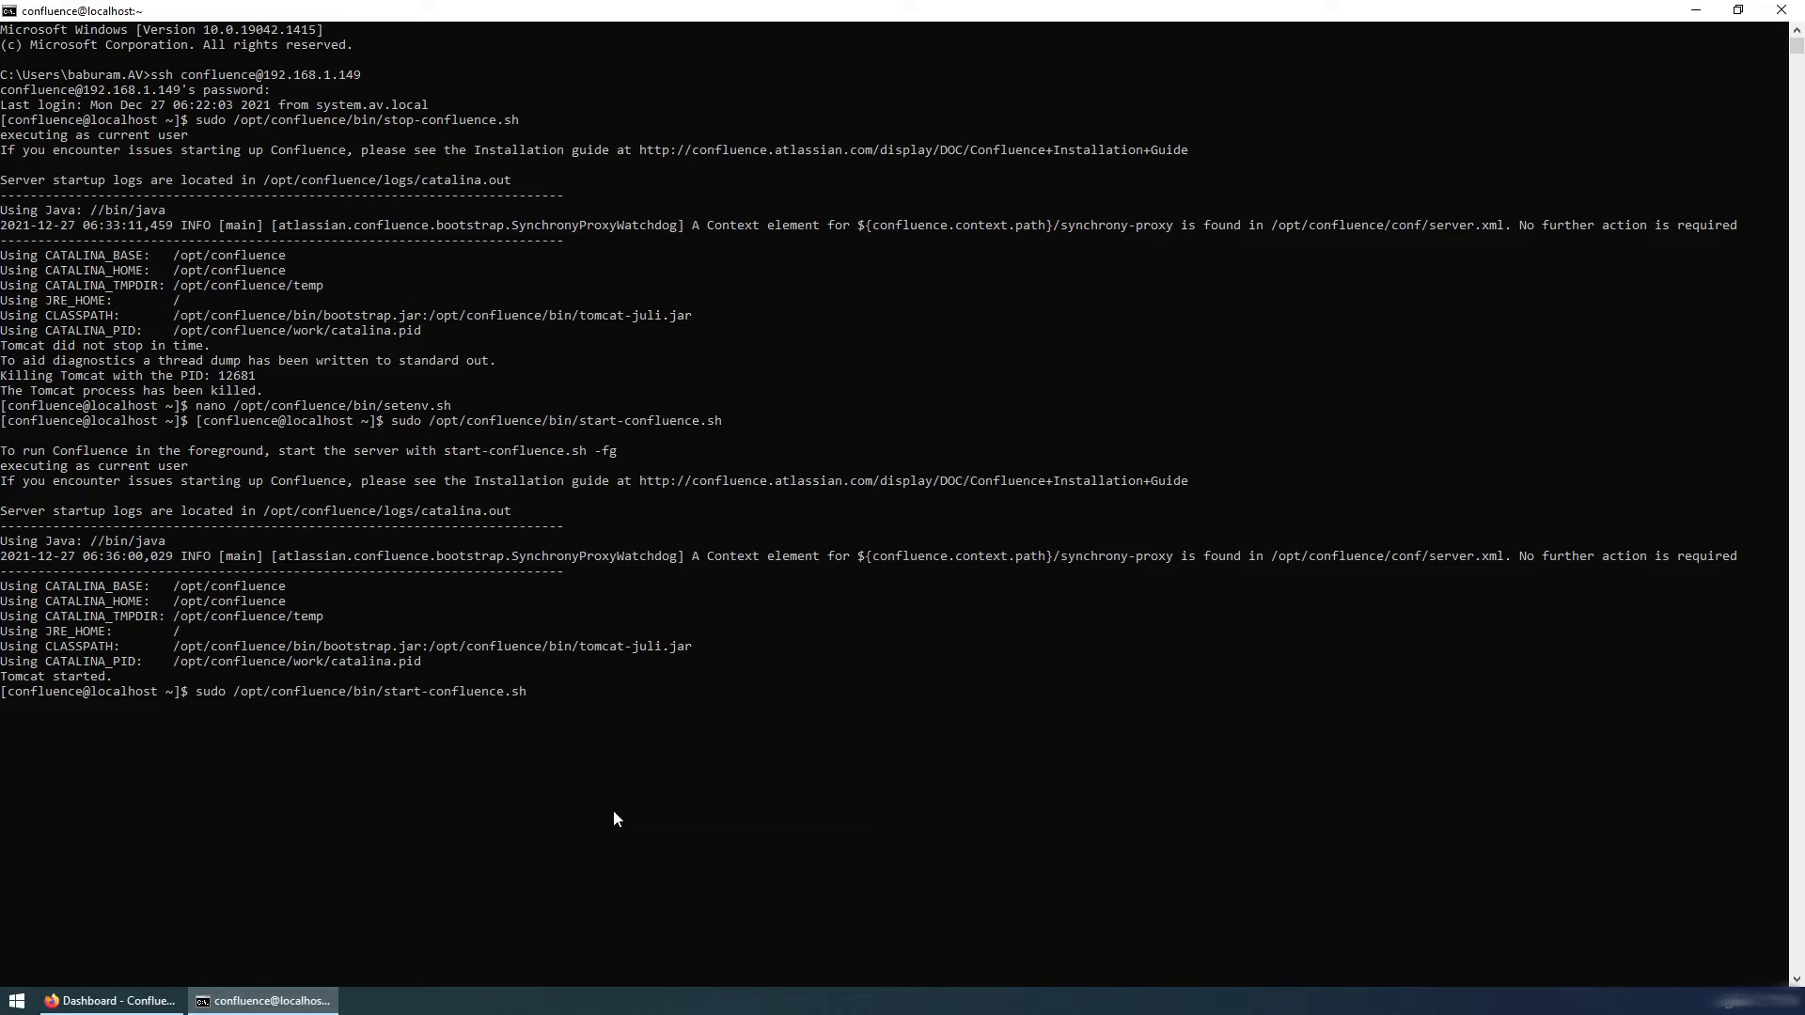
type("sudo /opt/confluence/bin/stop-confluence.sh")
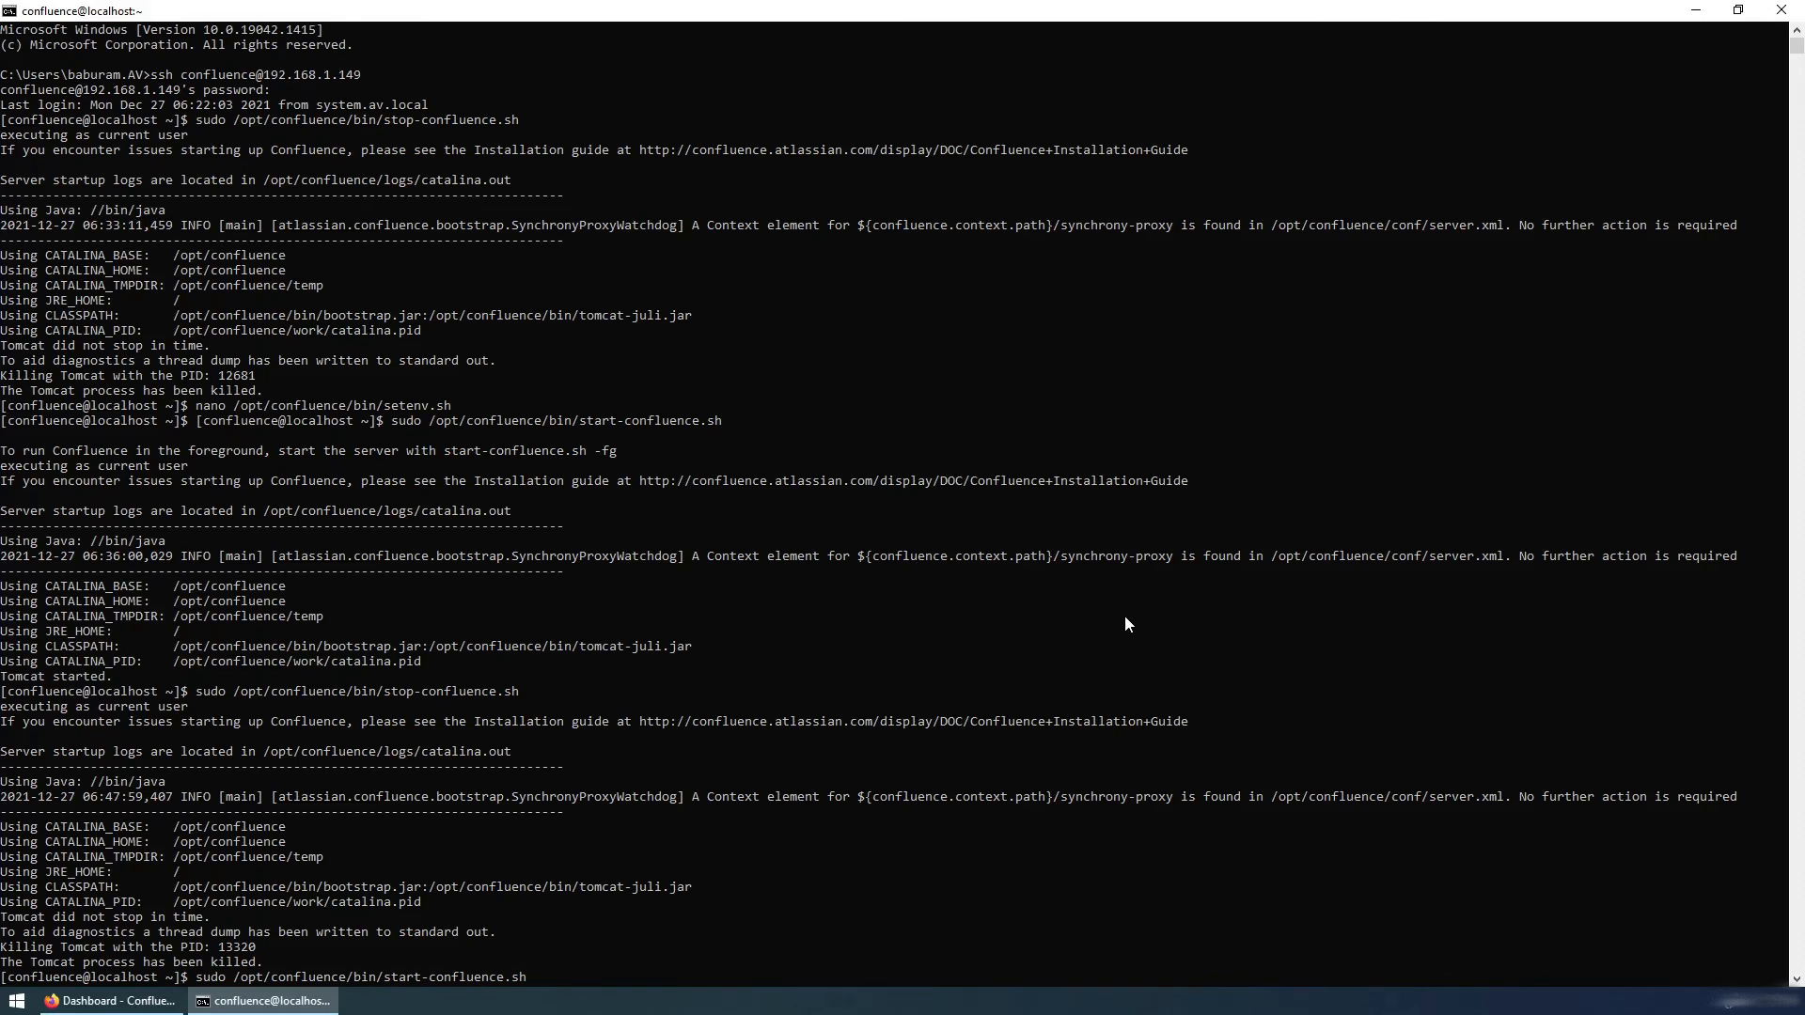
type("nano /opt/confluence/bin/setenv.sh")
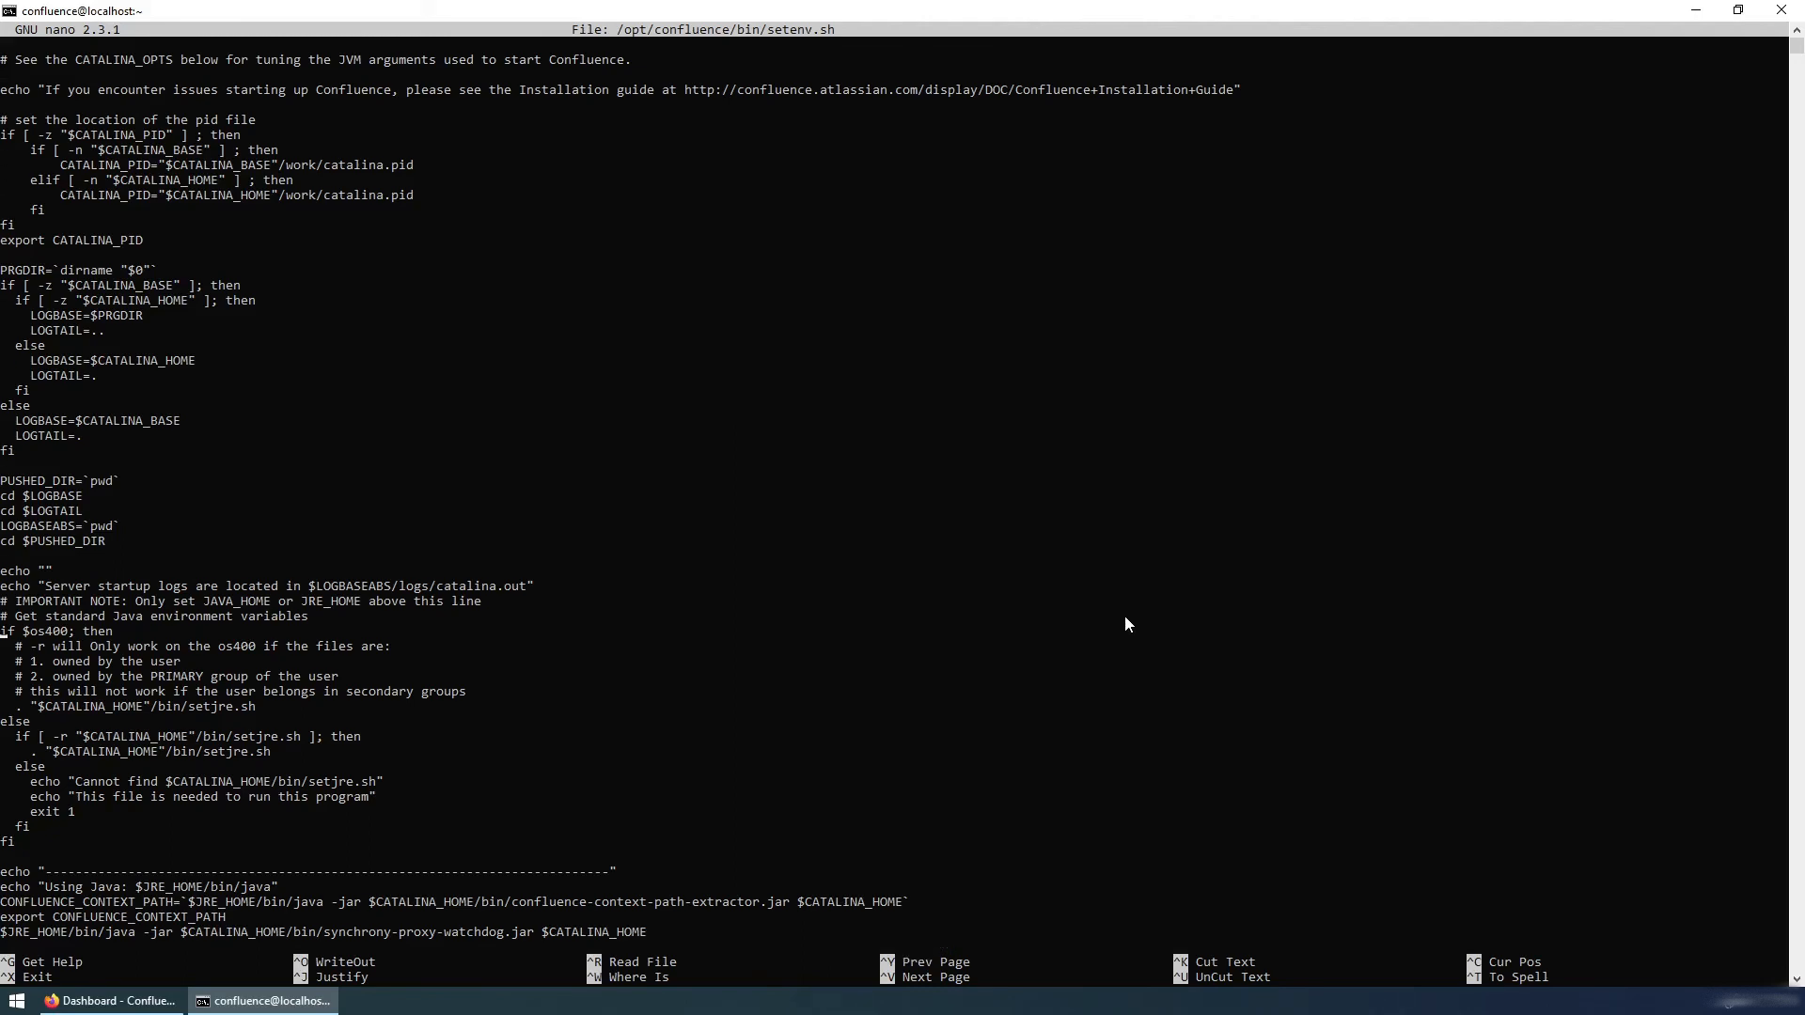
Scroll down through setenv.sh in nano to review its contents
scroll("down", 3)
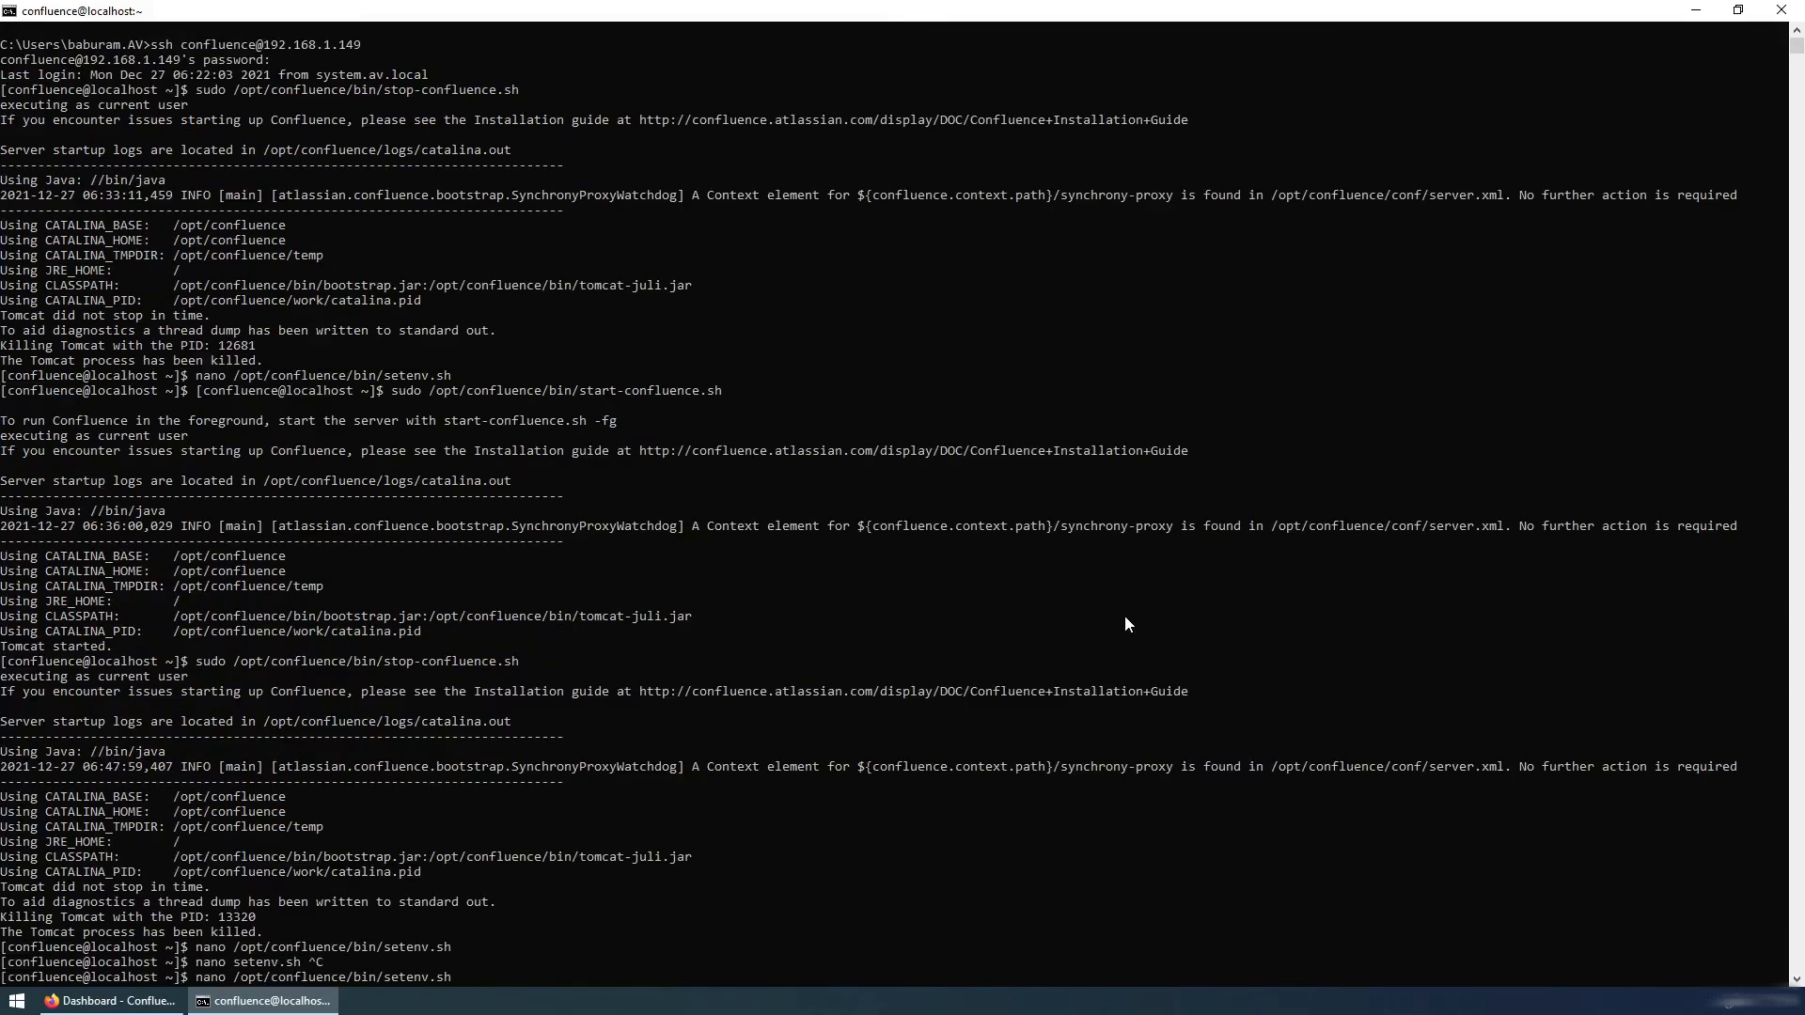
Run sudo /opt/confluence/bin/start-confluence.sh, then return to the browser's Confluence login page
type("sudo /opt/confluence/bin/")
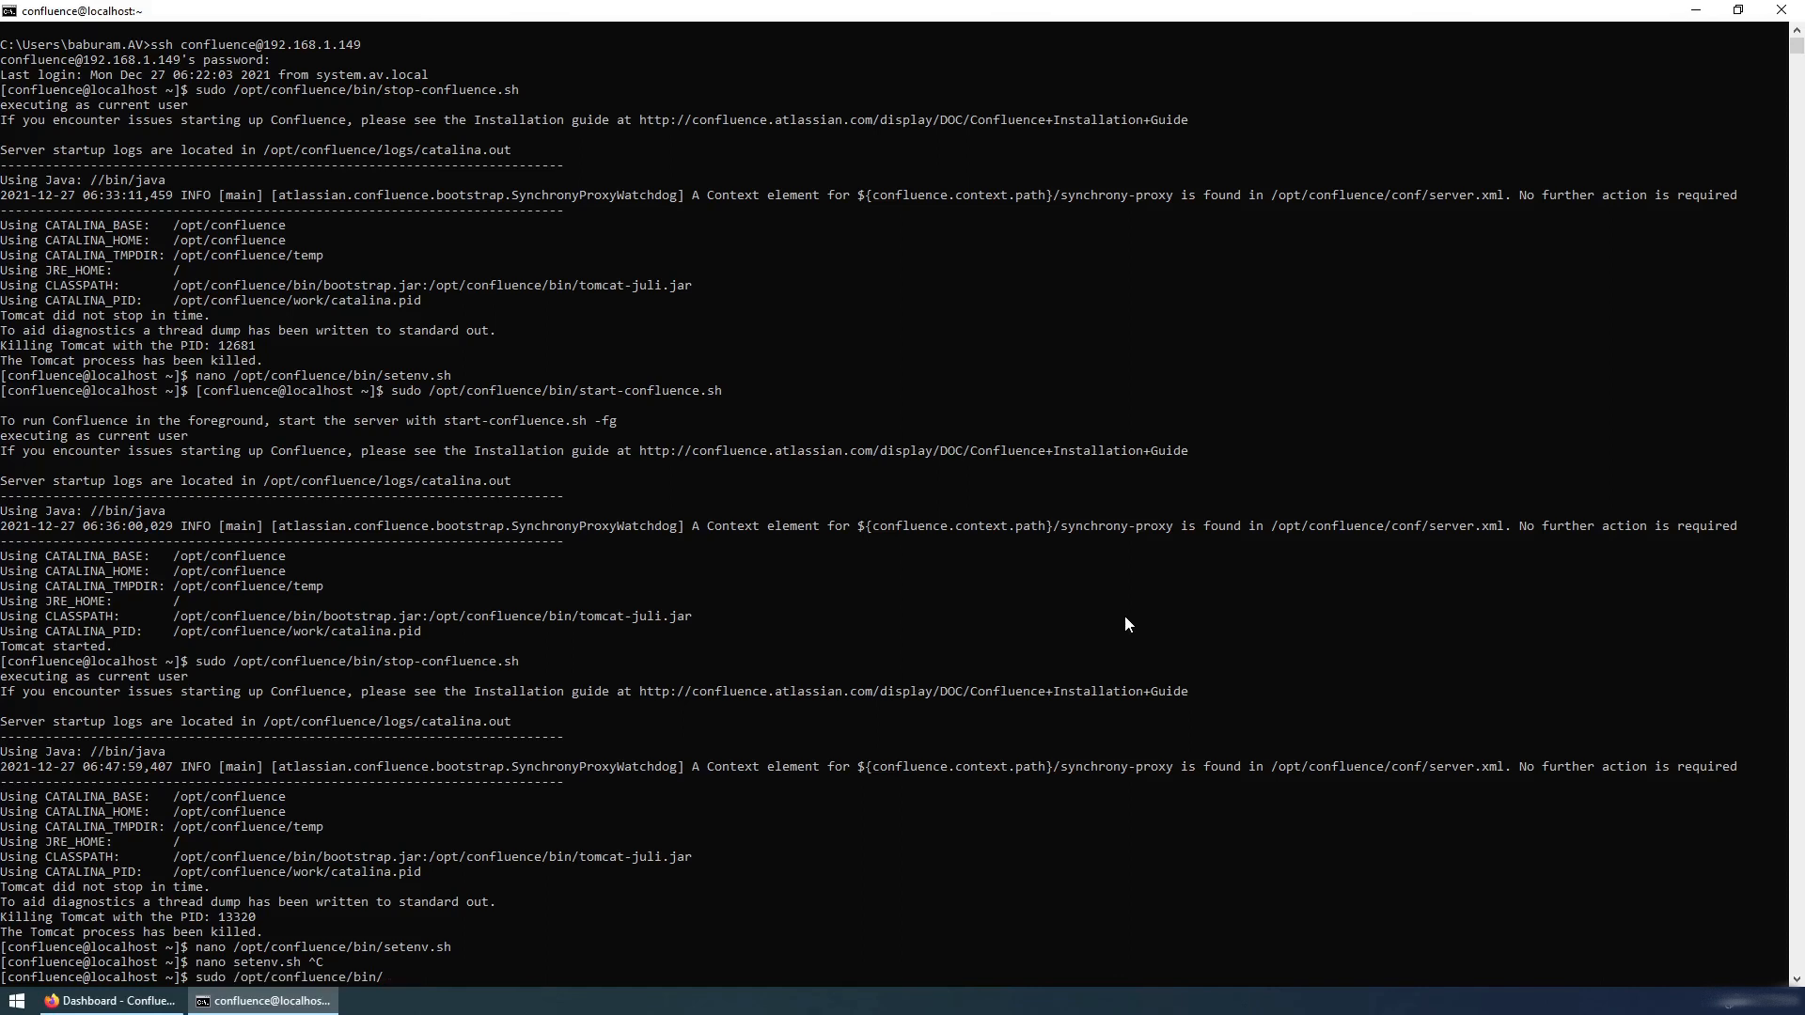
type("start-confluence.sh")
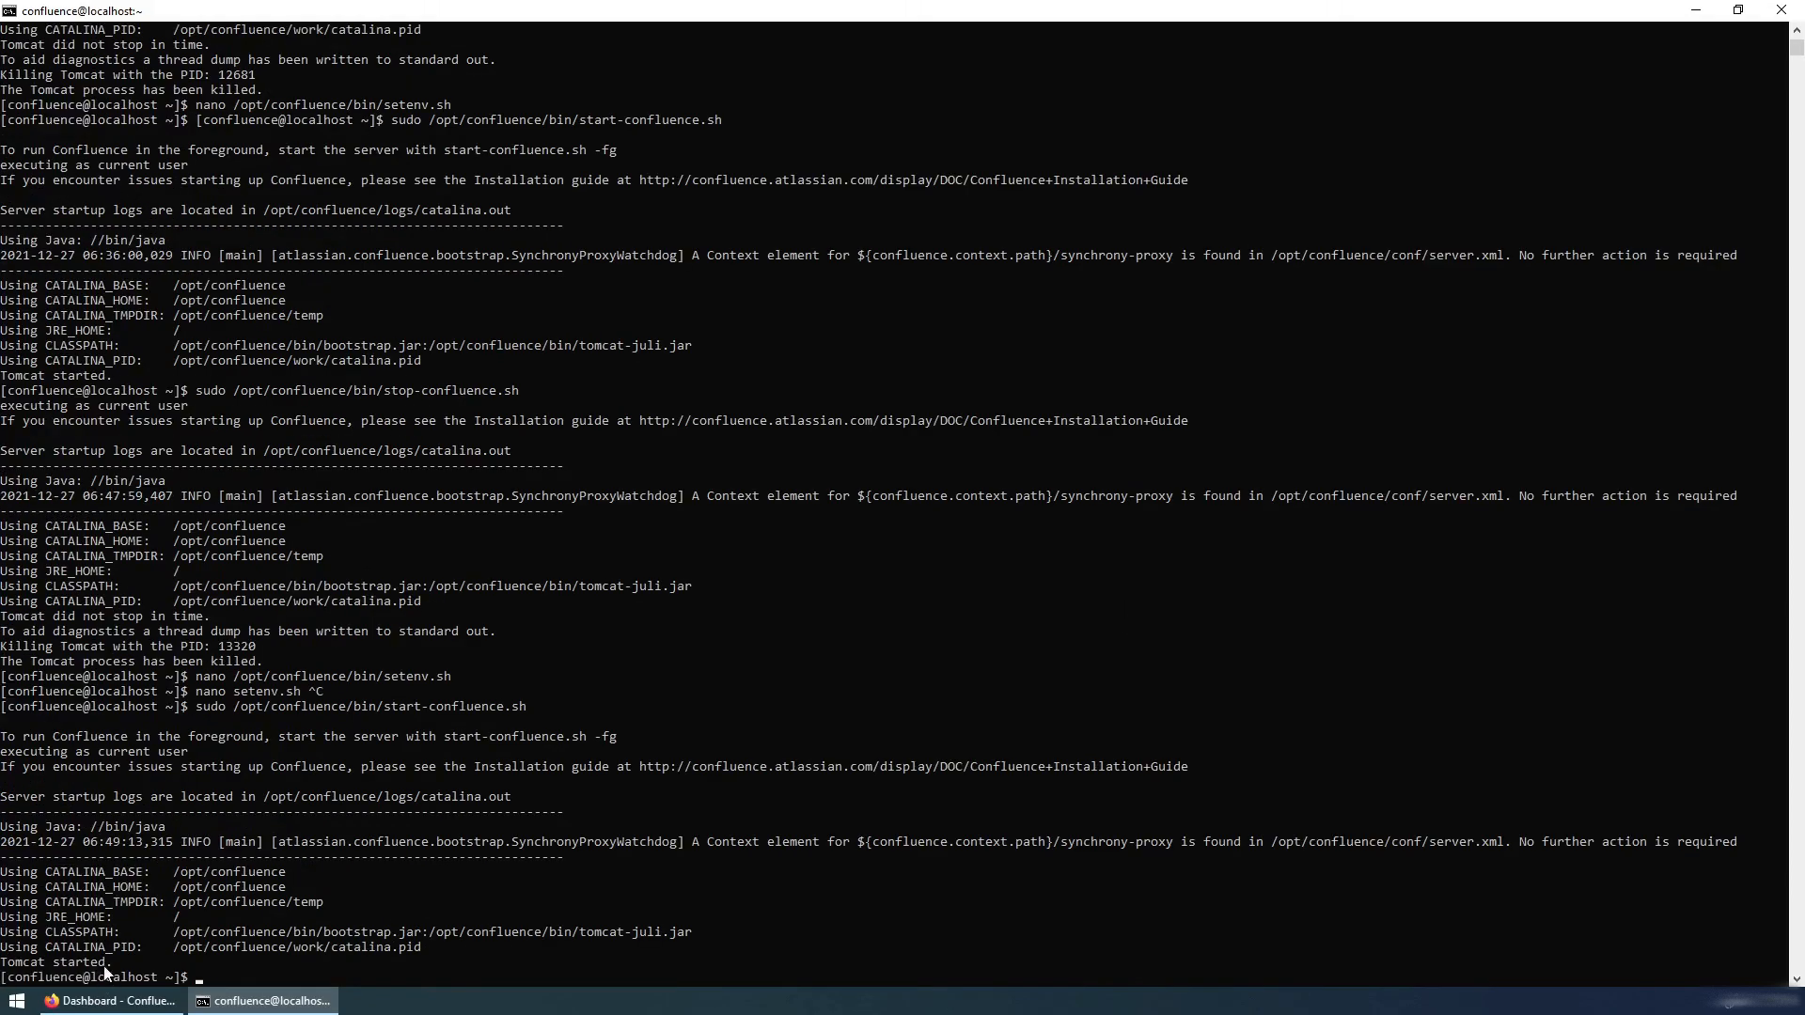
left_click(108, 1000)
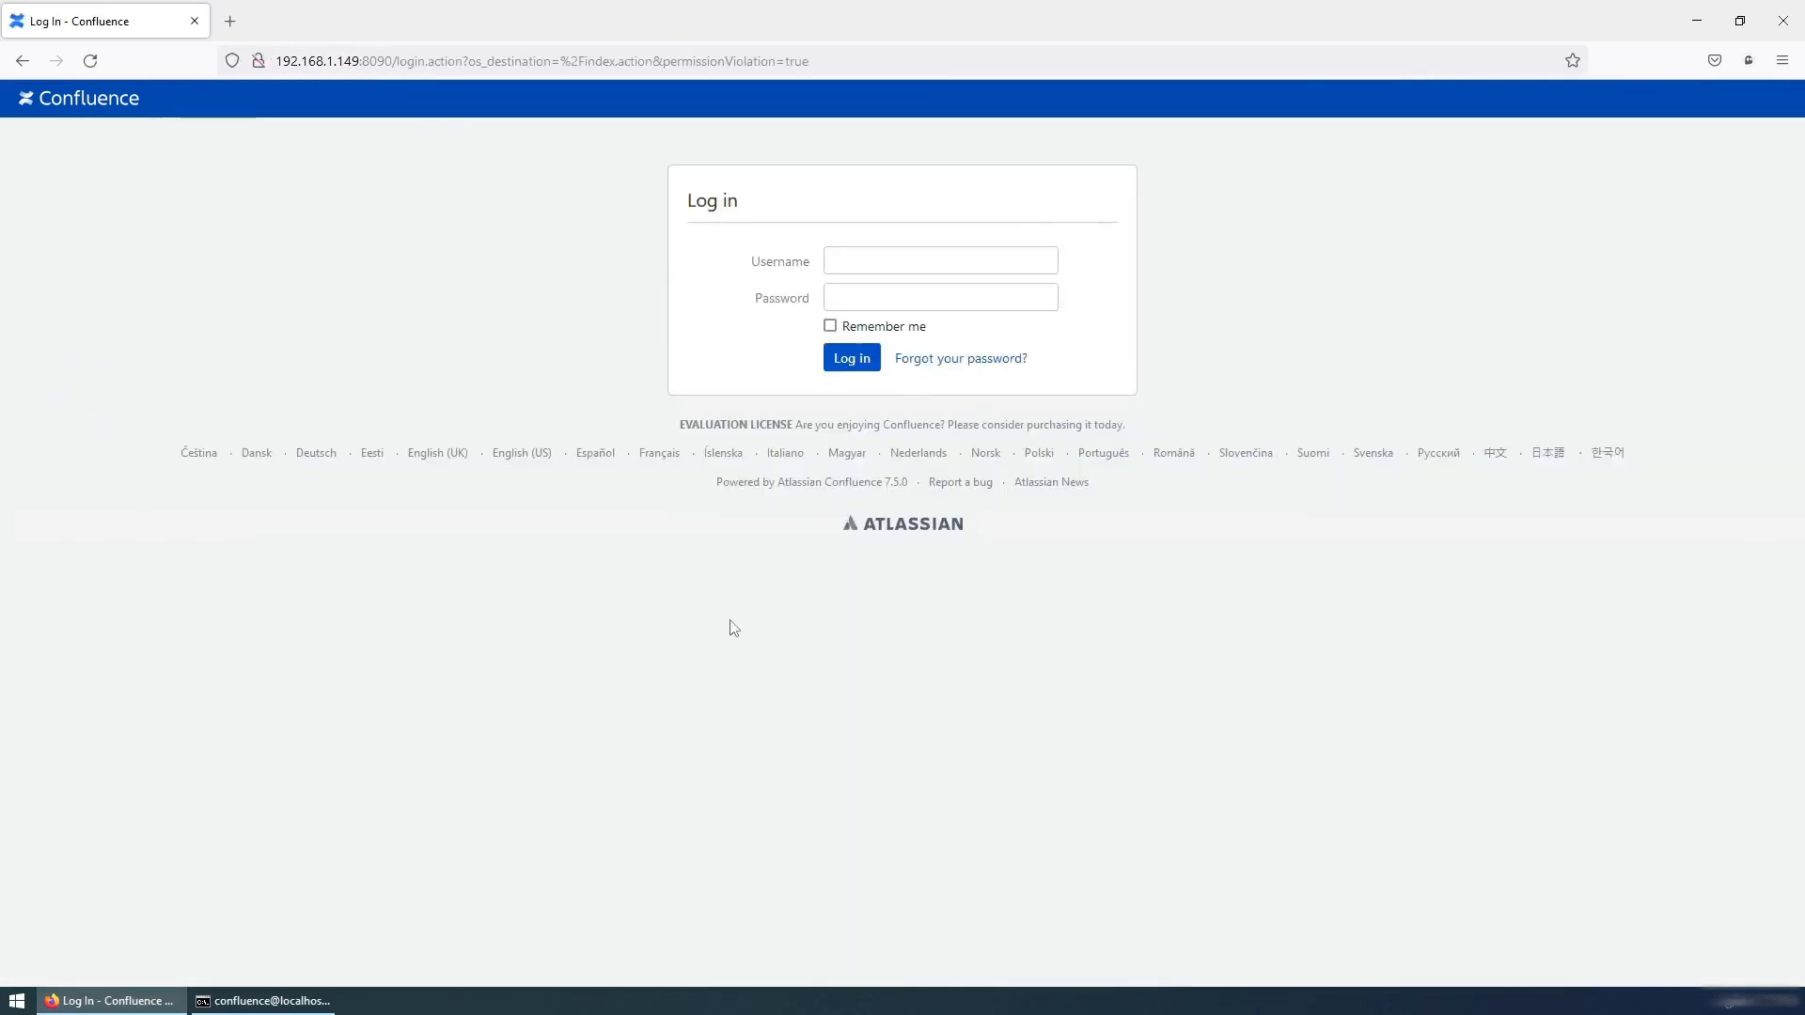
Sign in to Confluence as admin using the new password
type("admin")
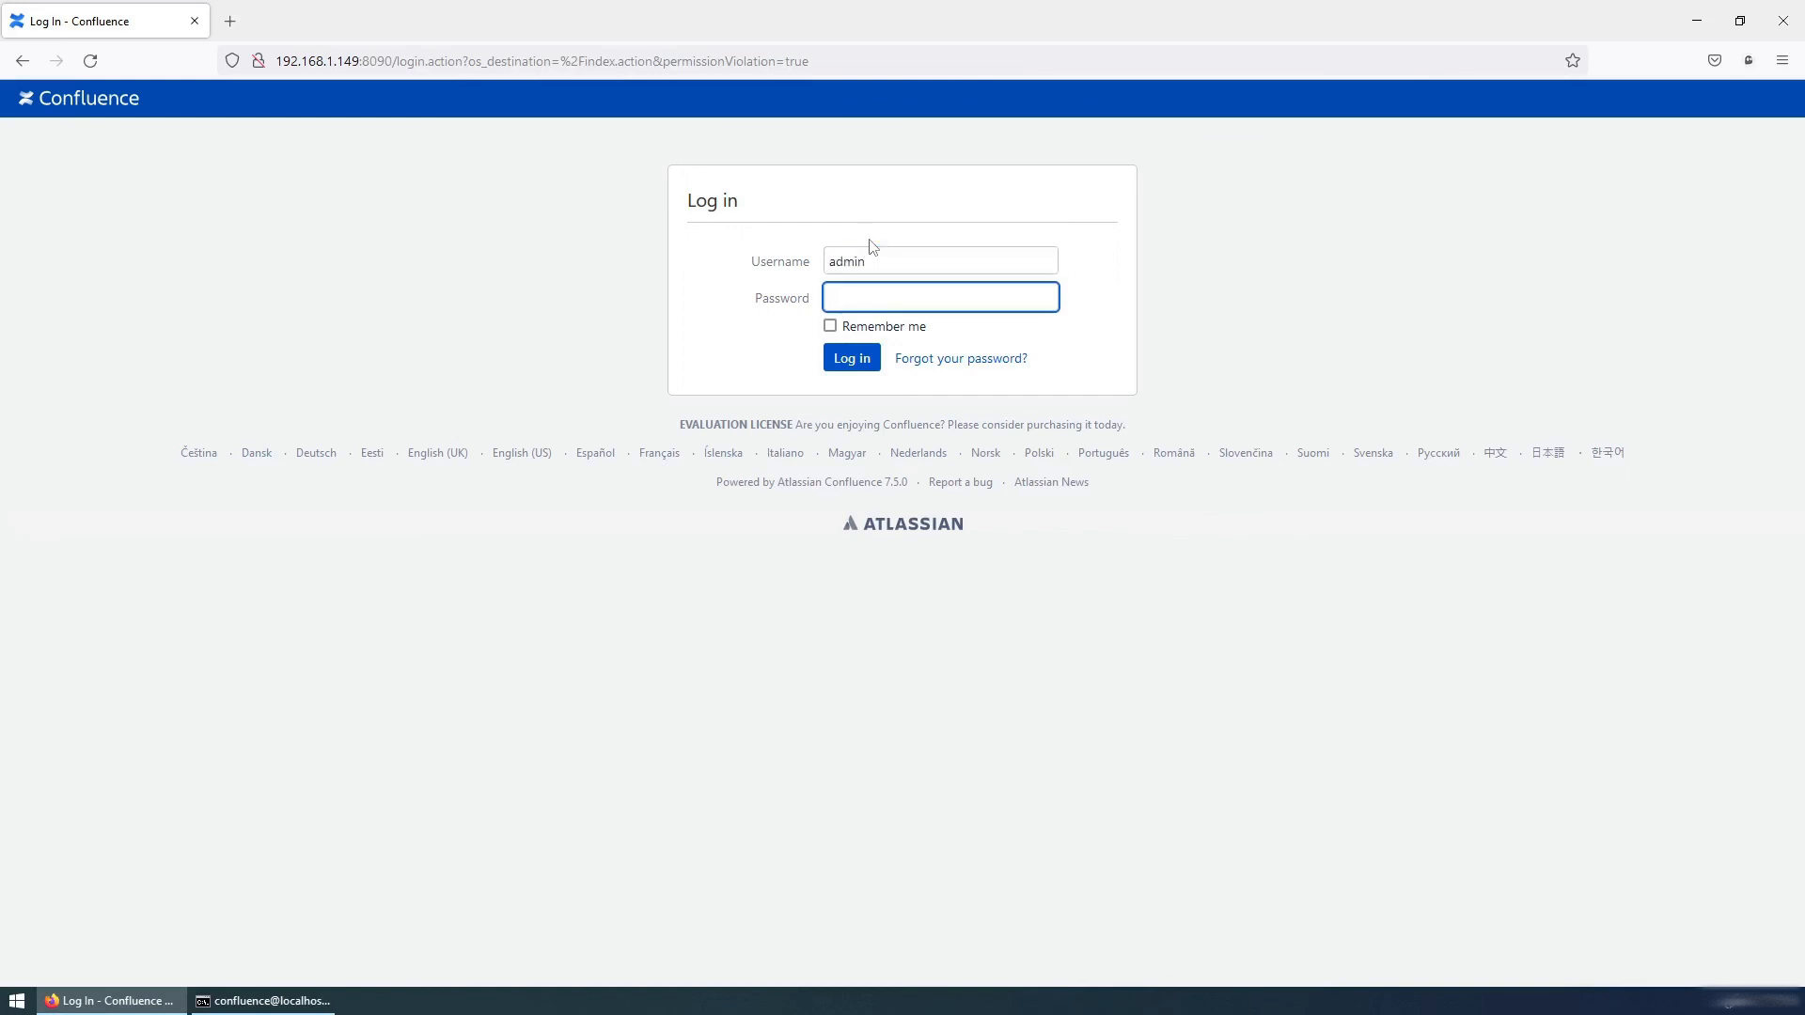
type("password")
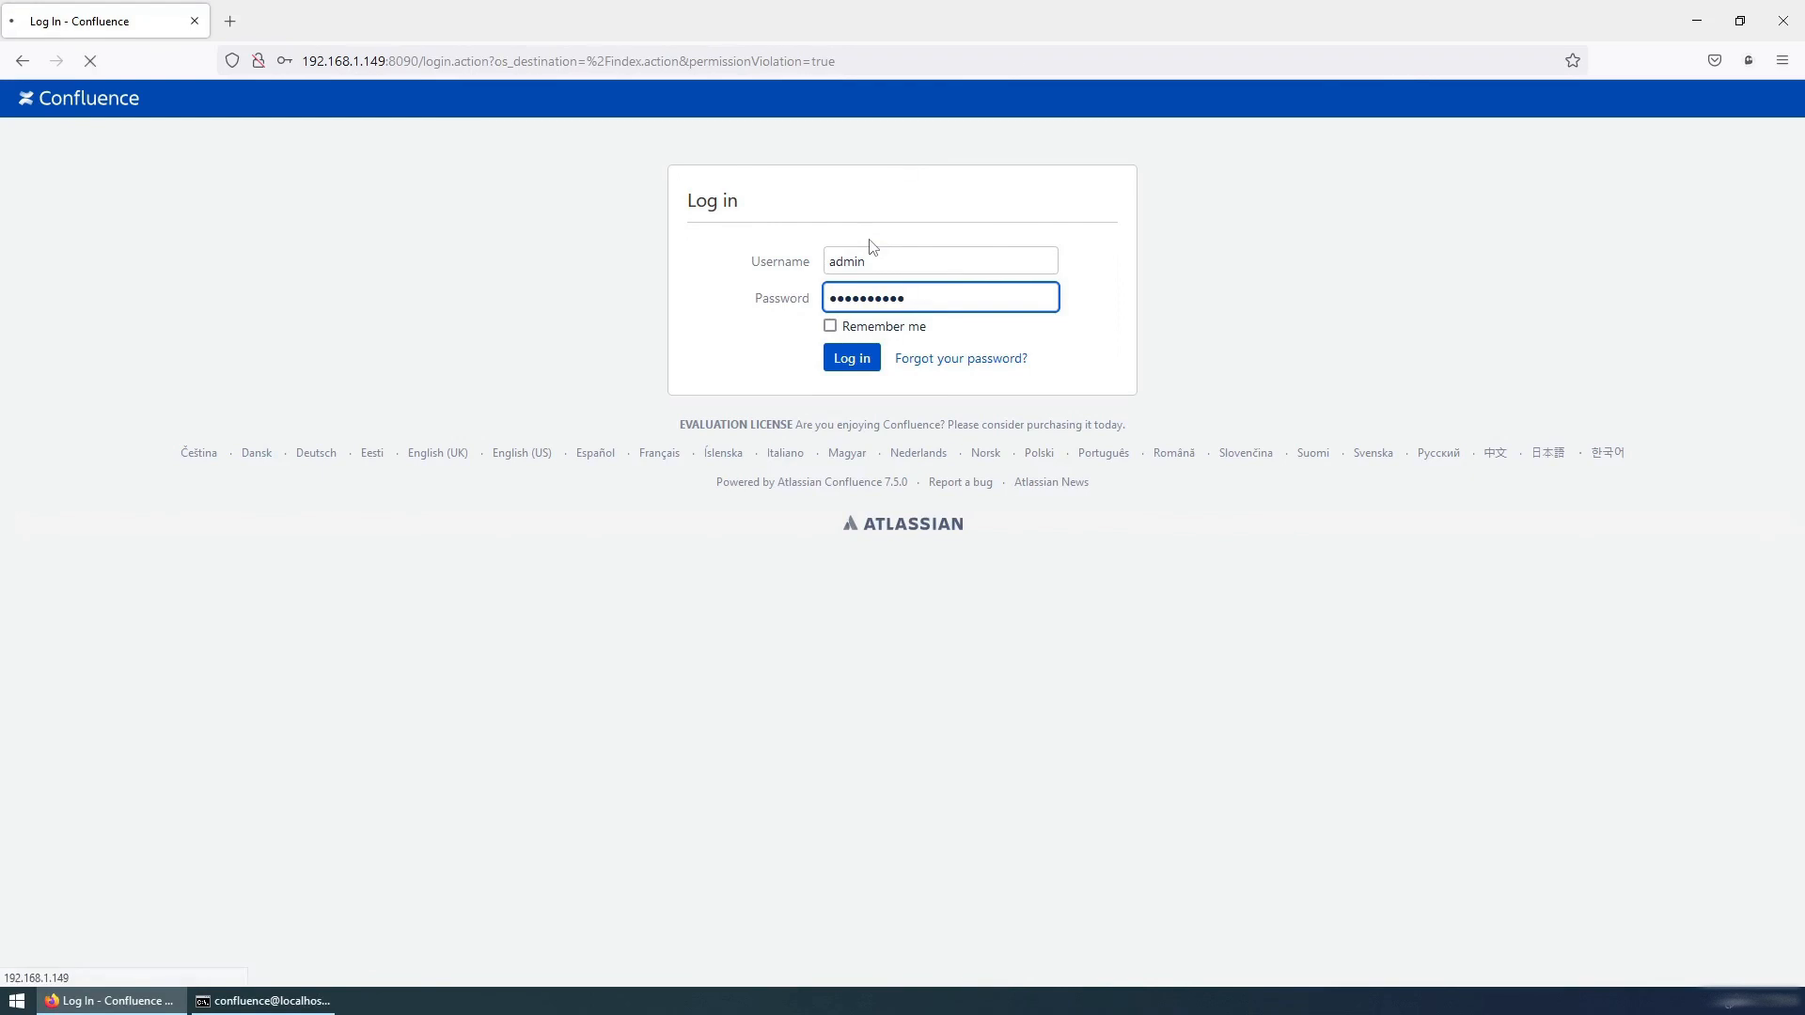
left_click(852, 358)
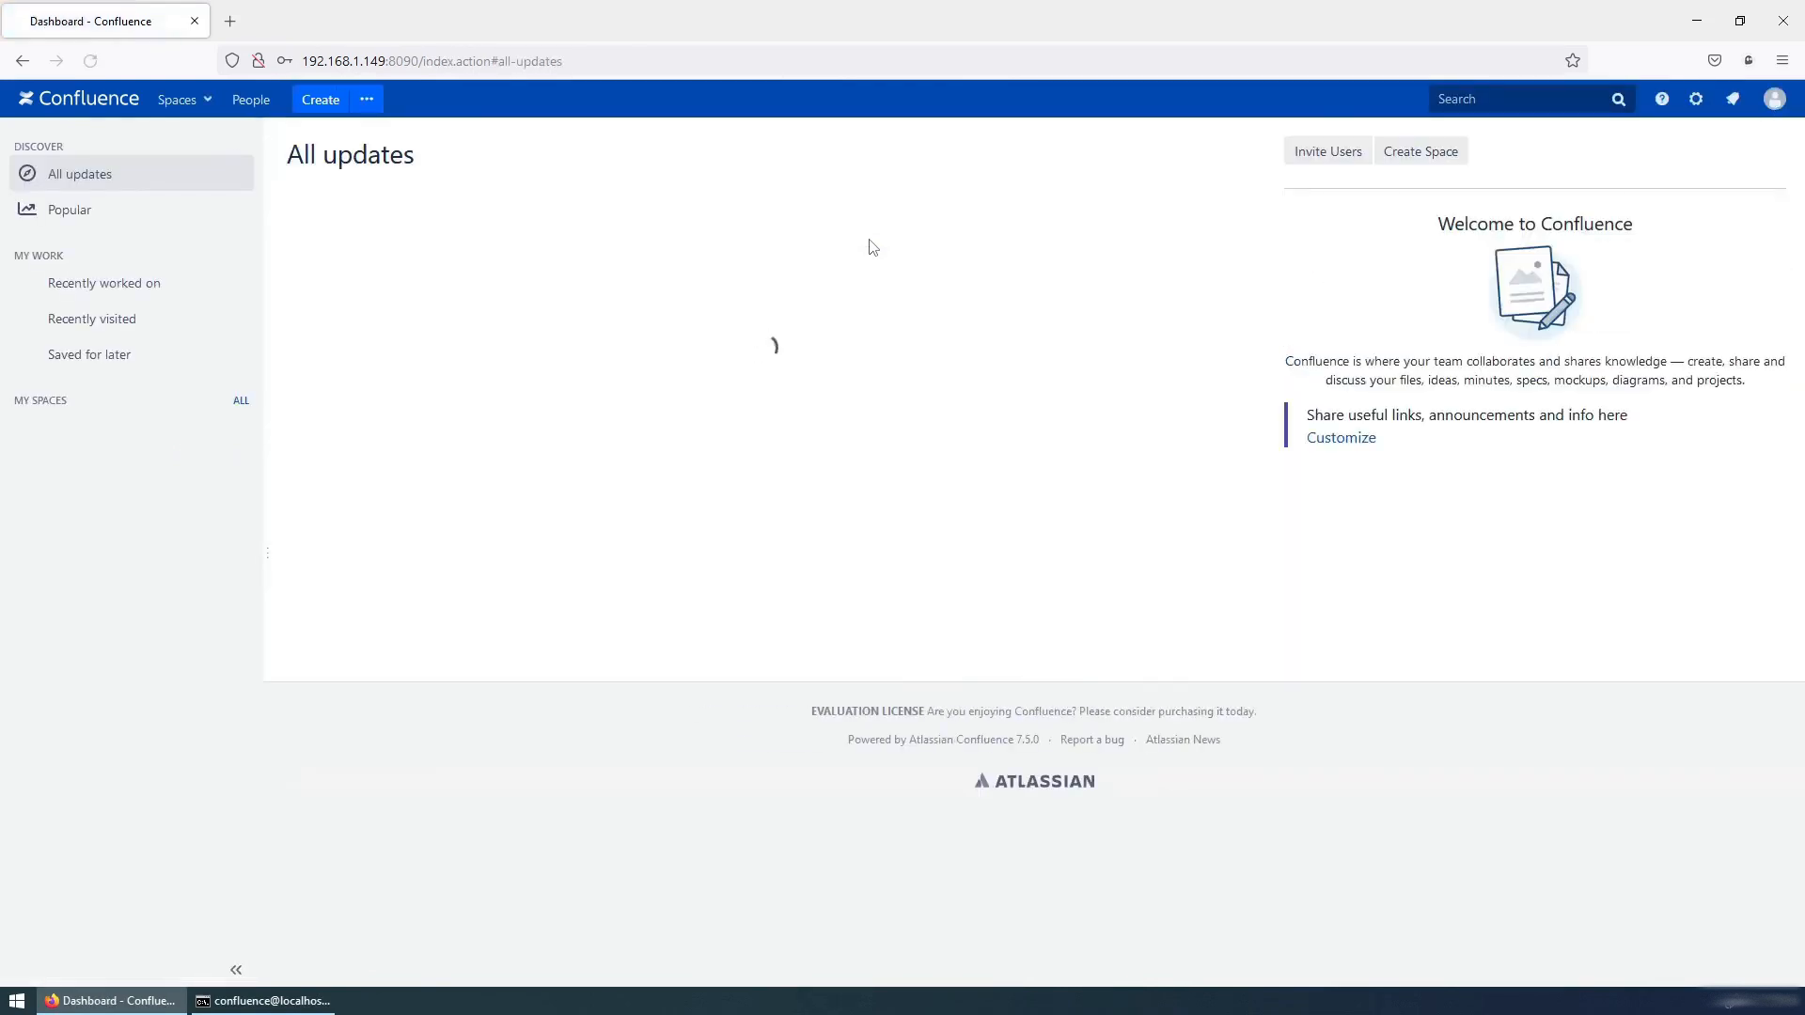